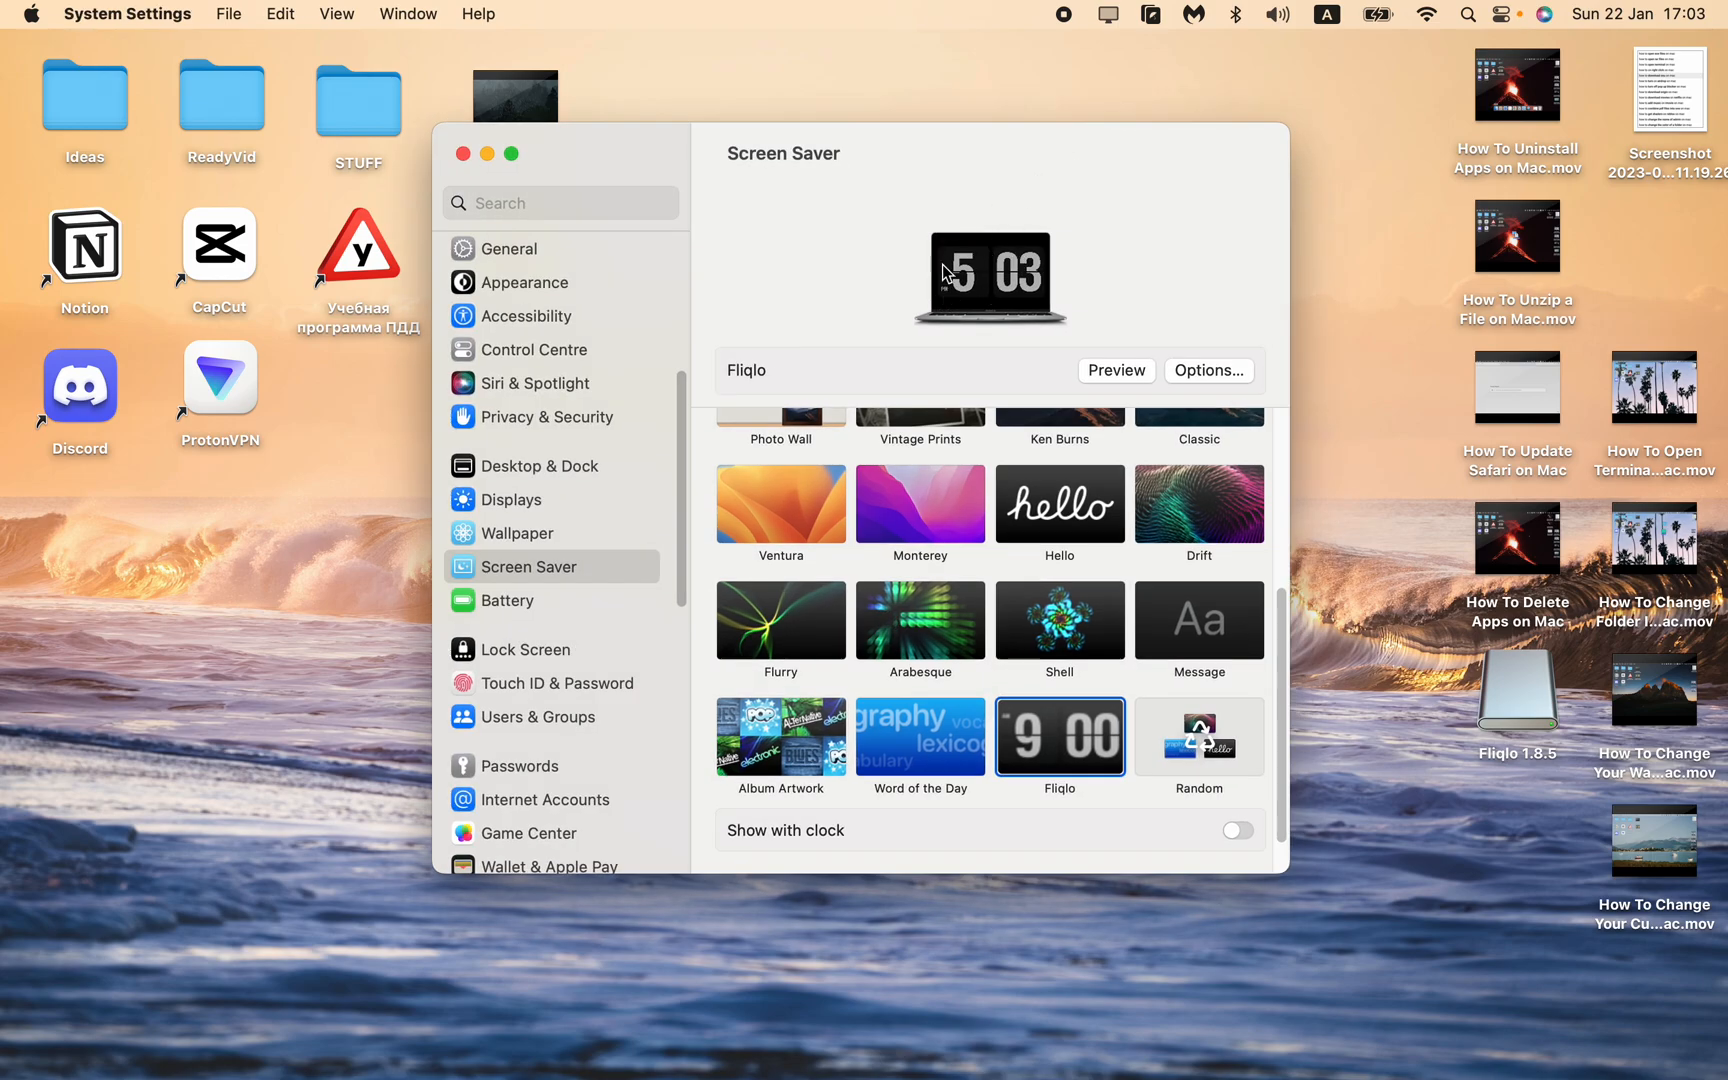
{"action": "mouse_move", "coordinate": [965, 179]}
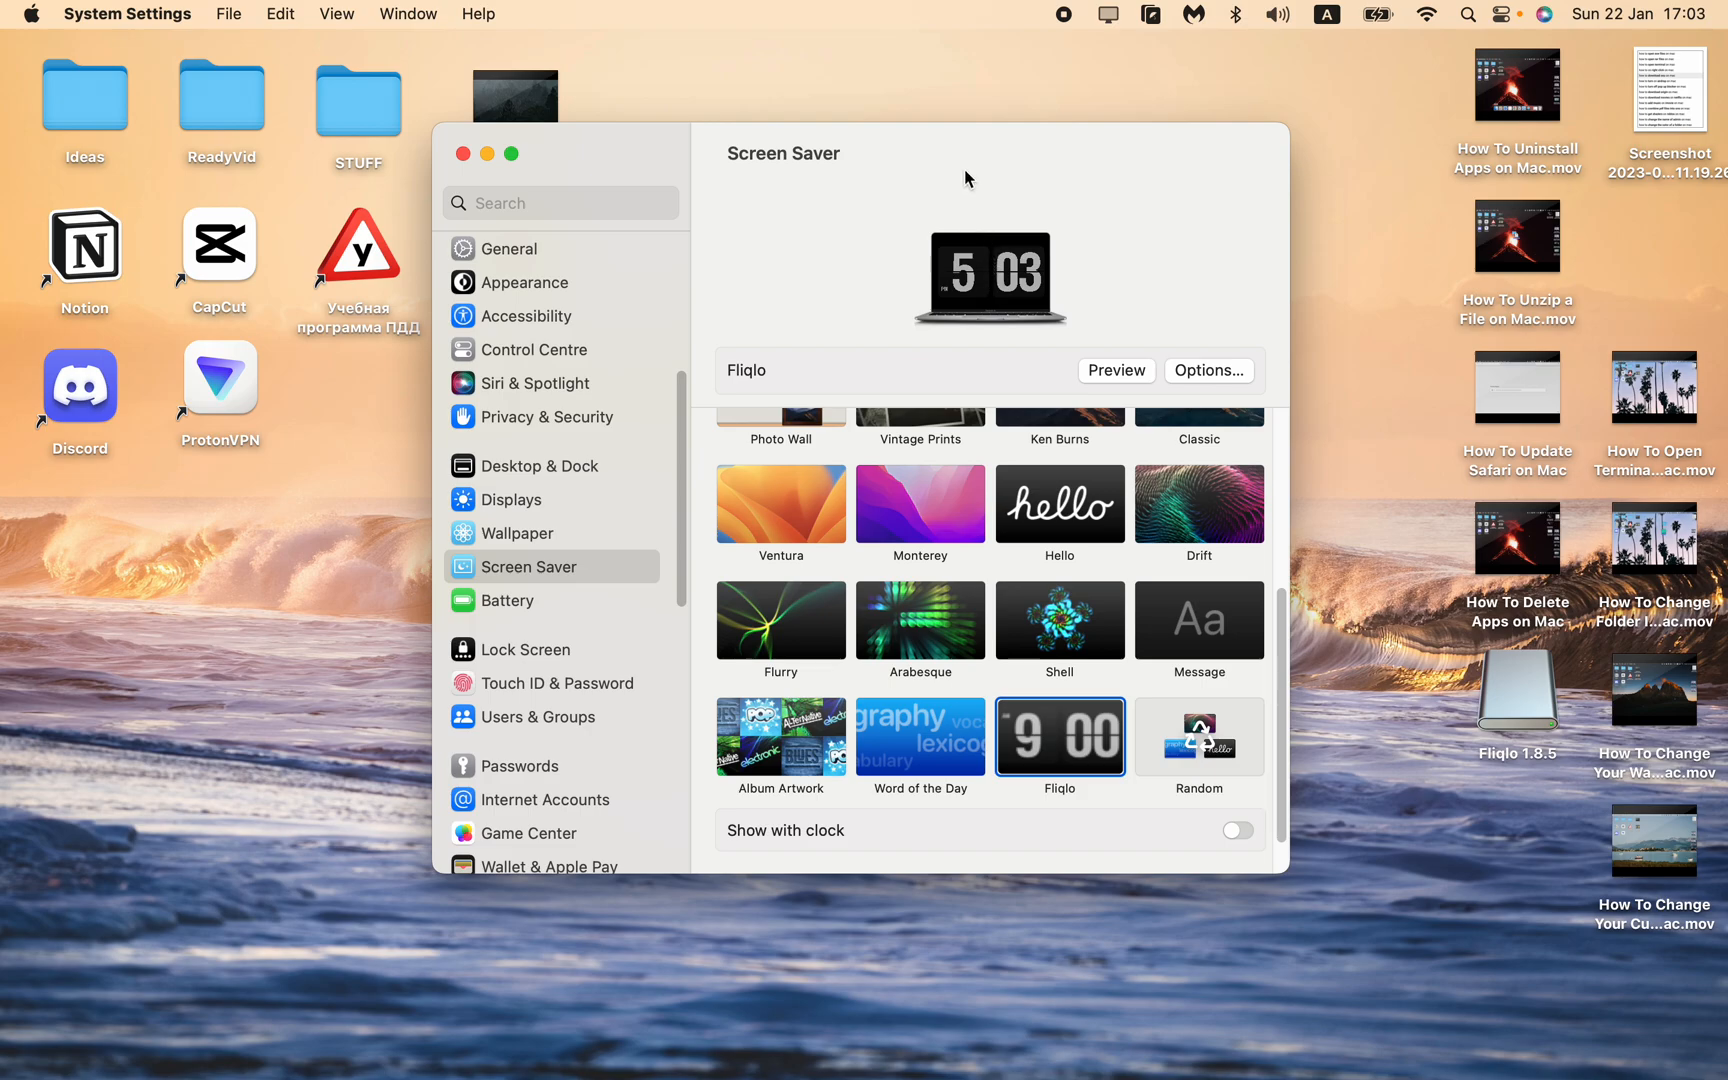
{"action": "mouse_move", "coordinate": [464, 153]}
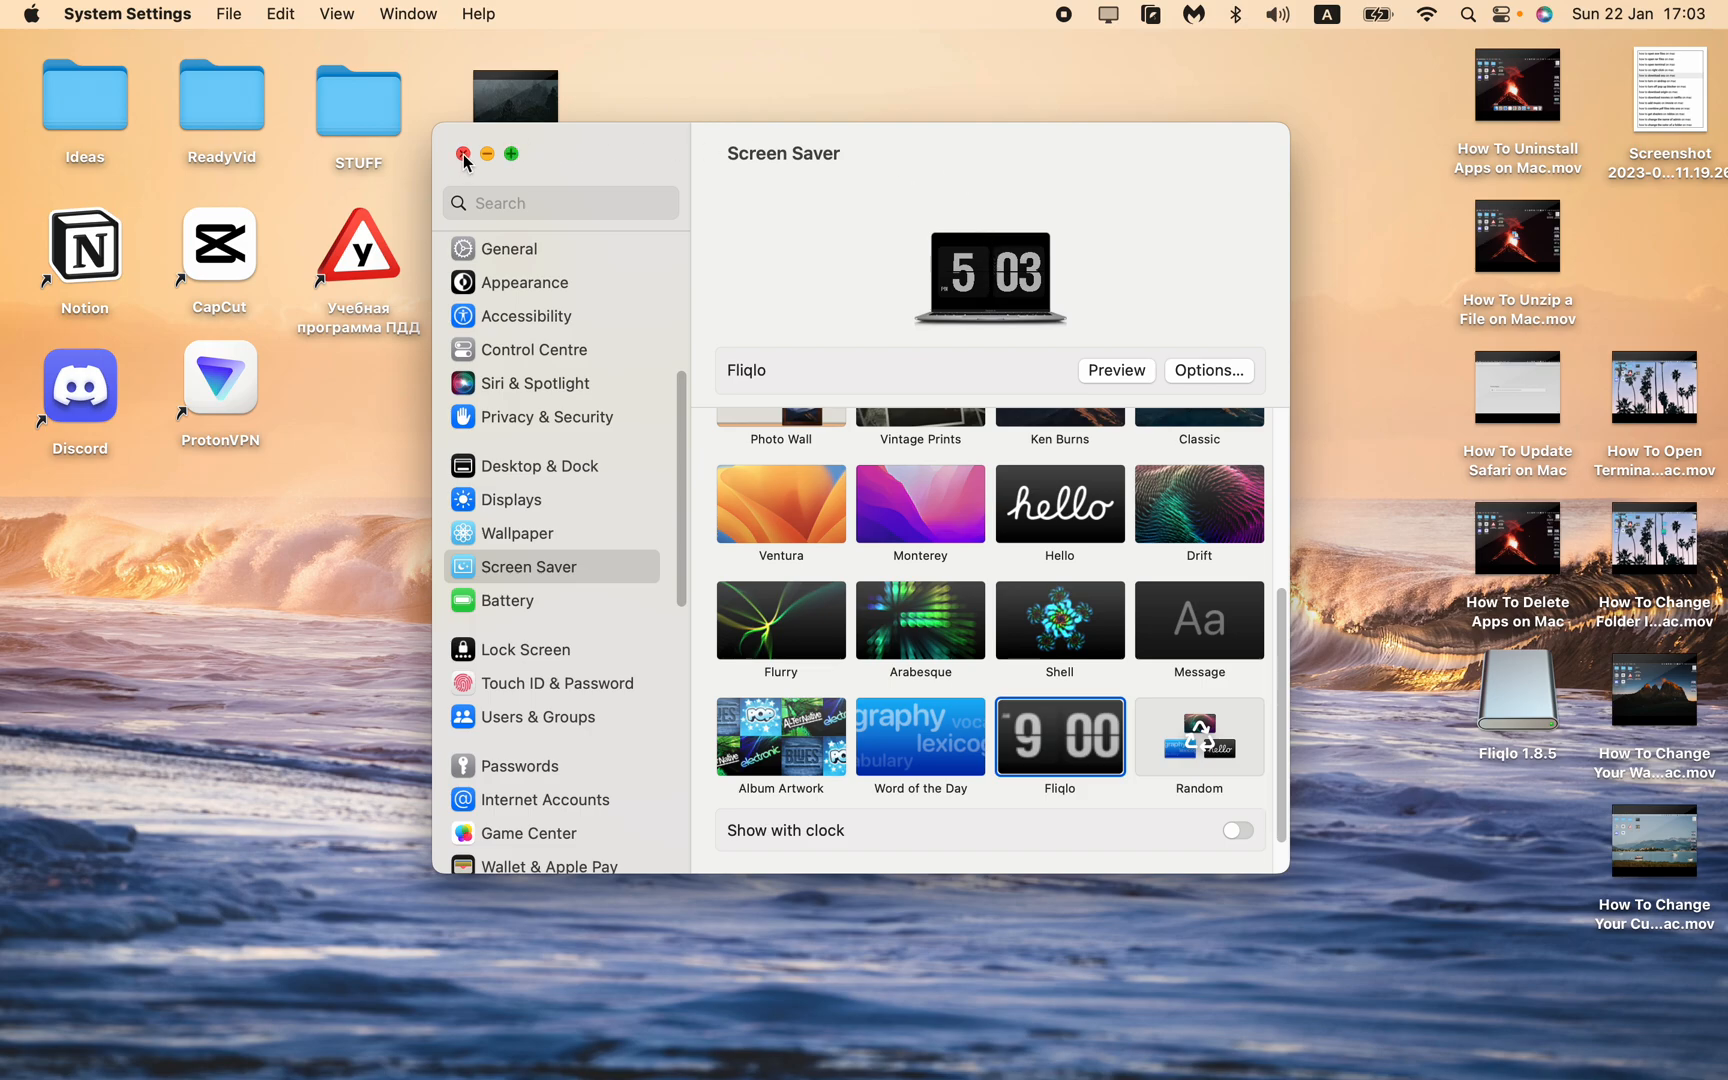
Close the Screen Saver settings showing Fliqlo and the About This Mac window
{"action": "left_click", "coordinate": [463, 153]}
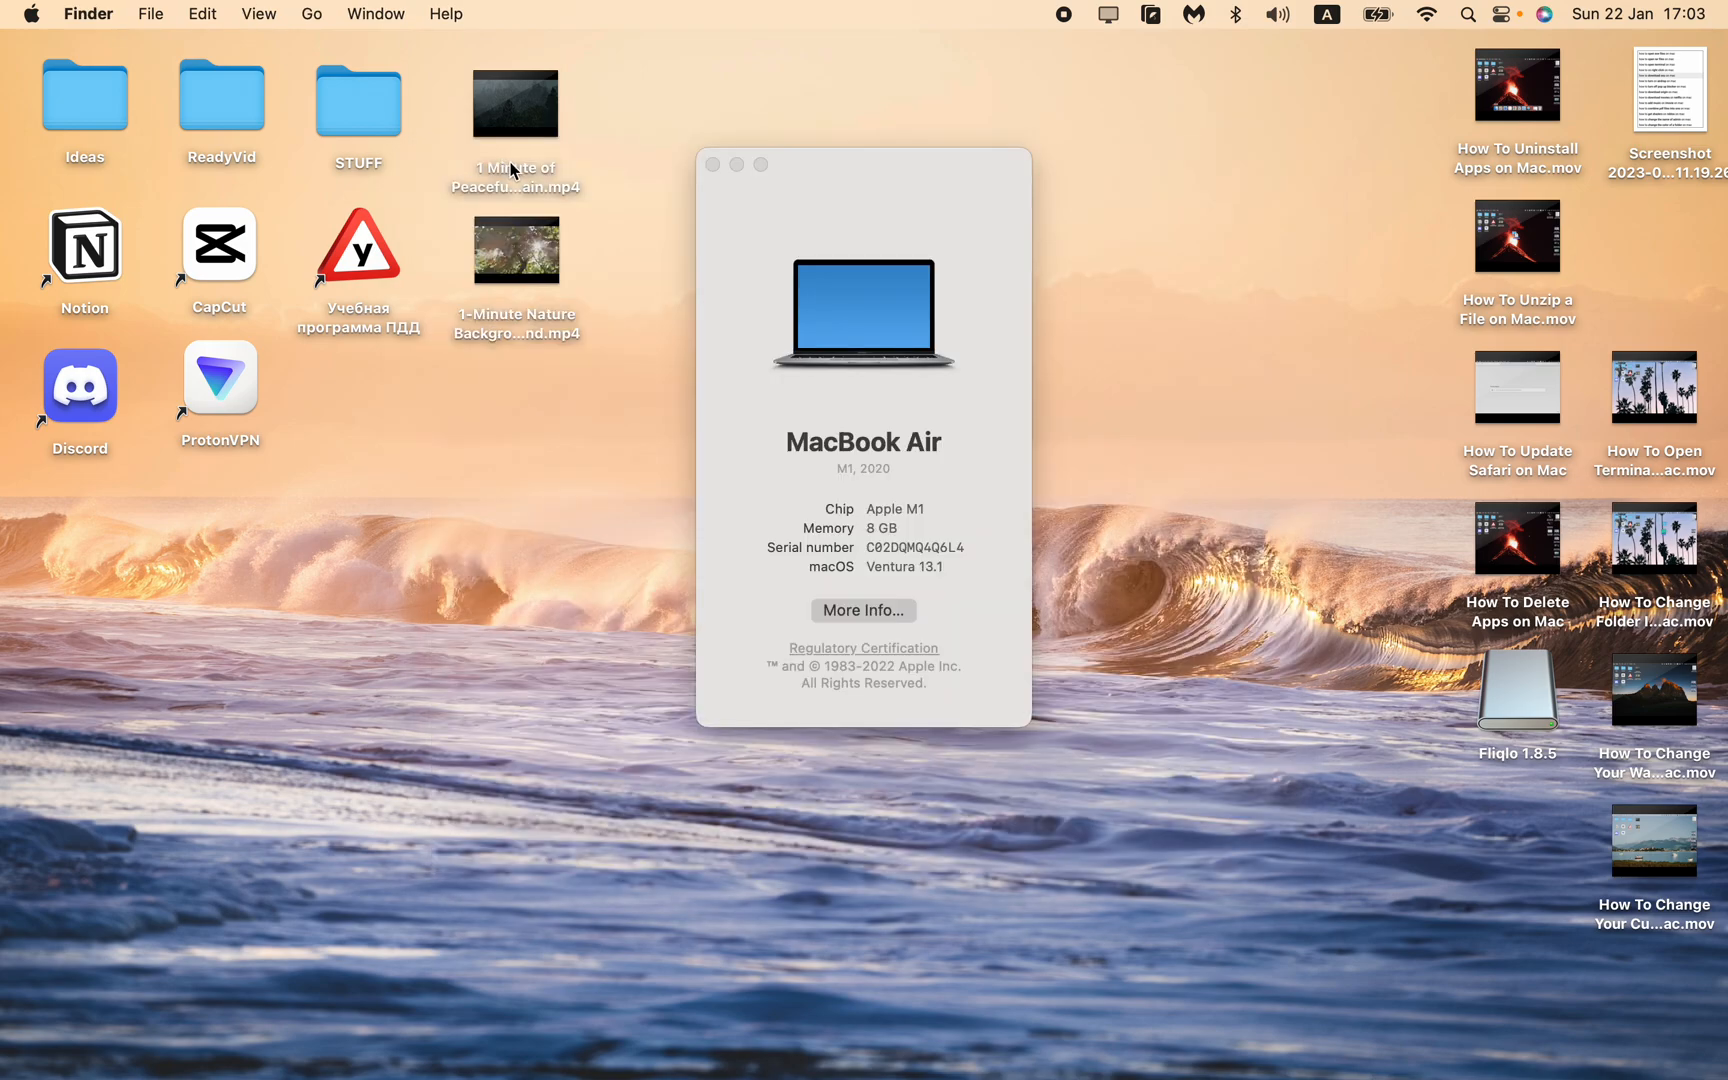
{"action": "left_click", "coordinate": [712, 163]}
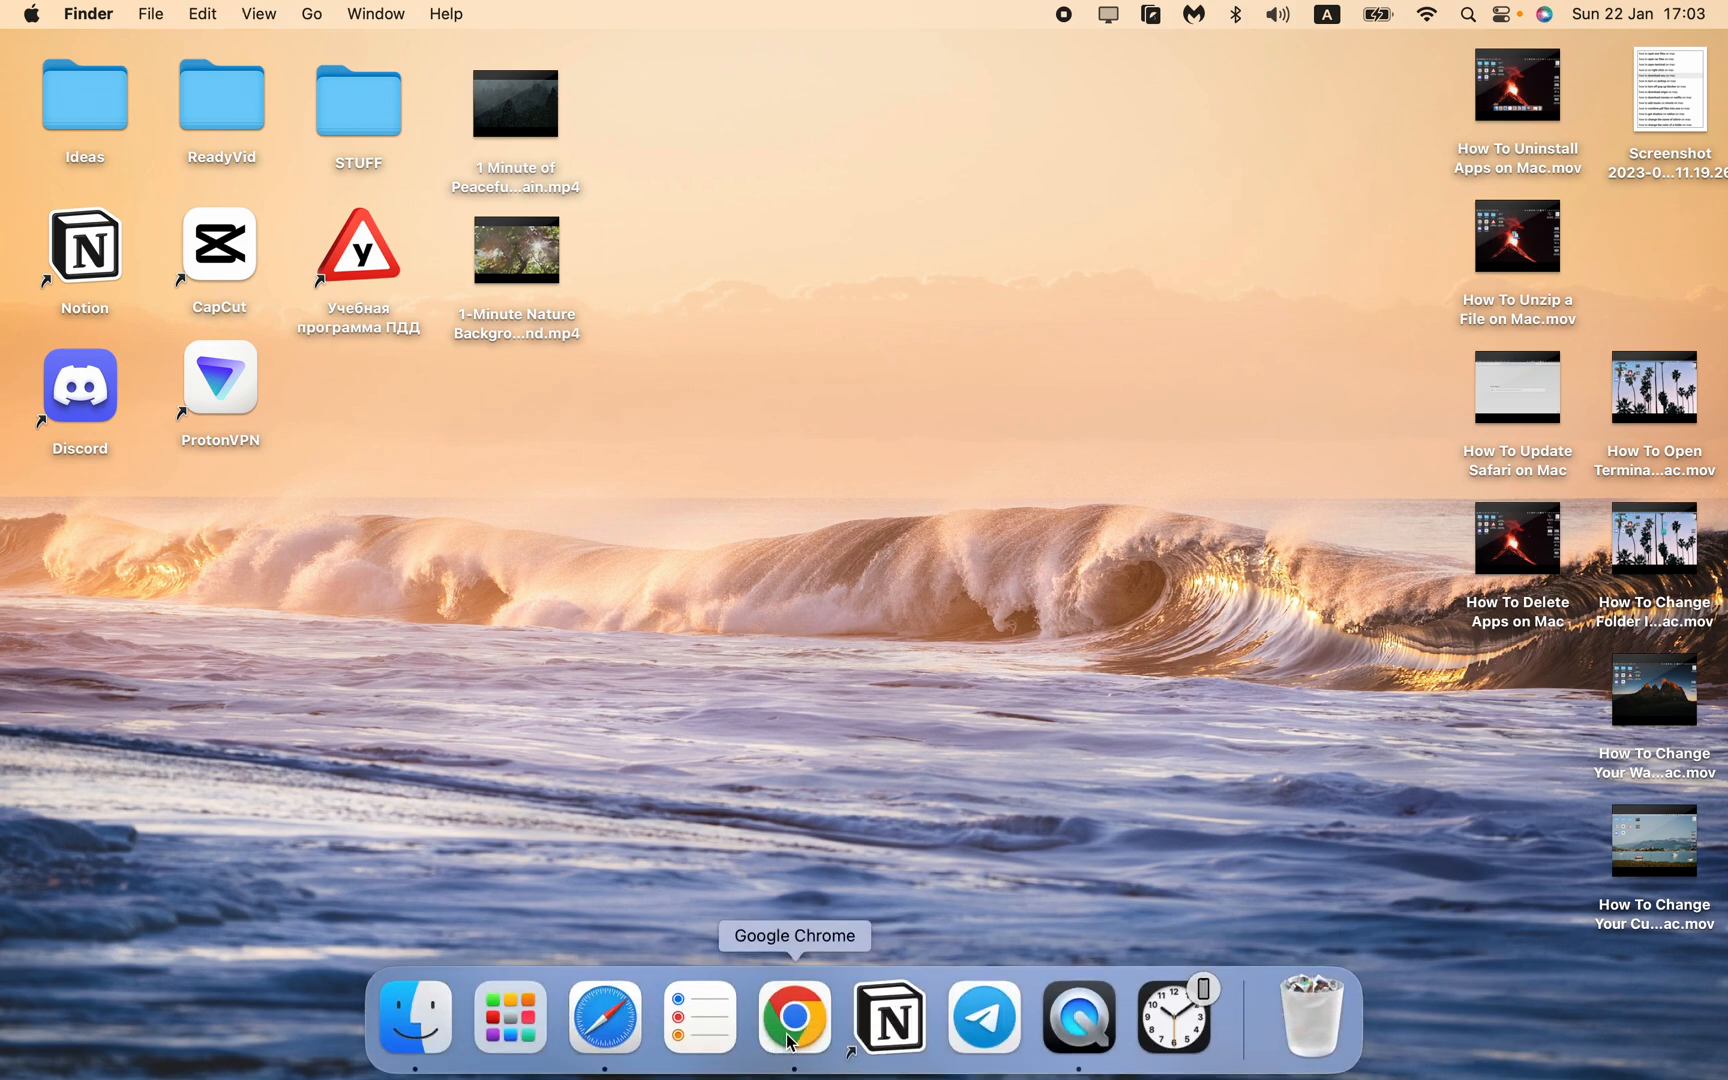
Launch Safari, search Google for 'fliqlo' and open the official Fliqlo result
{"action": "left_click", "coordinate": [604, 1016]}
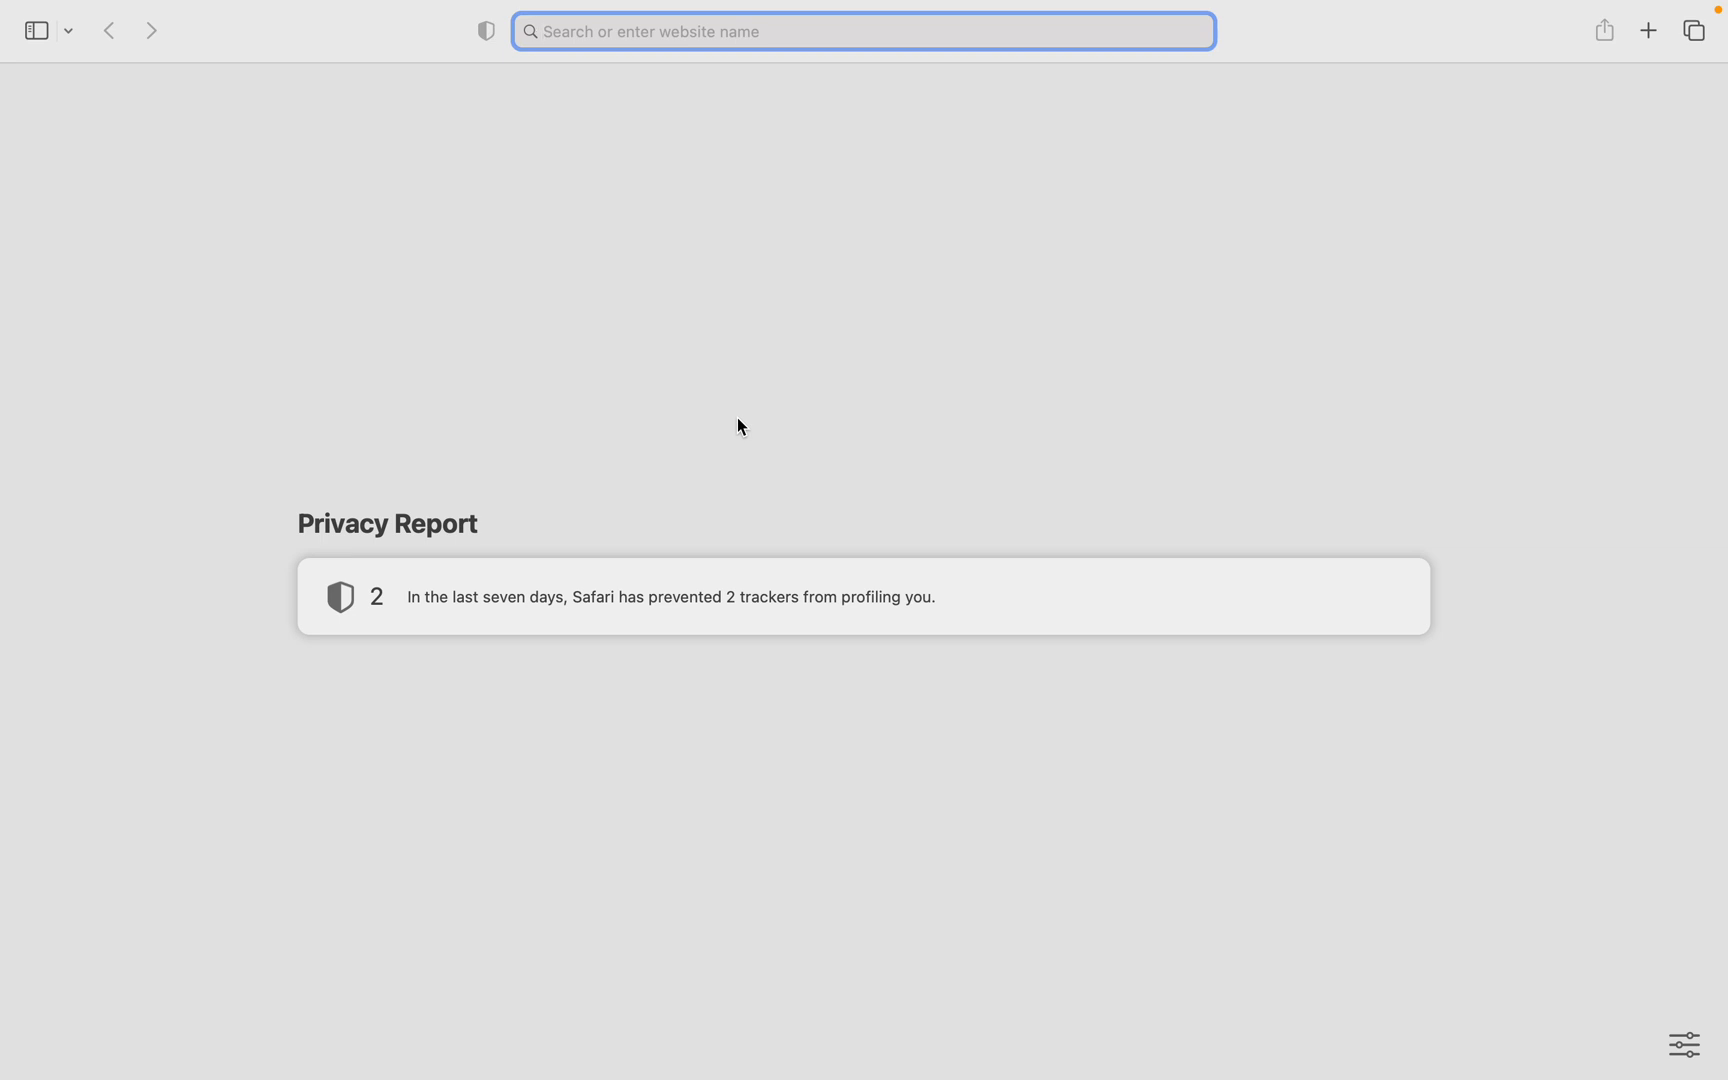
{"action": "type", "text": "fliqlo"}
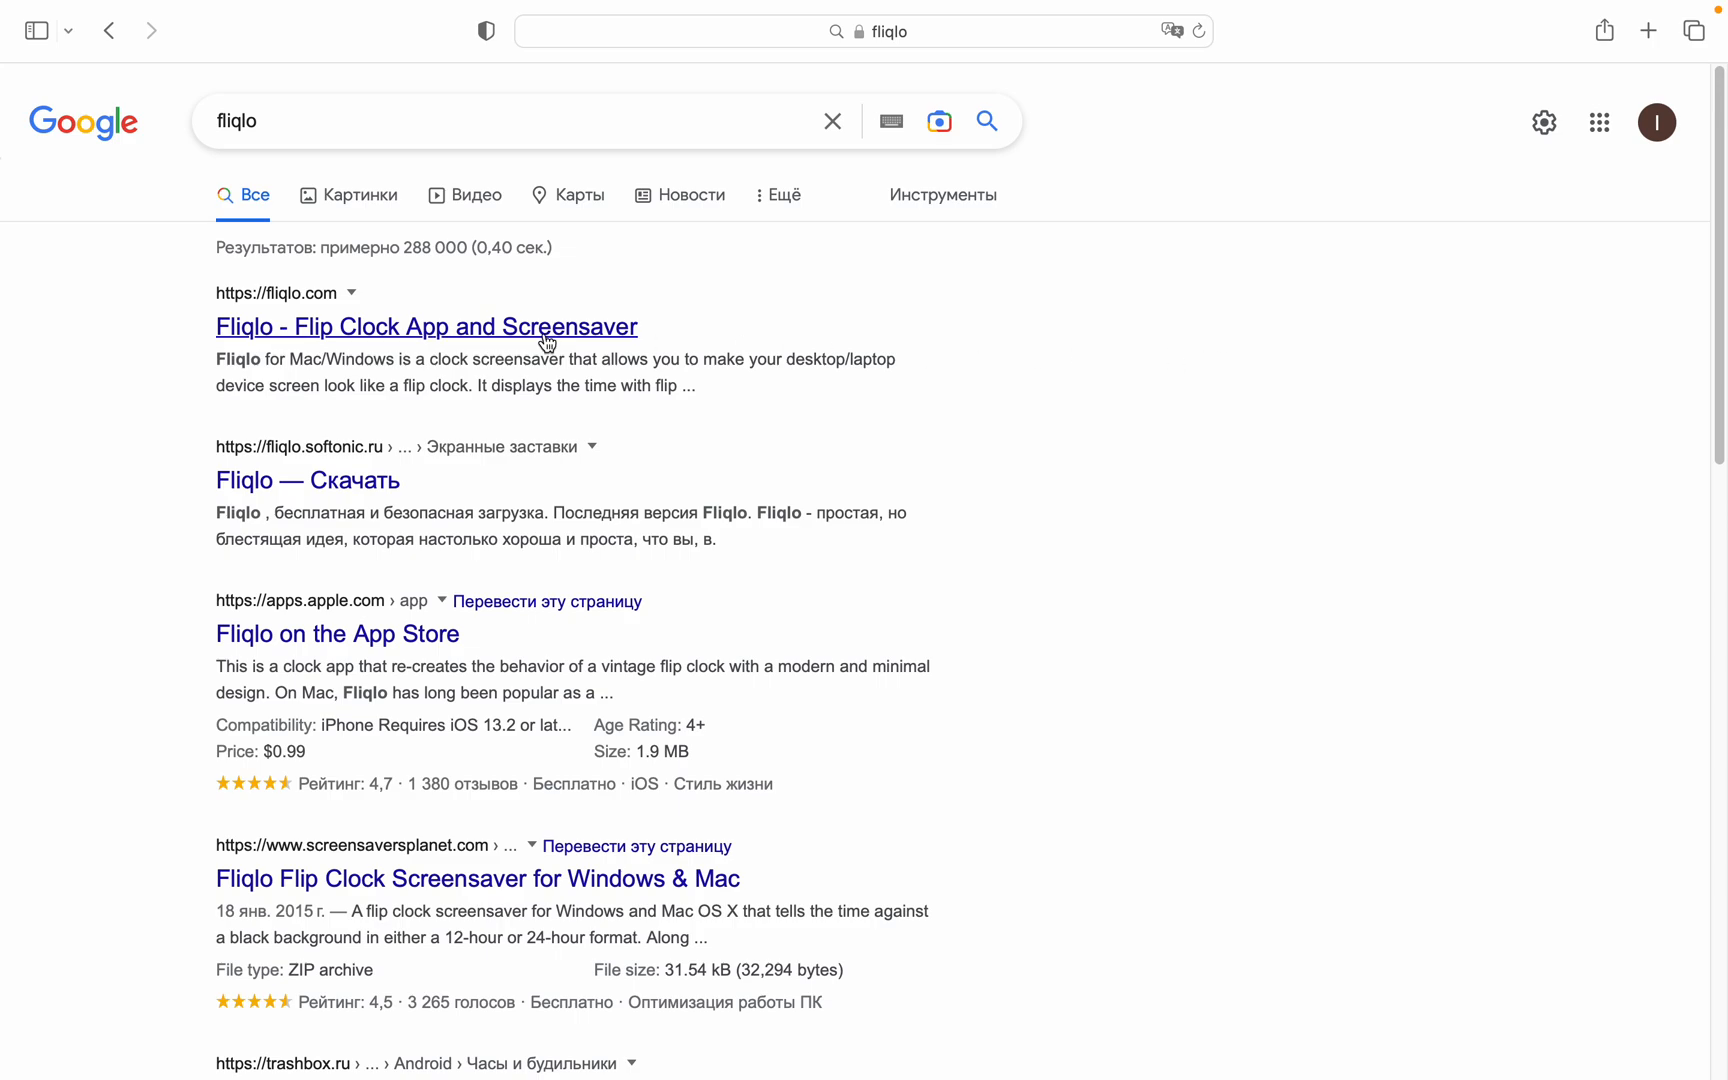
{"action": "mouse_move", "coordinate": [218, 343]}
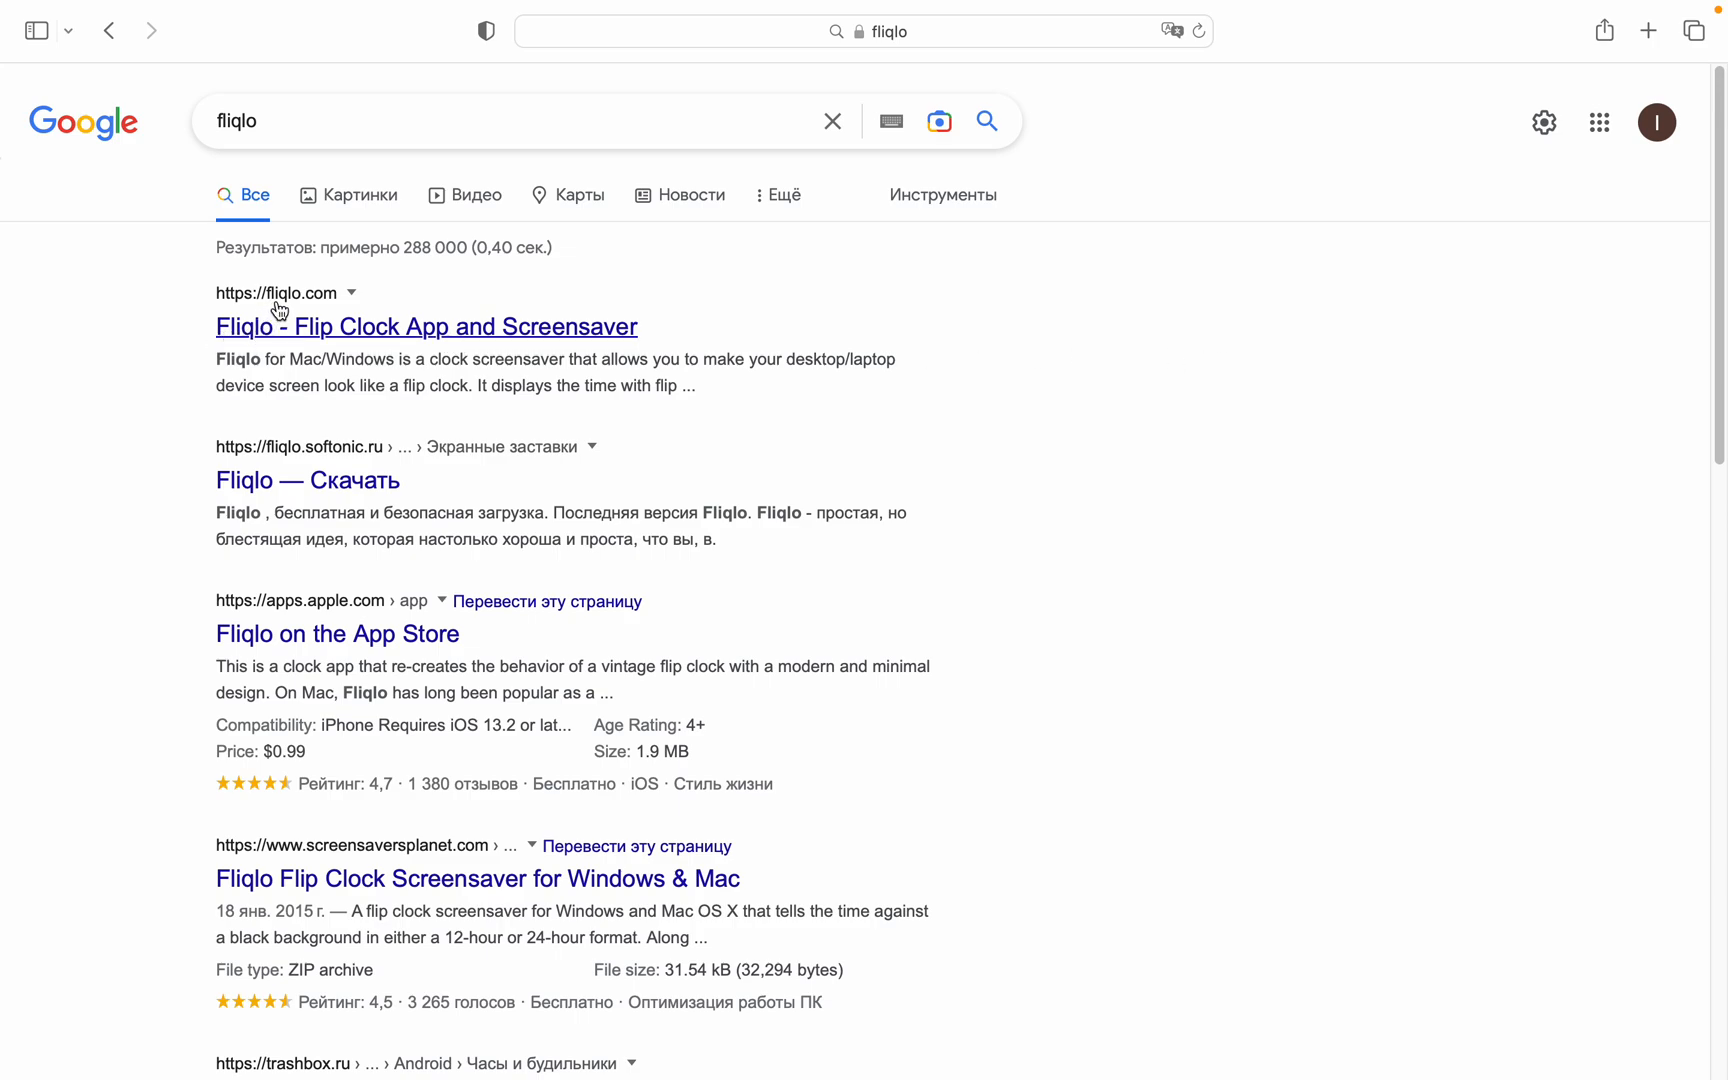
{"action": "left_click", "coordinate": [425, 326]}
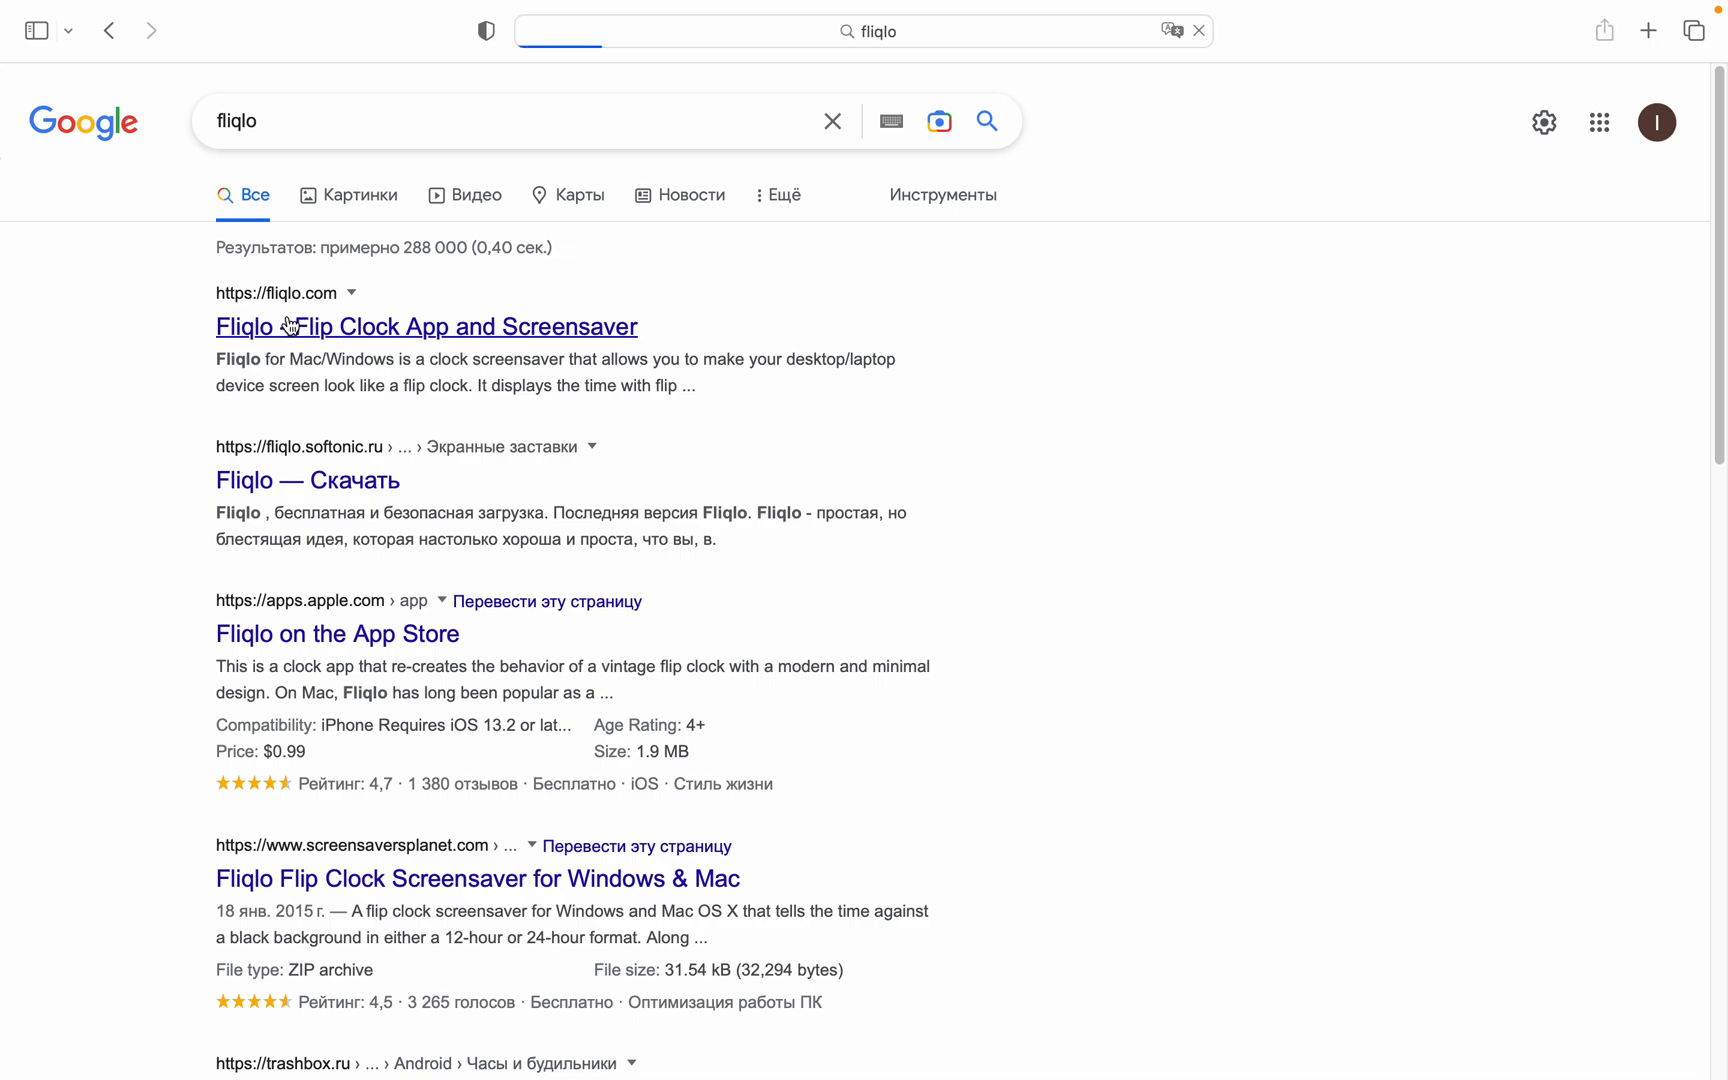
{"action": "left_click", "coordinate": [425, 326]}
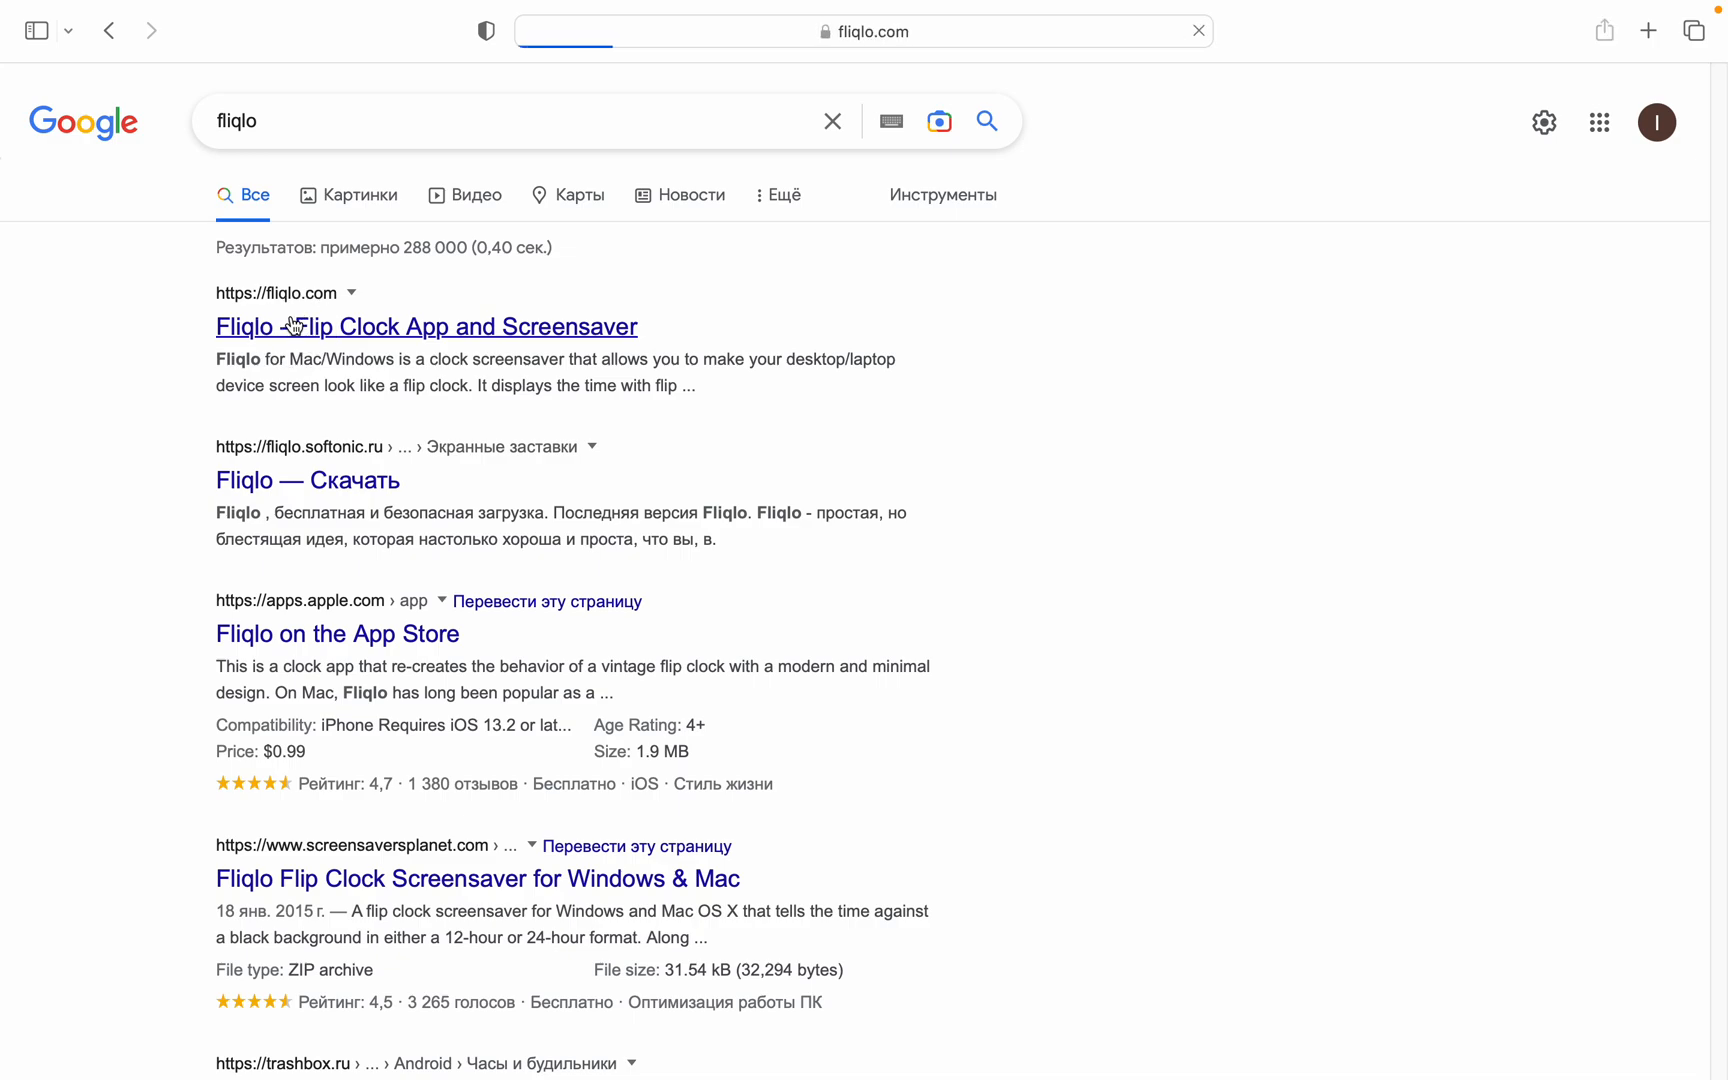
Let fliqlo.com load and dismiss its pop-up advertisement
{"action": "left_click", "coordinate": [425, 326]}
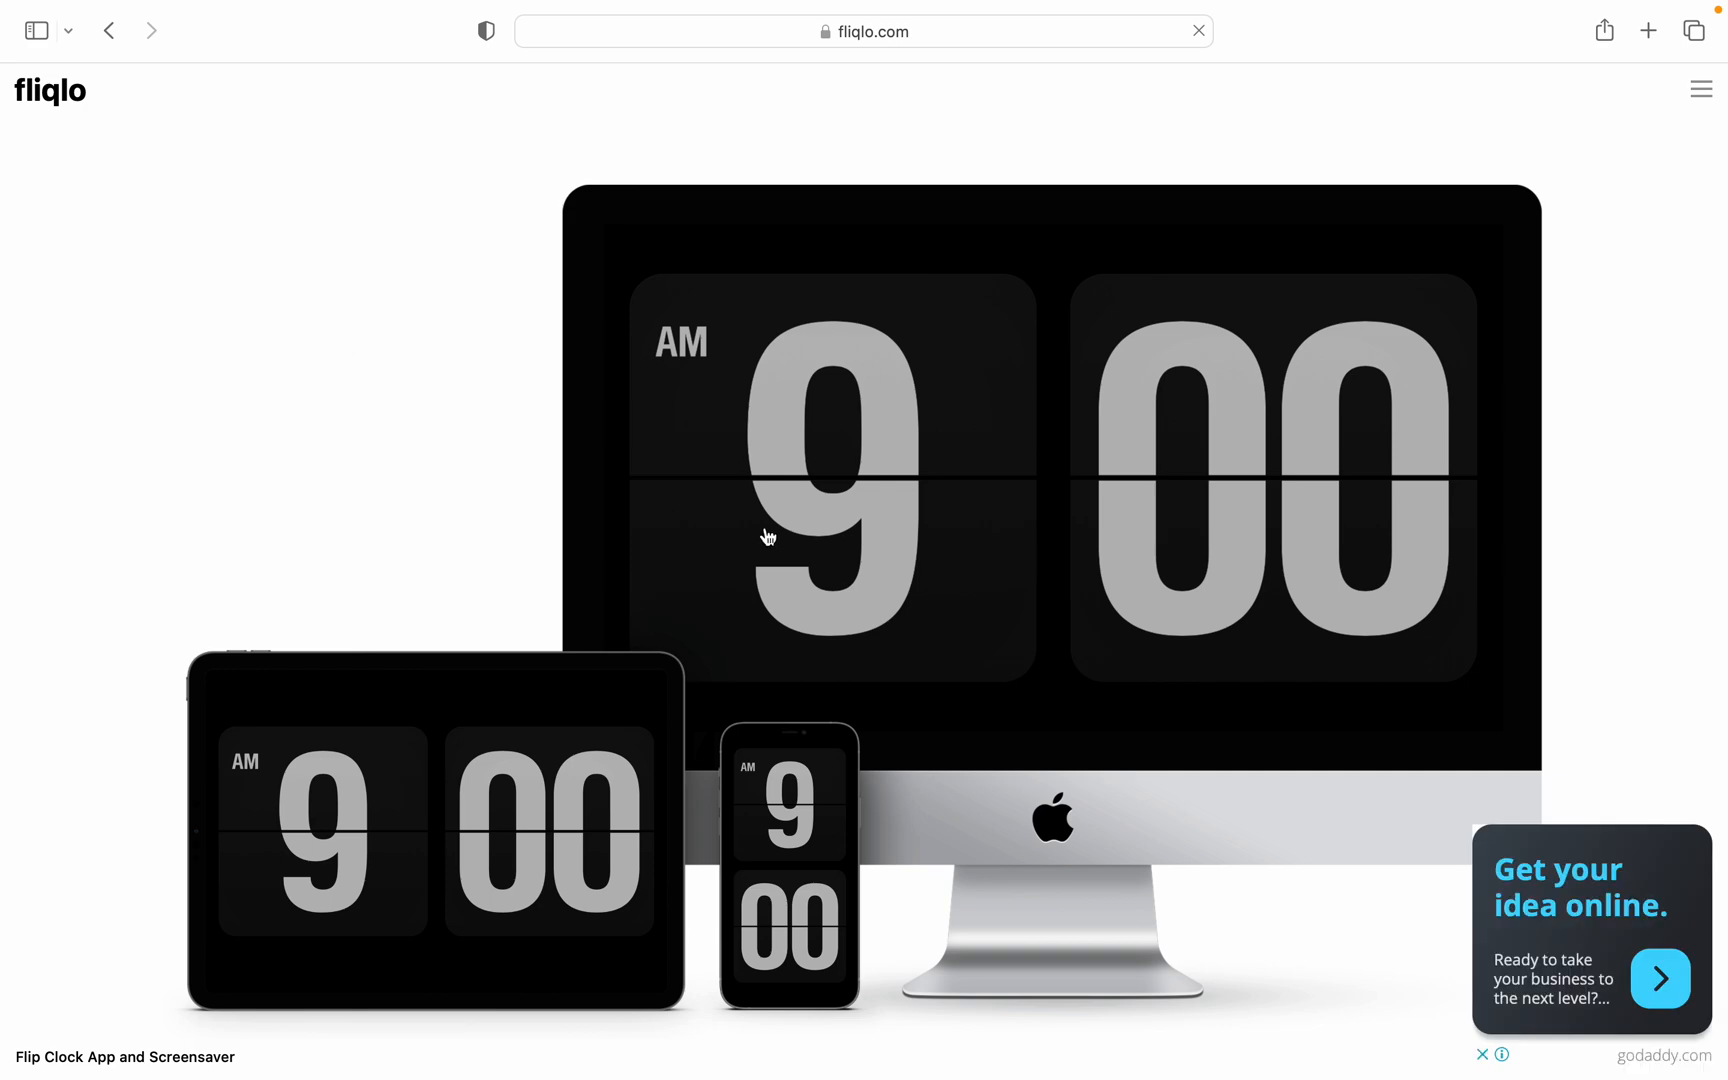
{"action": "mouse_move", "coordinate": [1397, 865]}
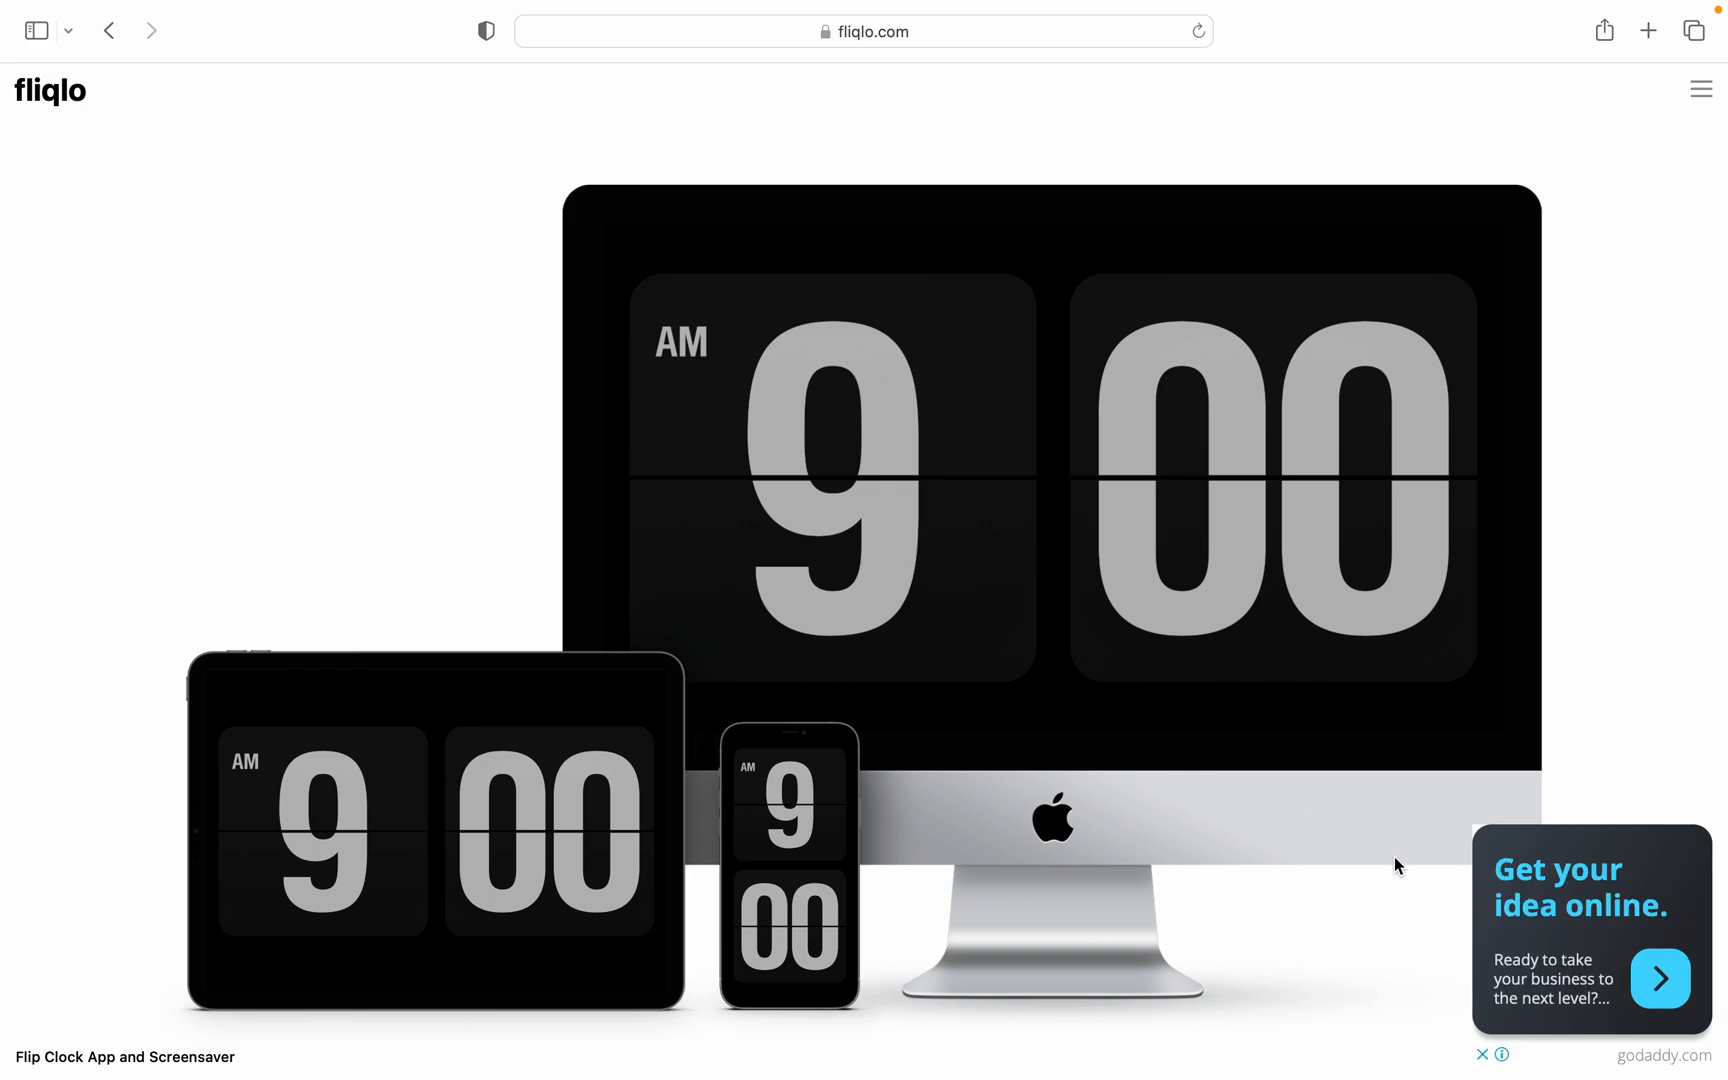
{"action": "mouse_move", "coordinate": [1153, 704]}
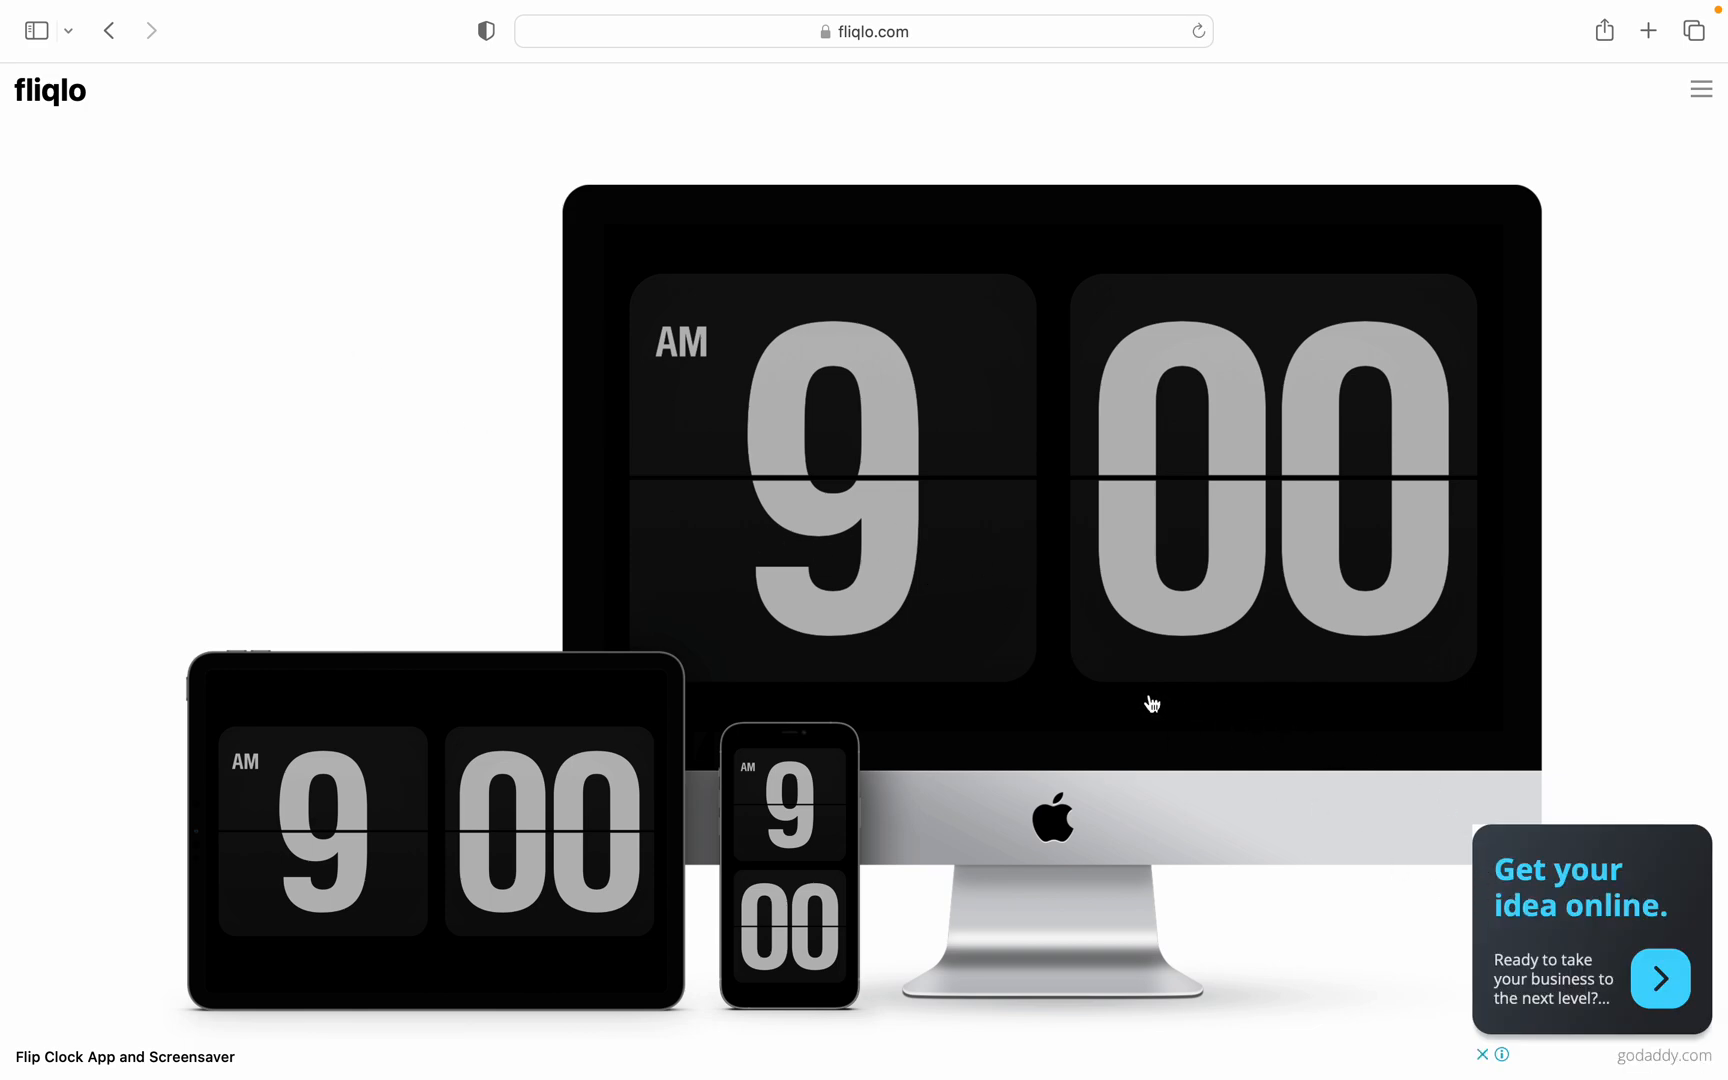
{"action": "mouse_move", "coordinate": [1122, 580]}
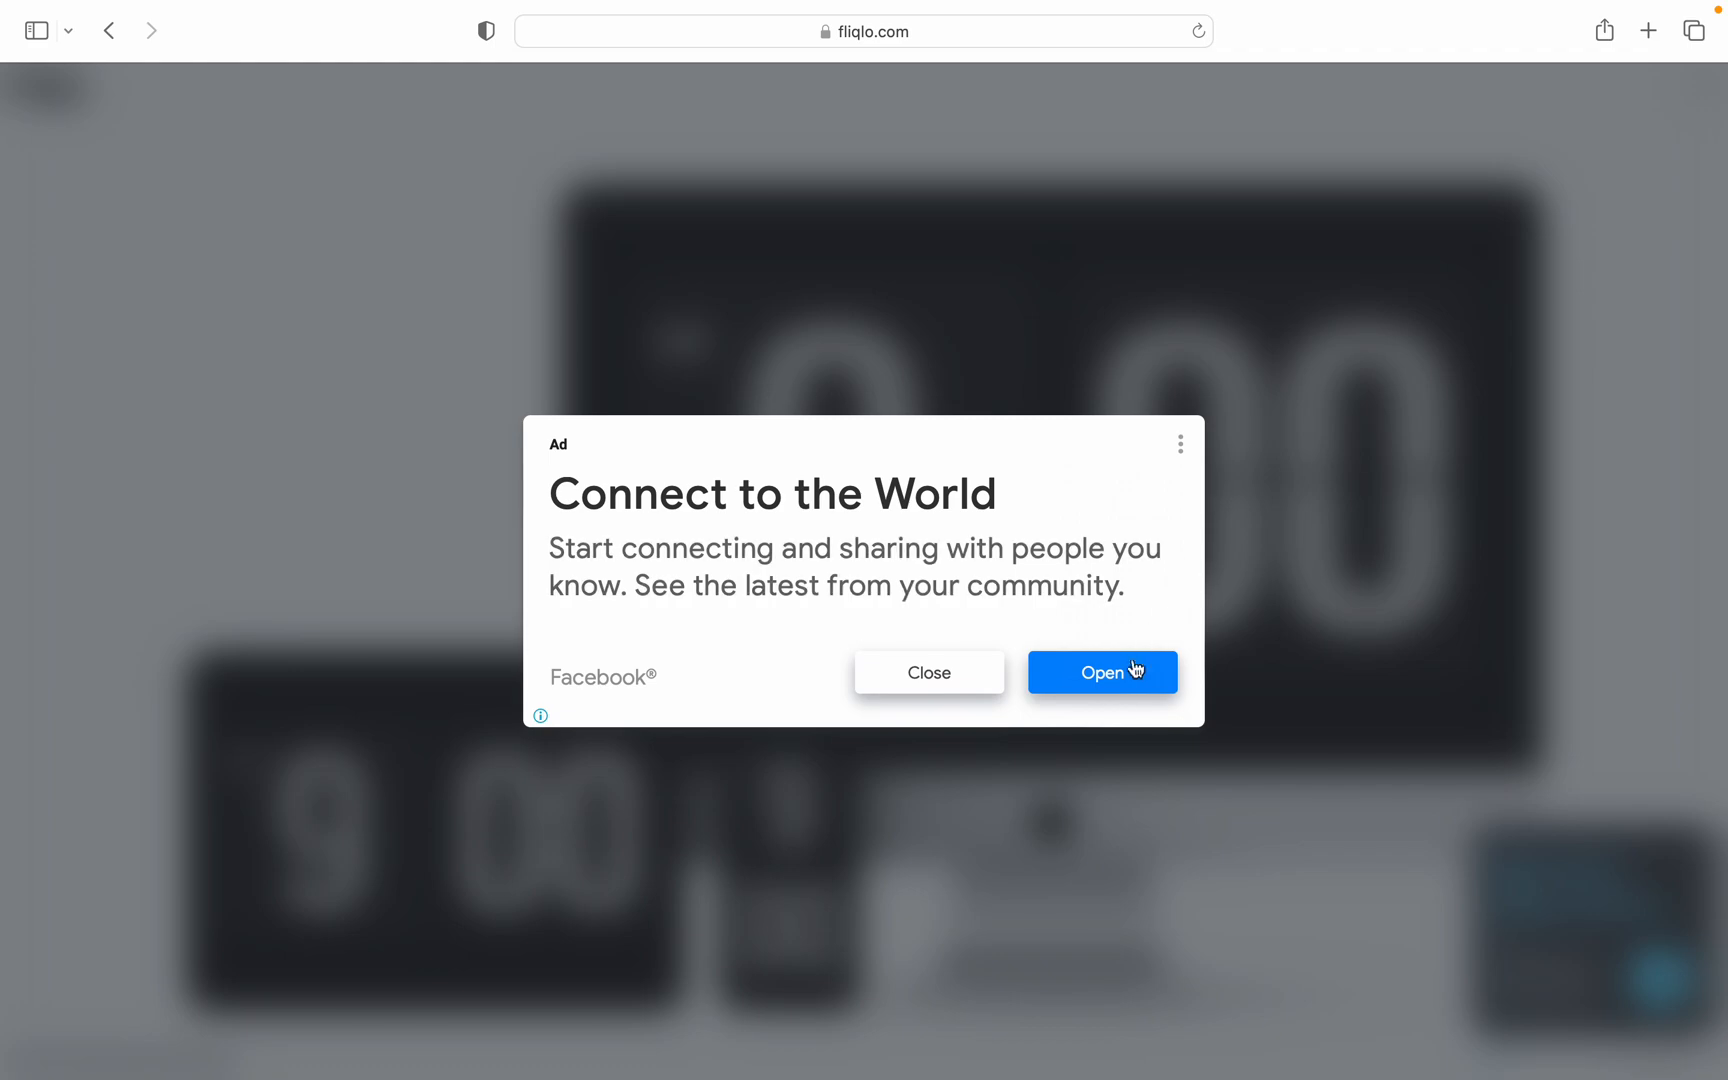
{"action": "left_click", "coordinate": [927, 672]}
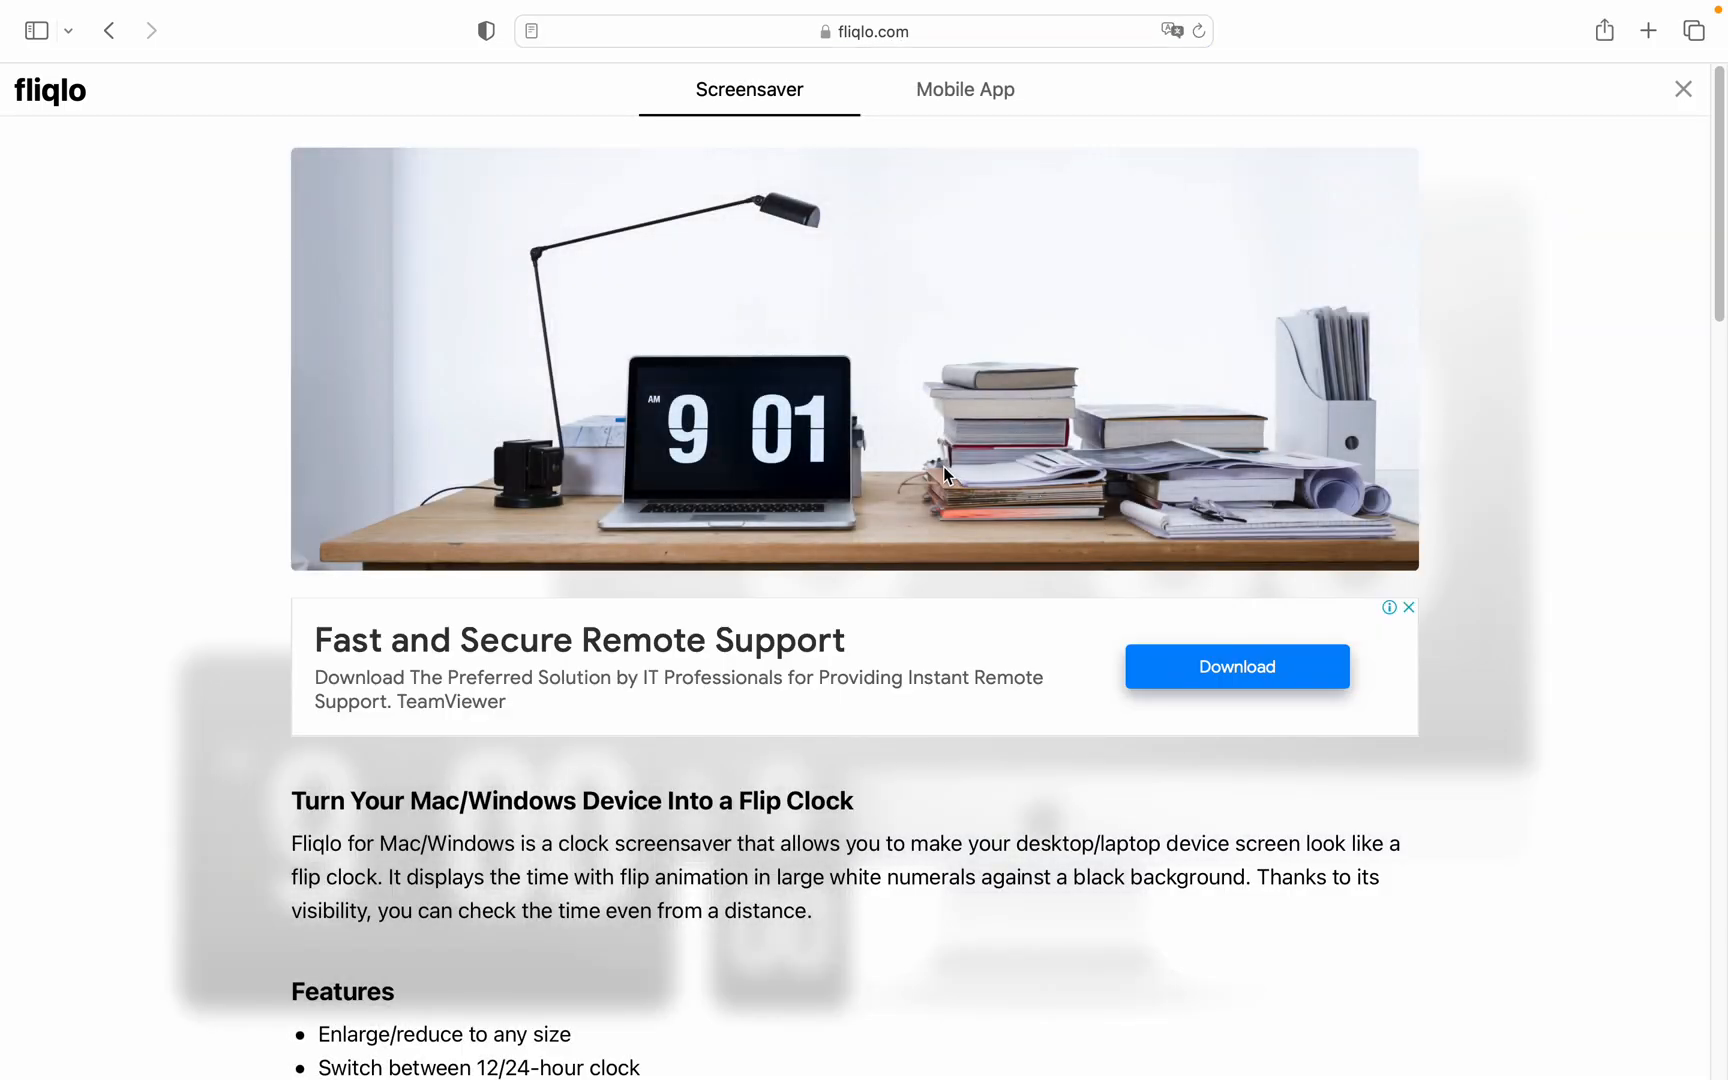
Download Fliqlo Version 1.8.5 for Mac from the site's download cards
{"action": "scroll", "scroll_direction": "down", "scroll_amount": 3}
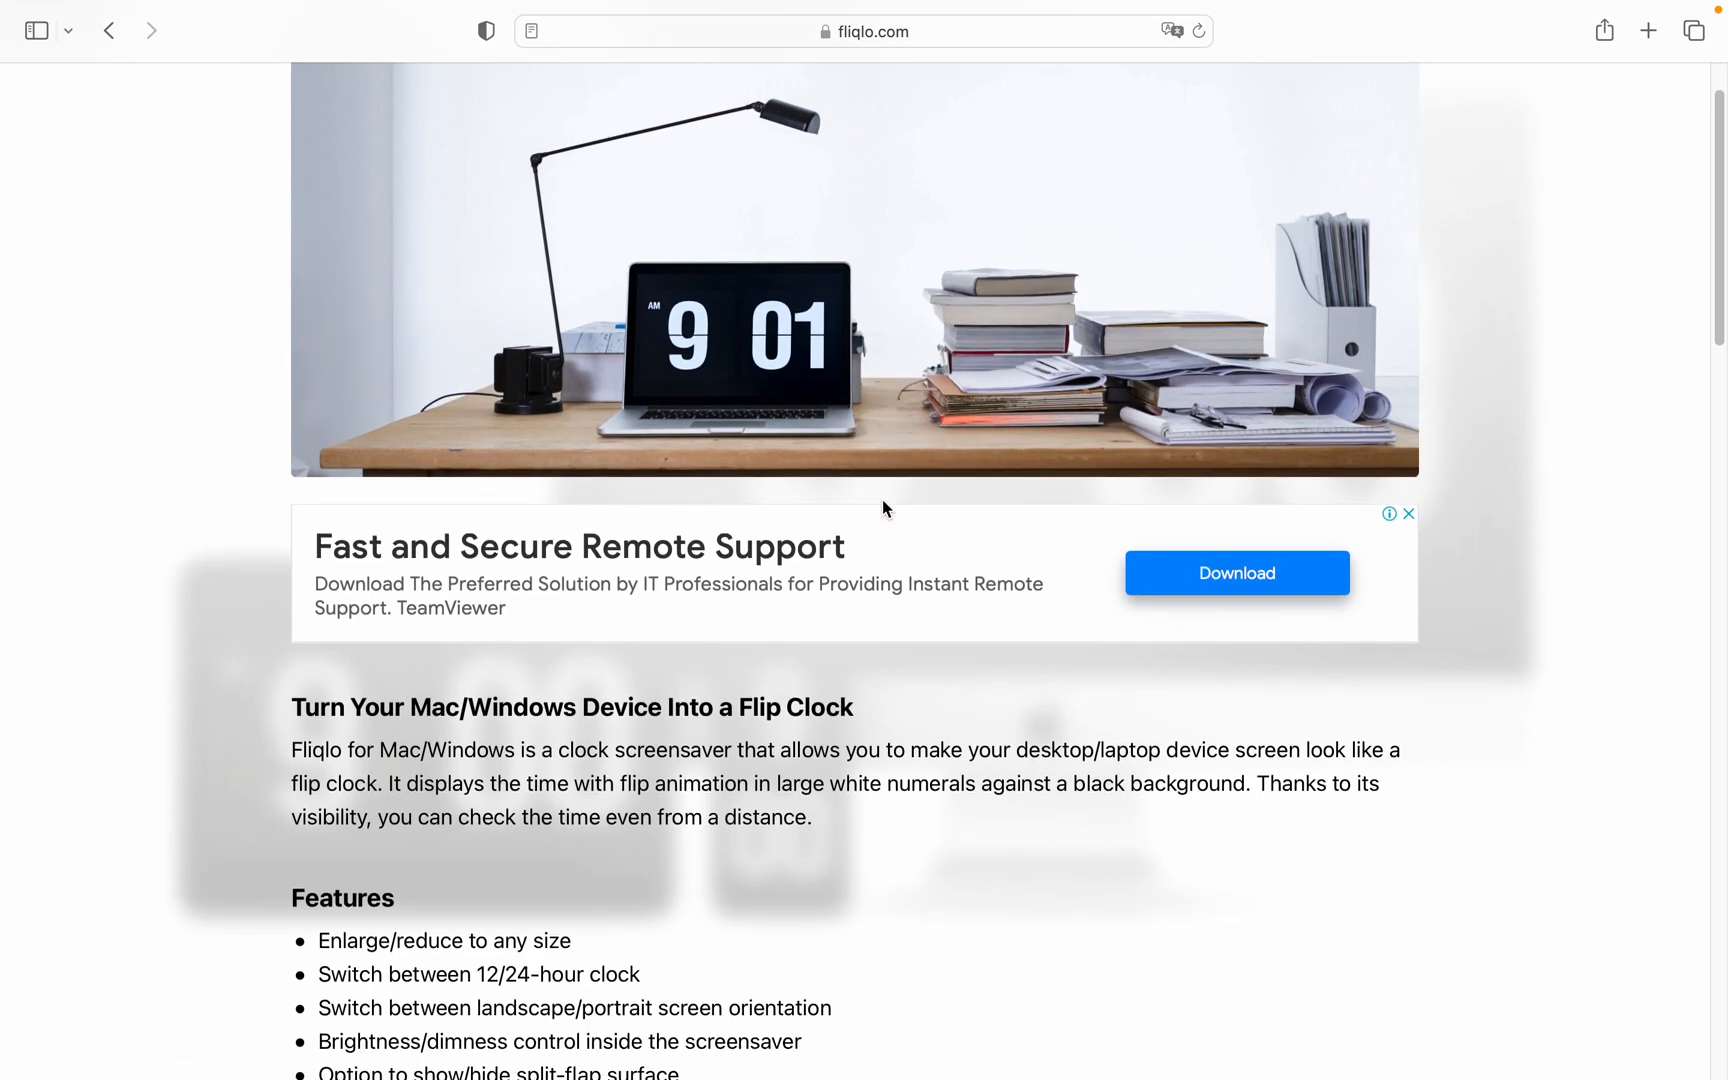
{"action": "scroll", "scroll_direction": "down", "scroll_amount": 3}
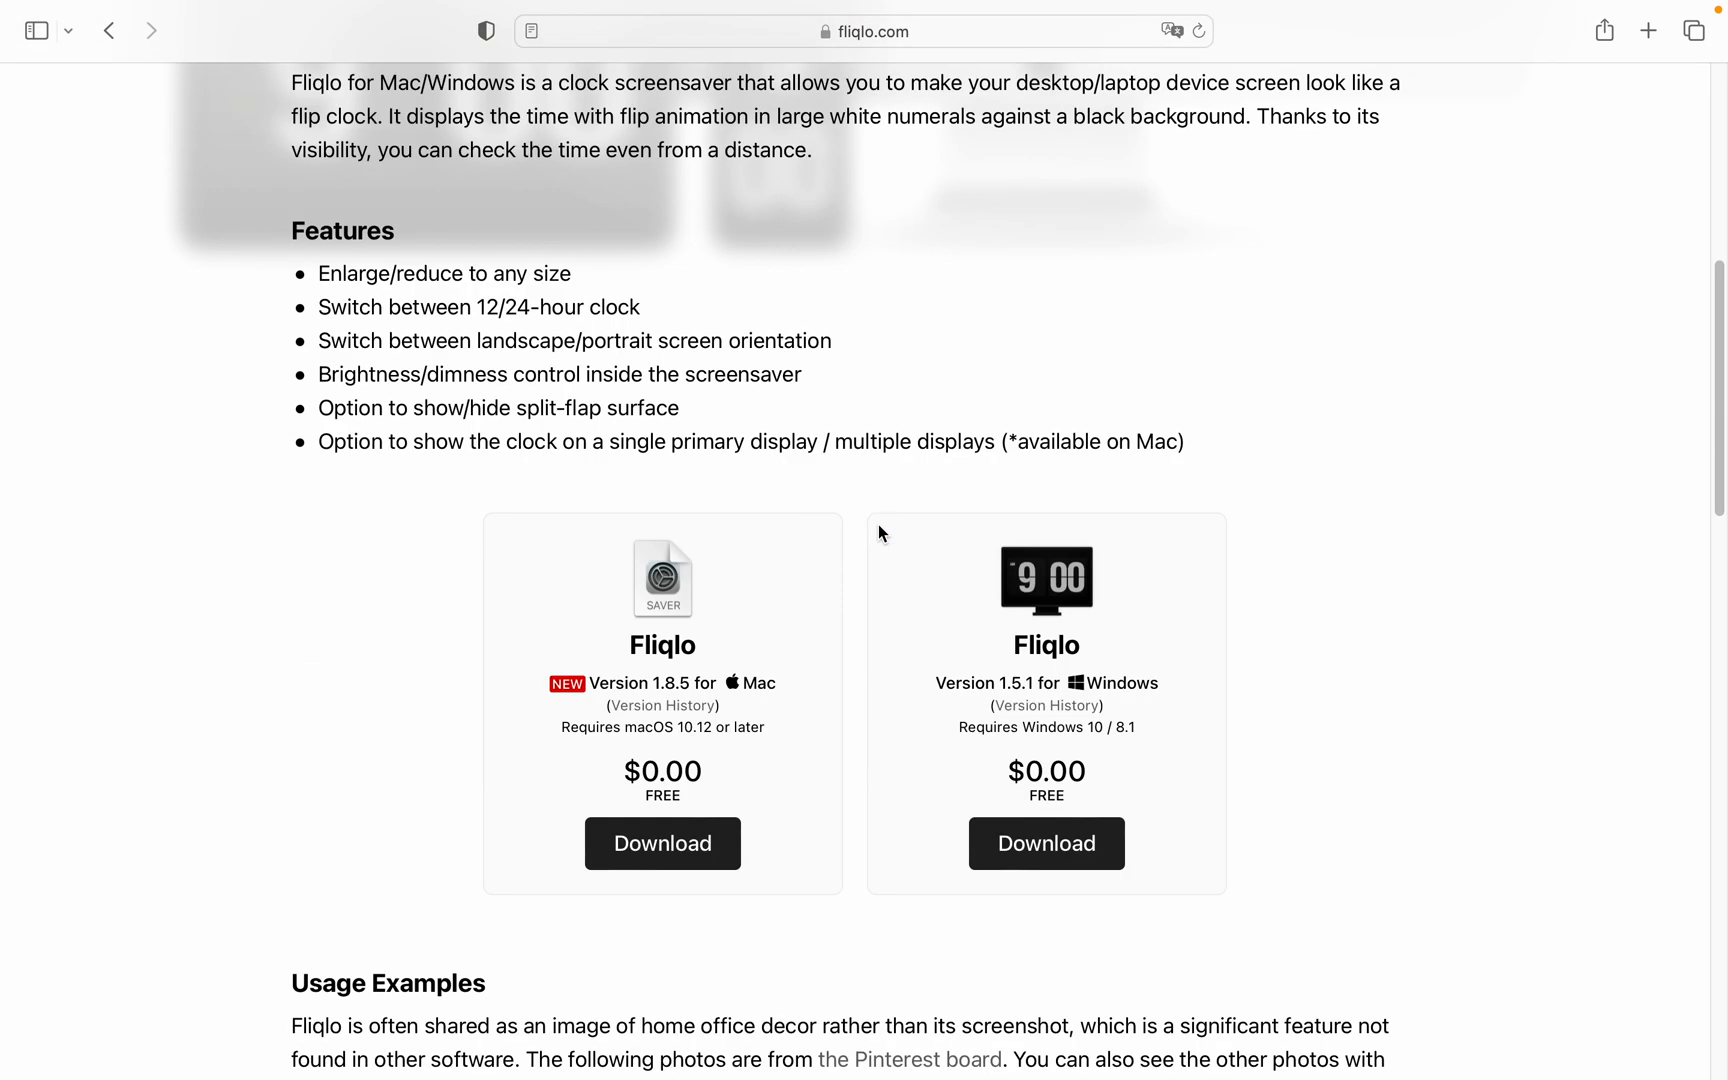
{"action": "scroll", "scroll_direction": "down", "scroll_amount": 3}
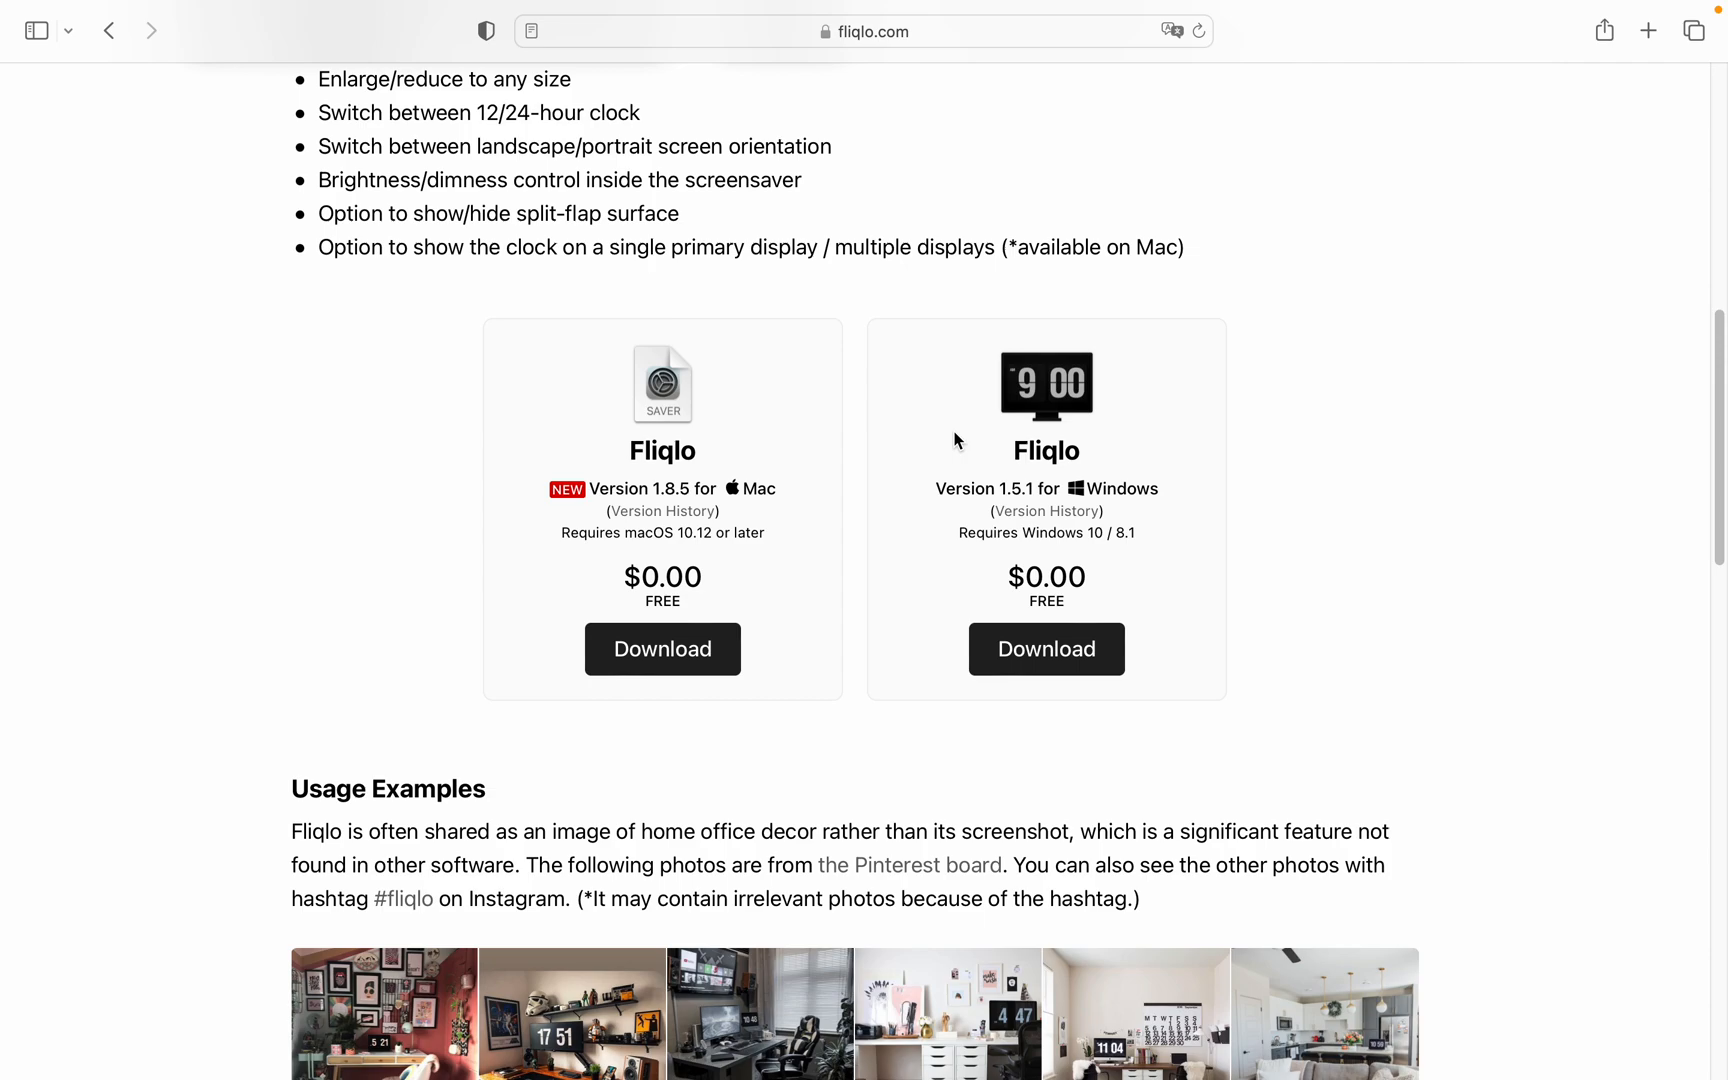
{"action": "mouse_move", "coordinate": [706, 494]}
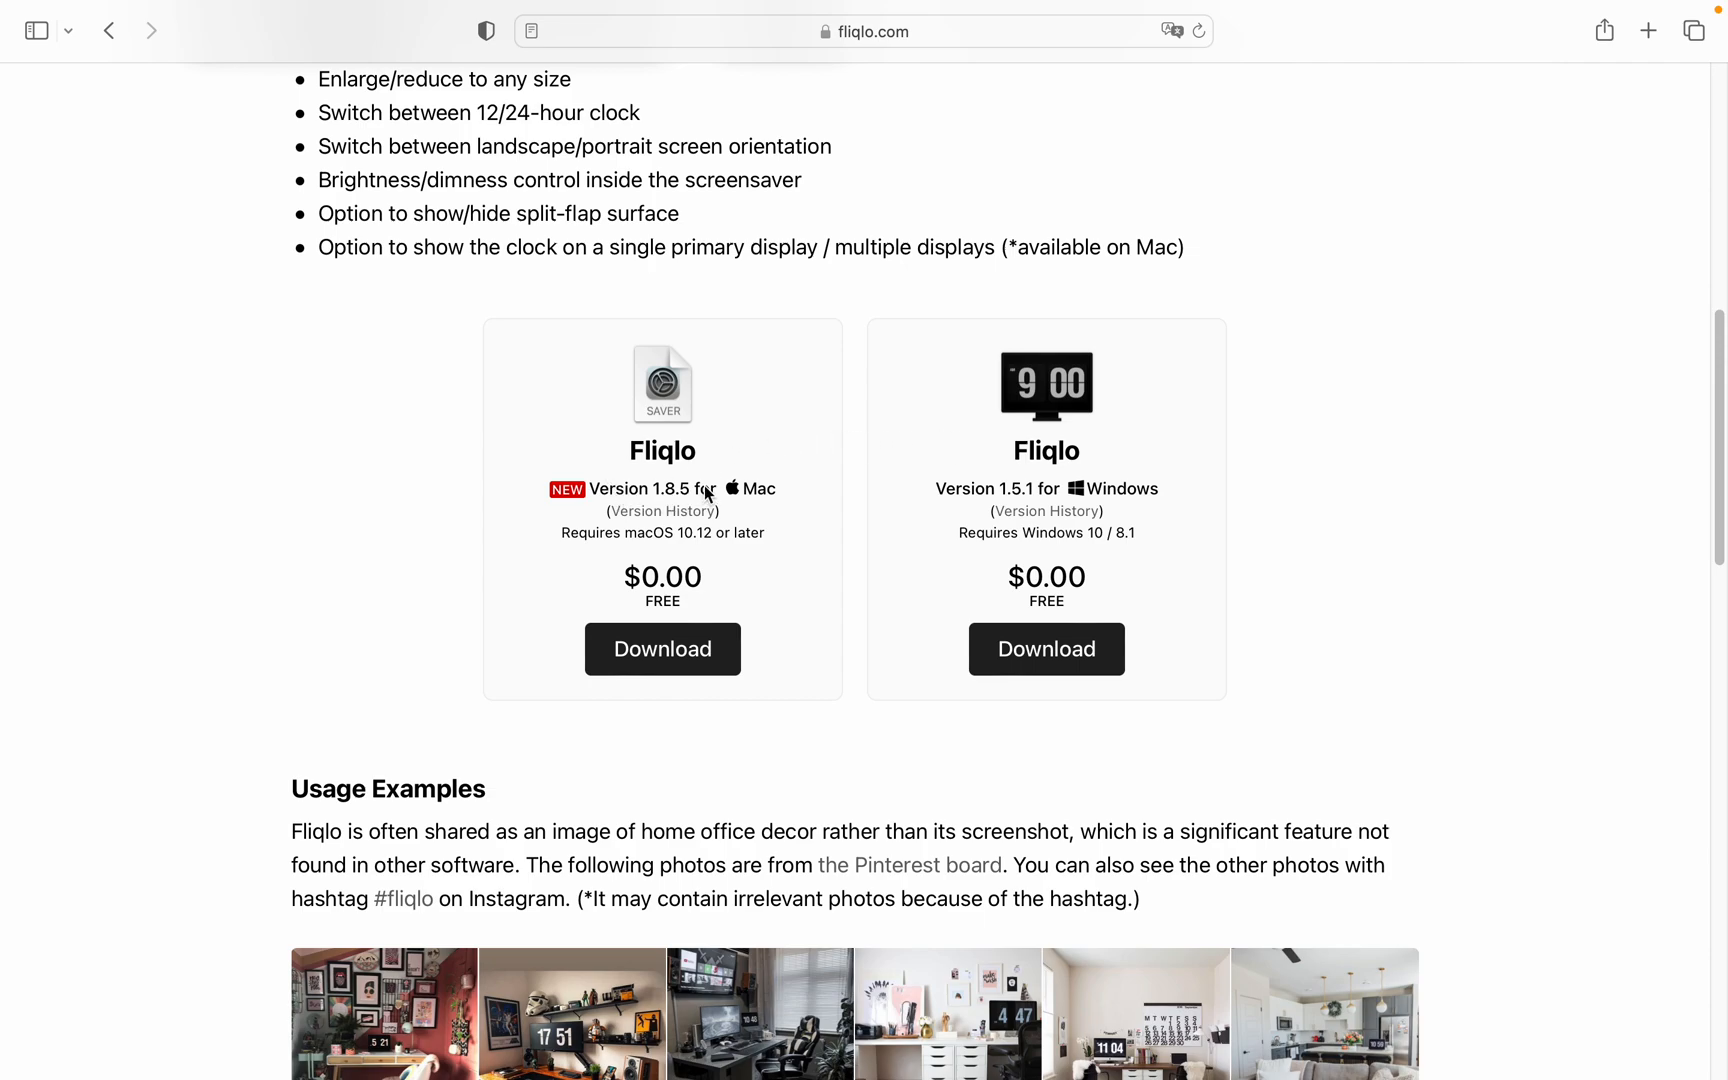
{"action": "mouse_move", "coordinate": [1116, 499]}
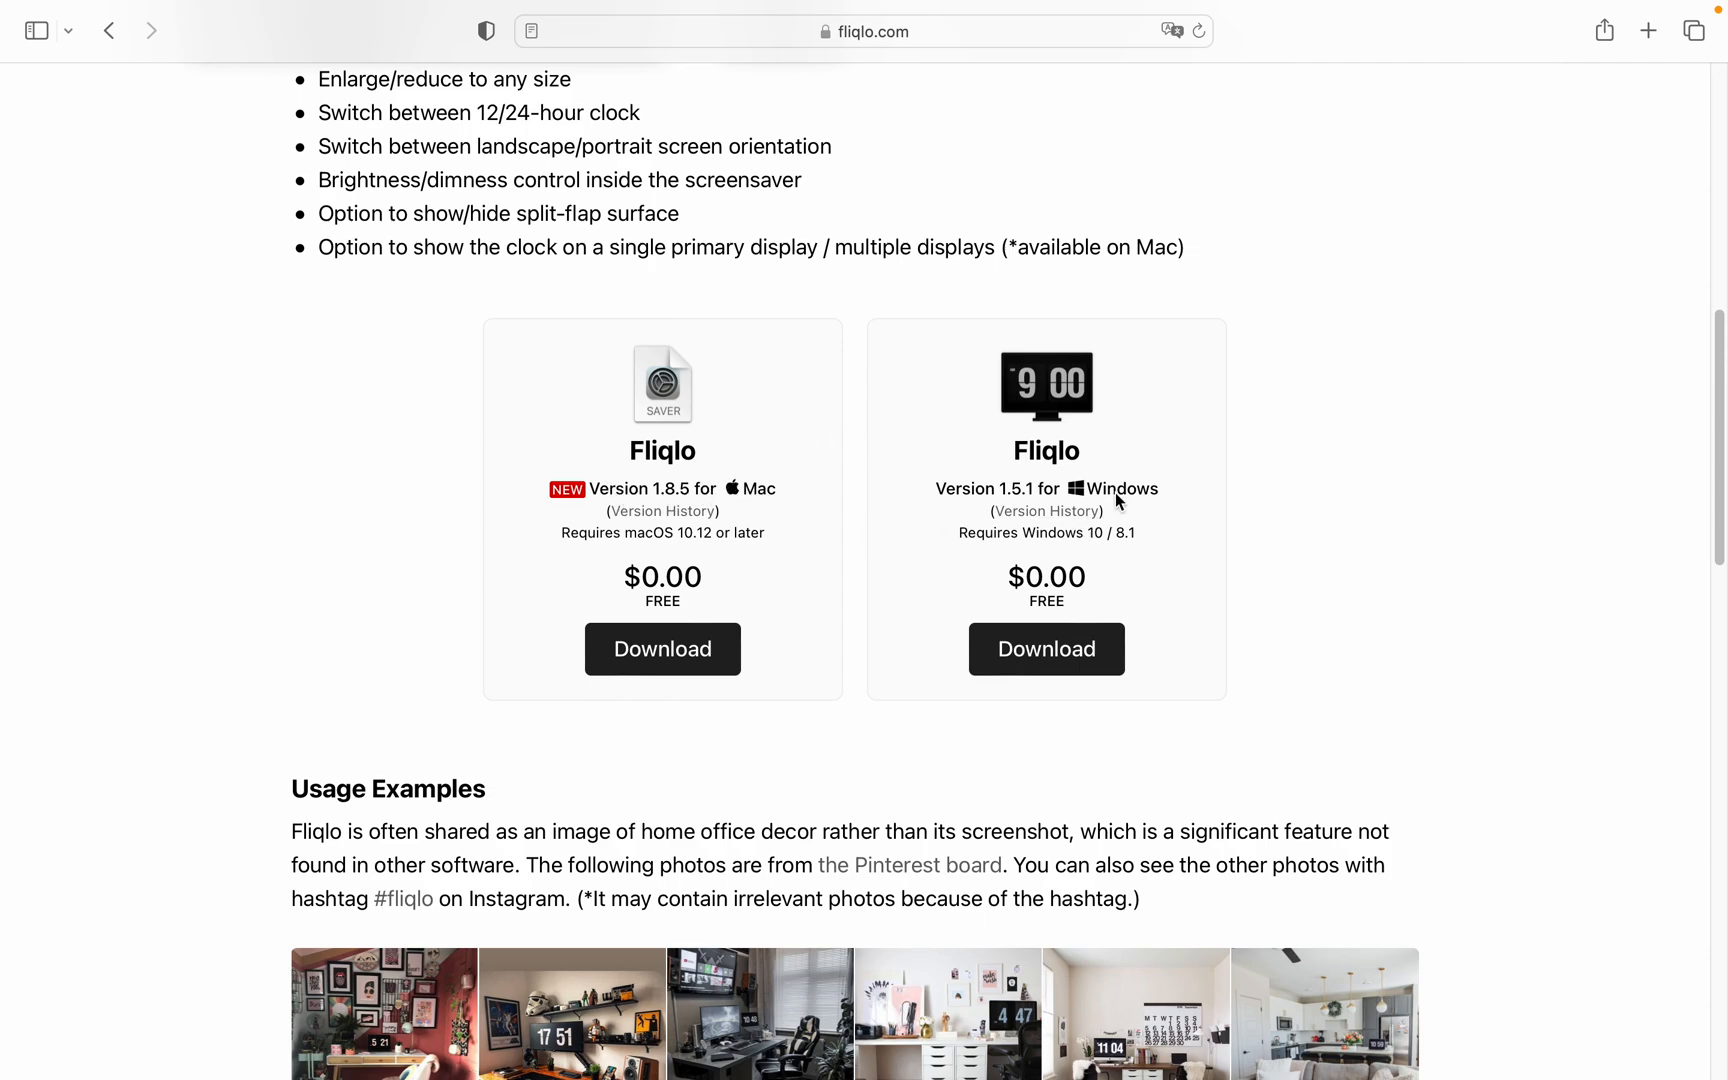
{"action": "mouse_move", "coordinate": [1202, 530]}
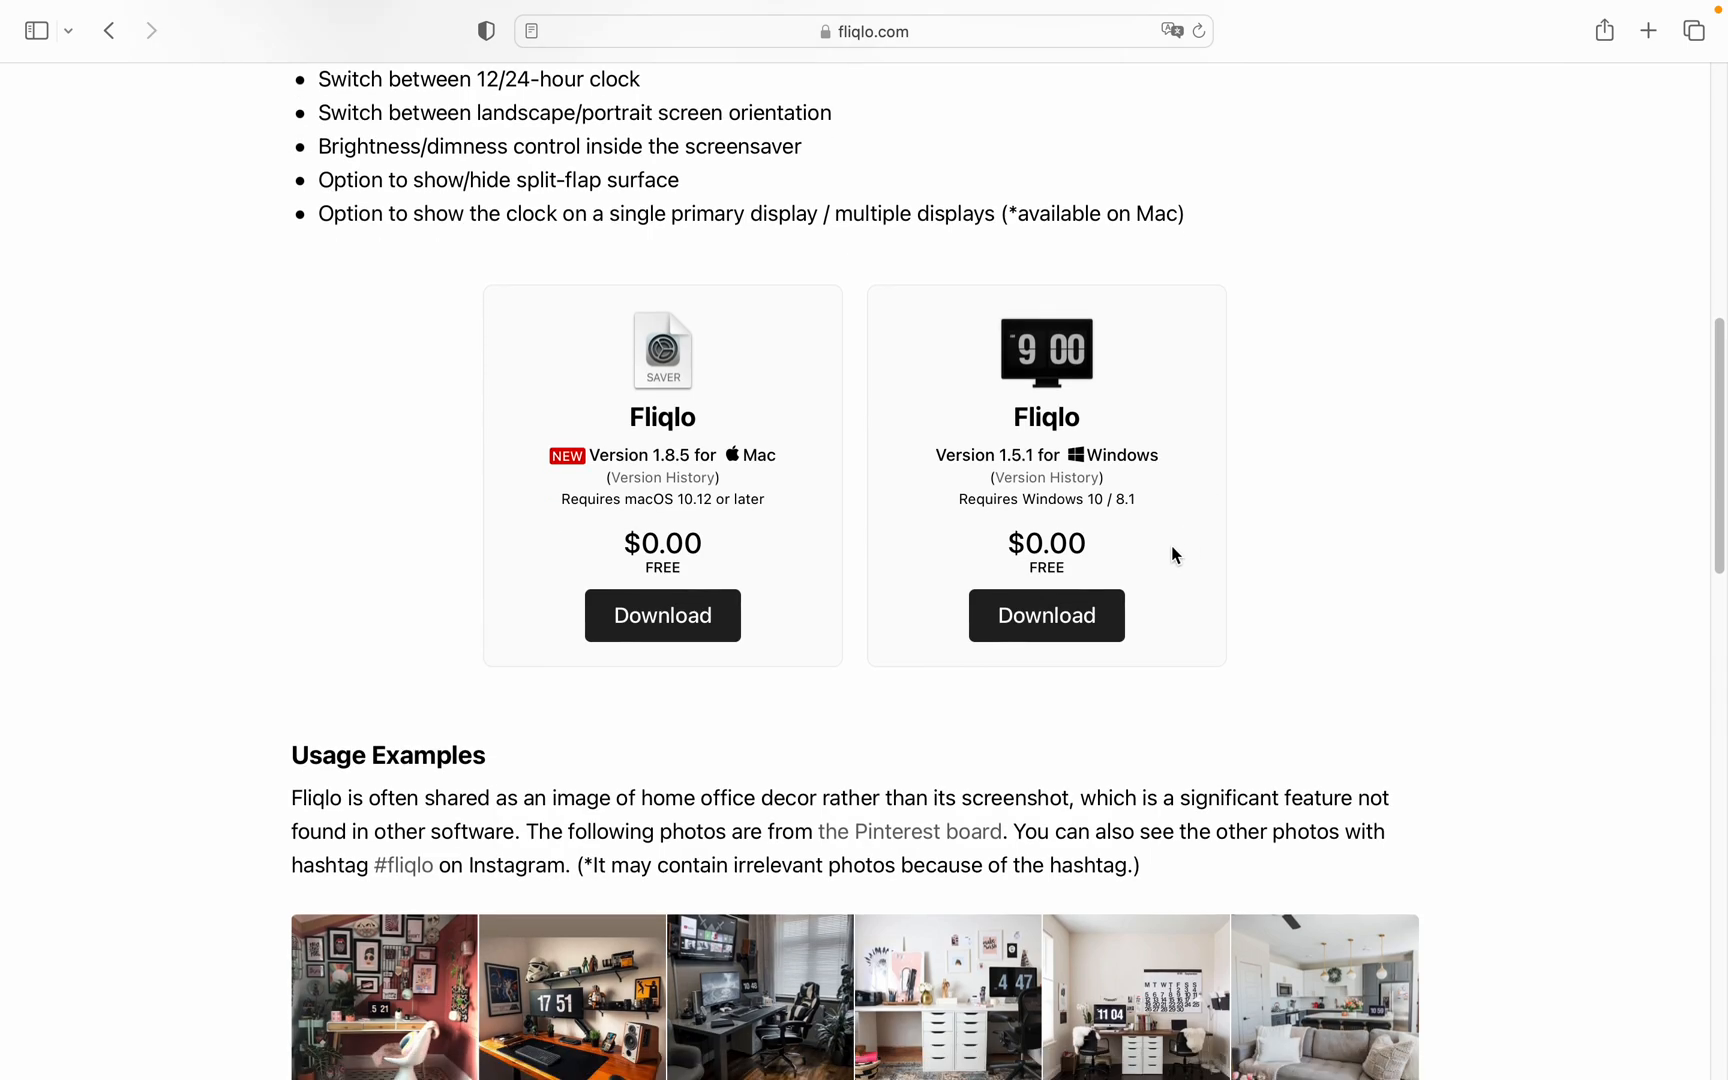
{"action": "scroll", "scroll_direction": "up", "scroll_amount": 3}
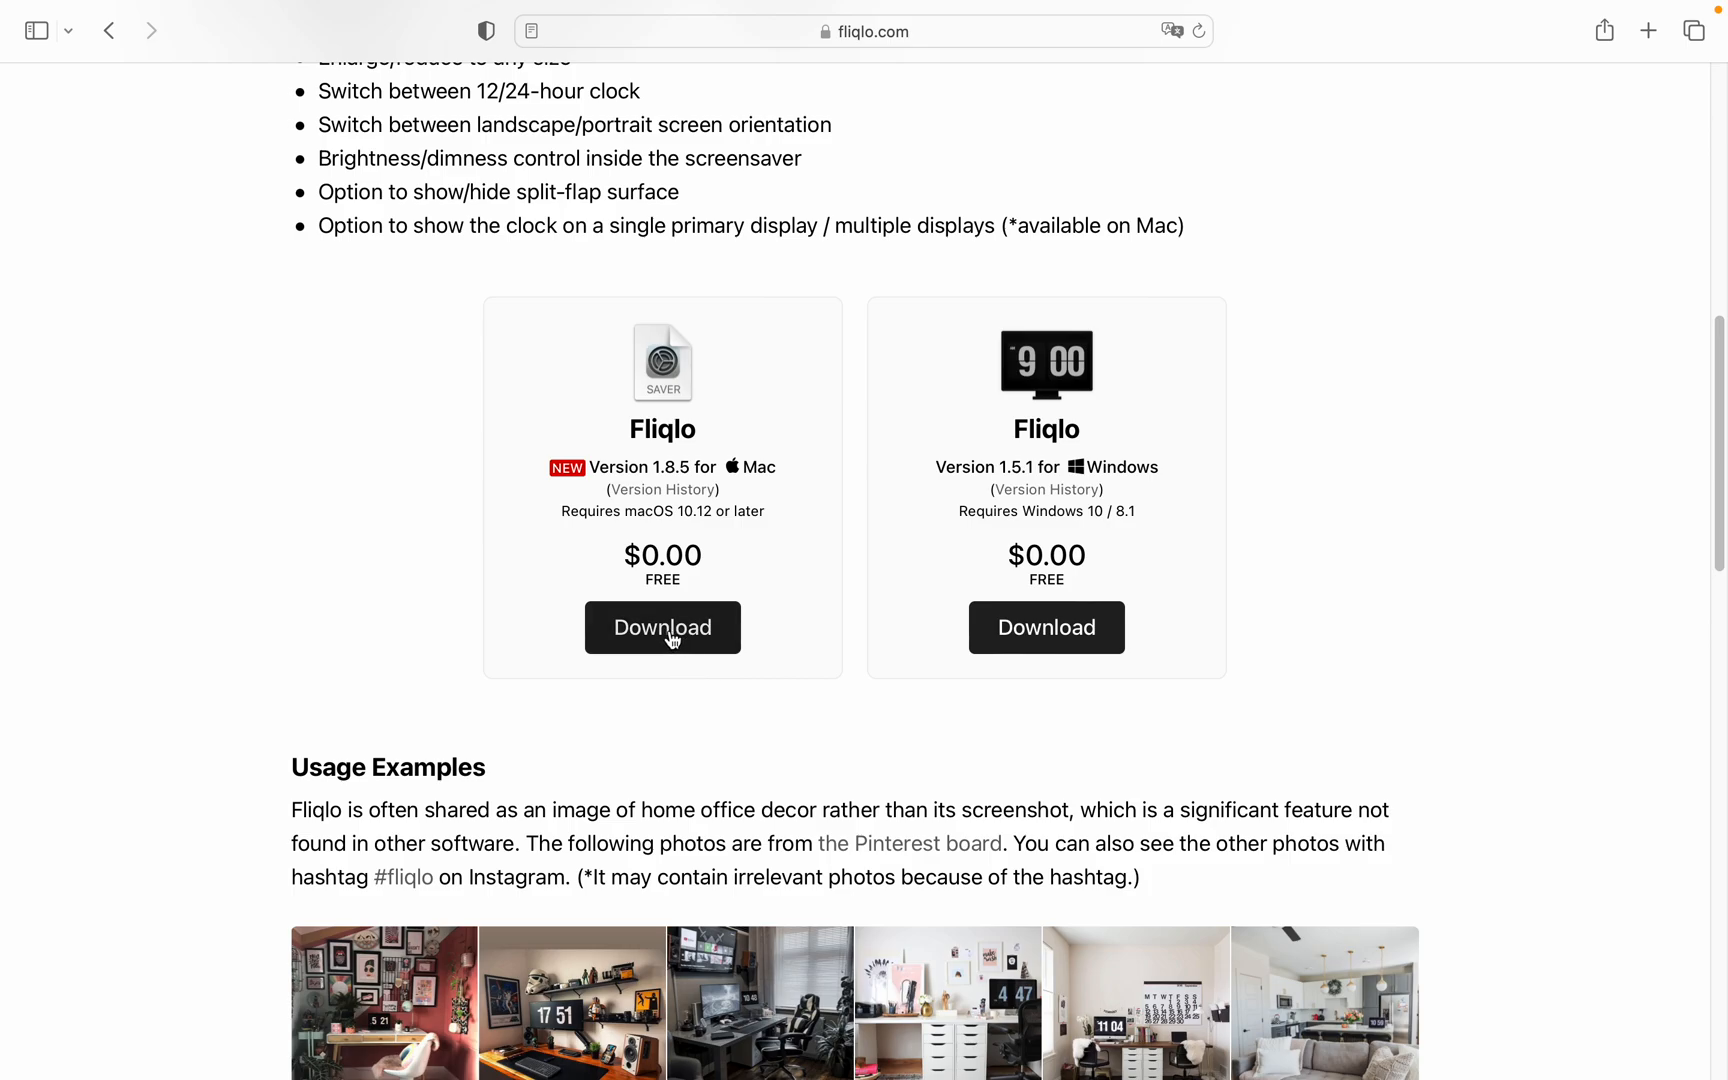
{"action": "left_click", "coordinate": [662, 627]}
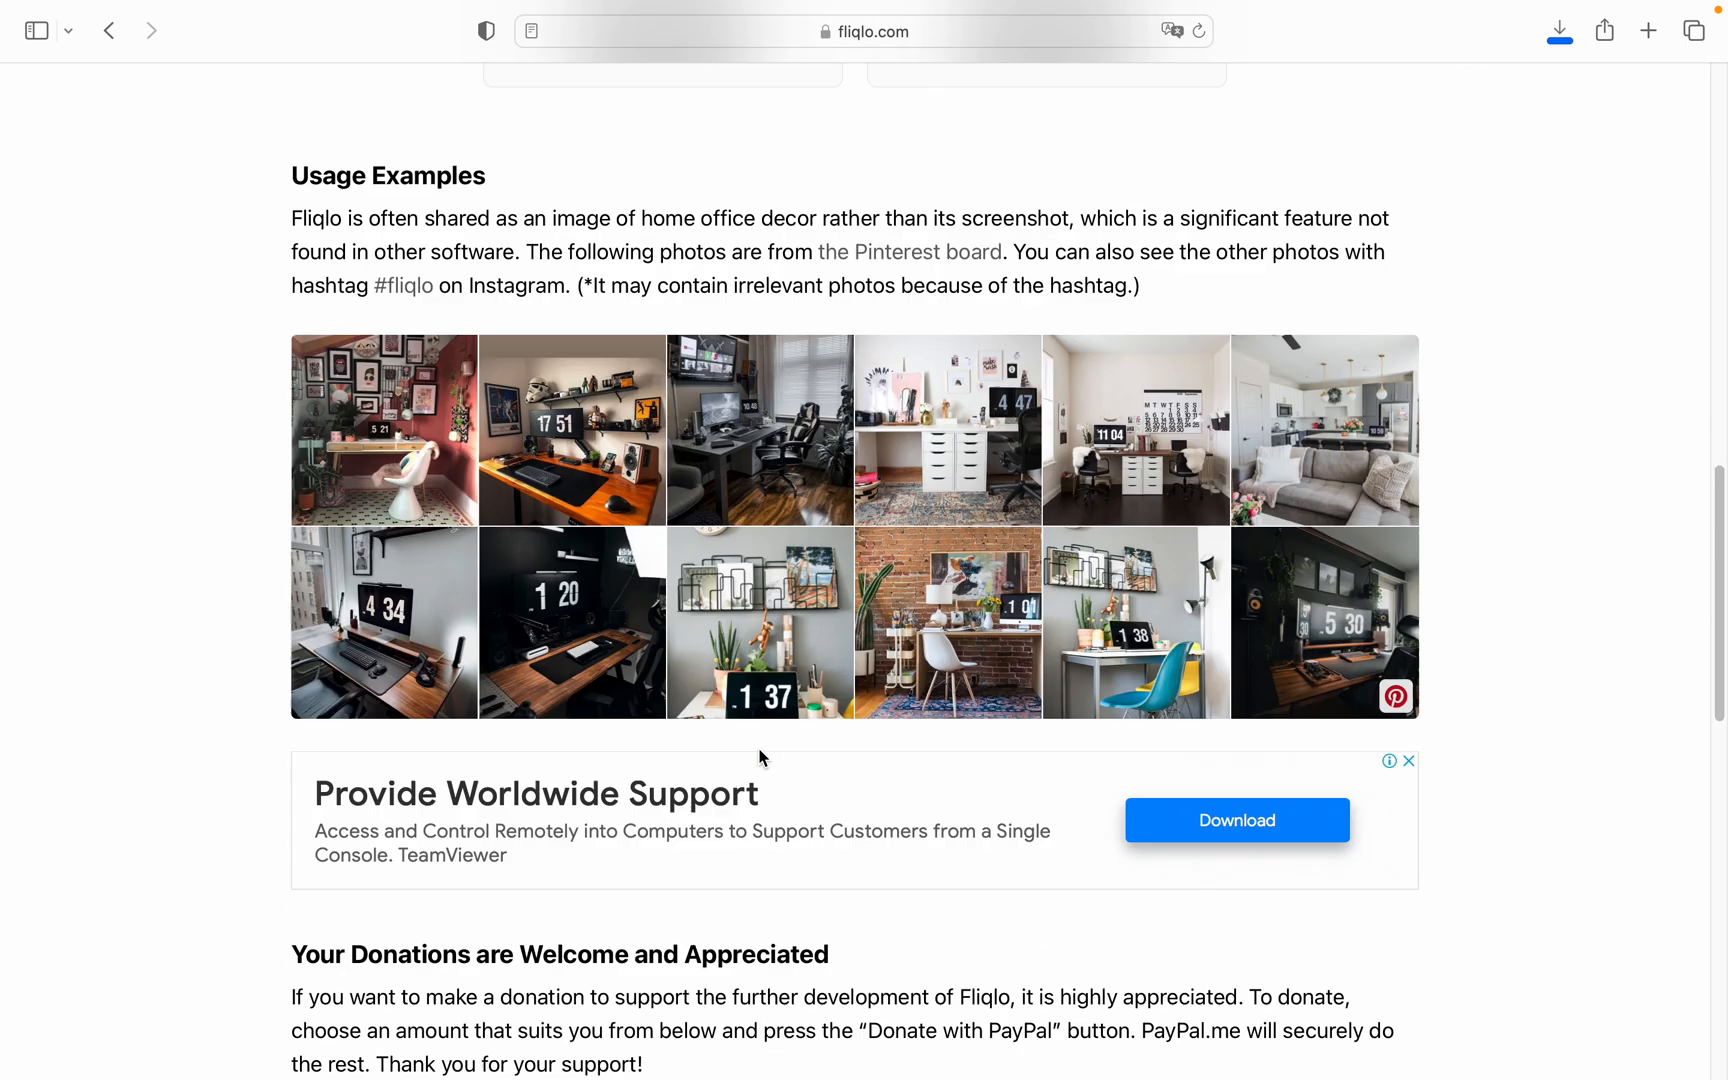
{"action": "scroll", "scroll_direction": "down", "scroll_amount": 3}
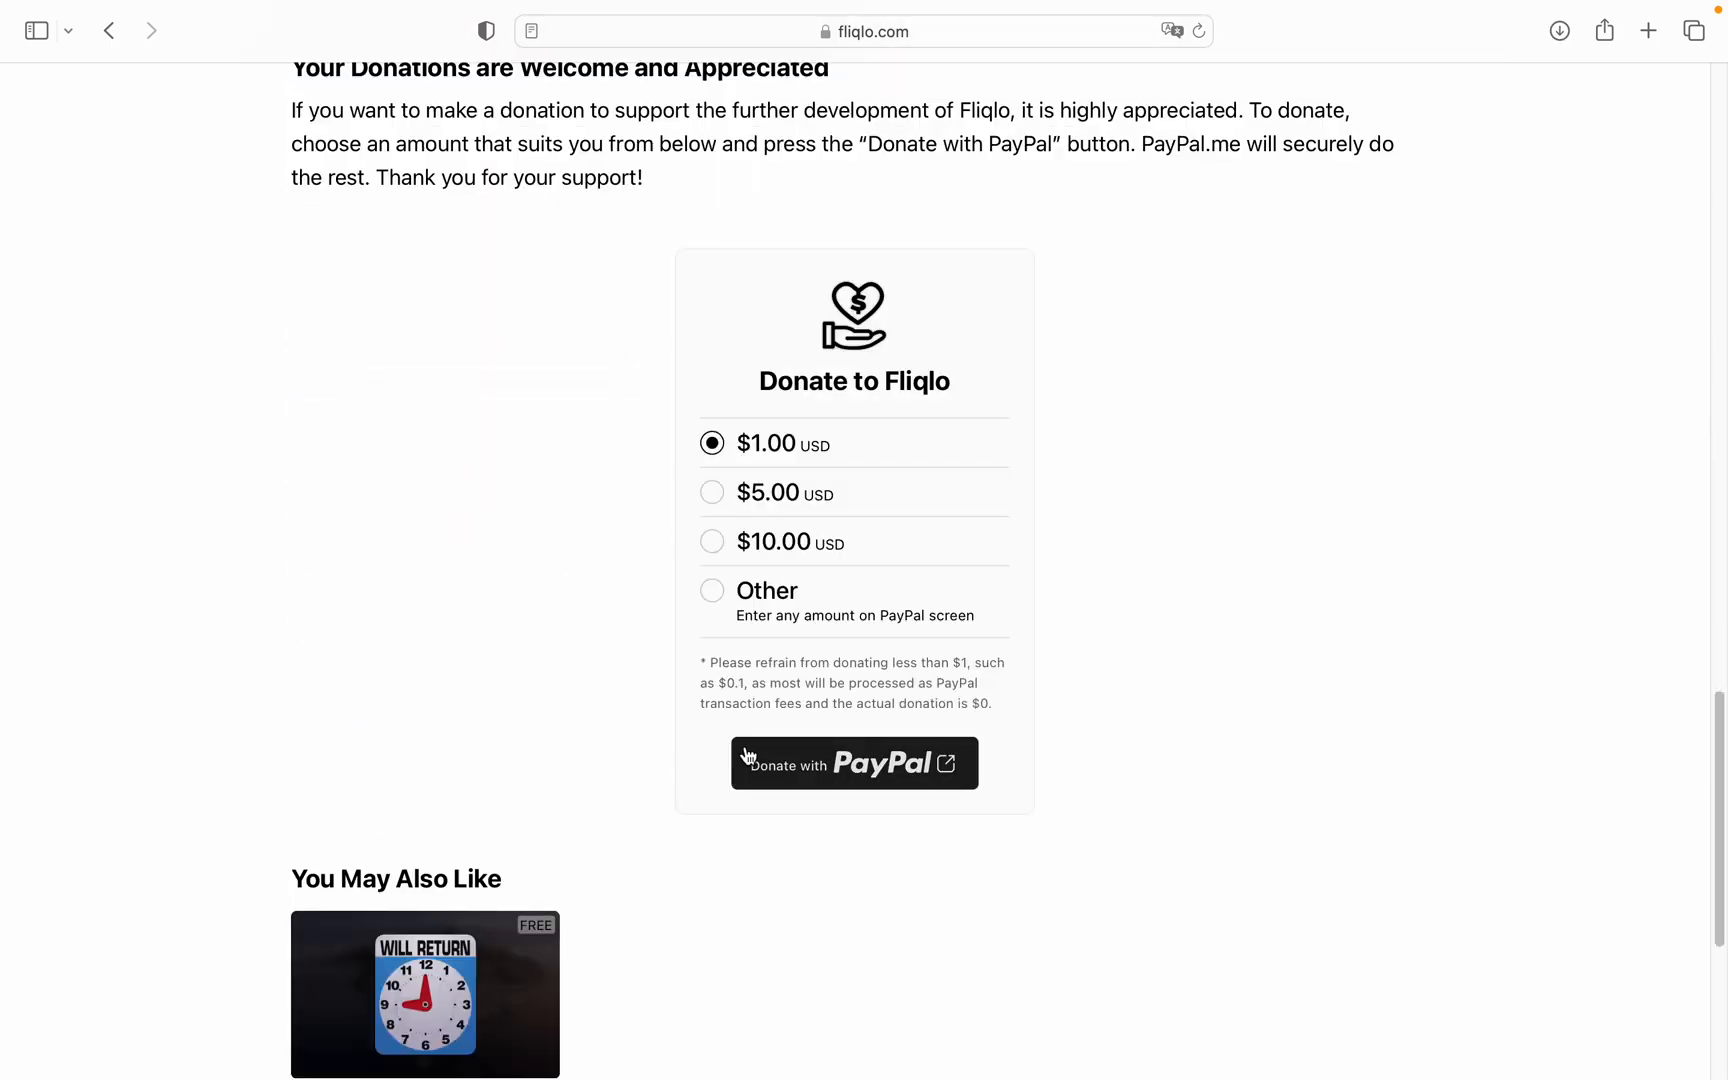
{"action": "mouse_move", "coordinate": [875, 802]}
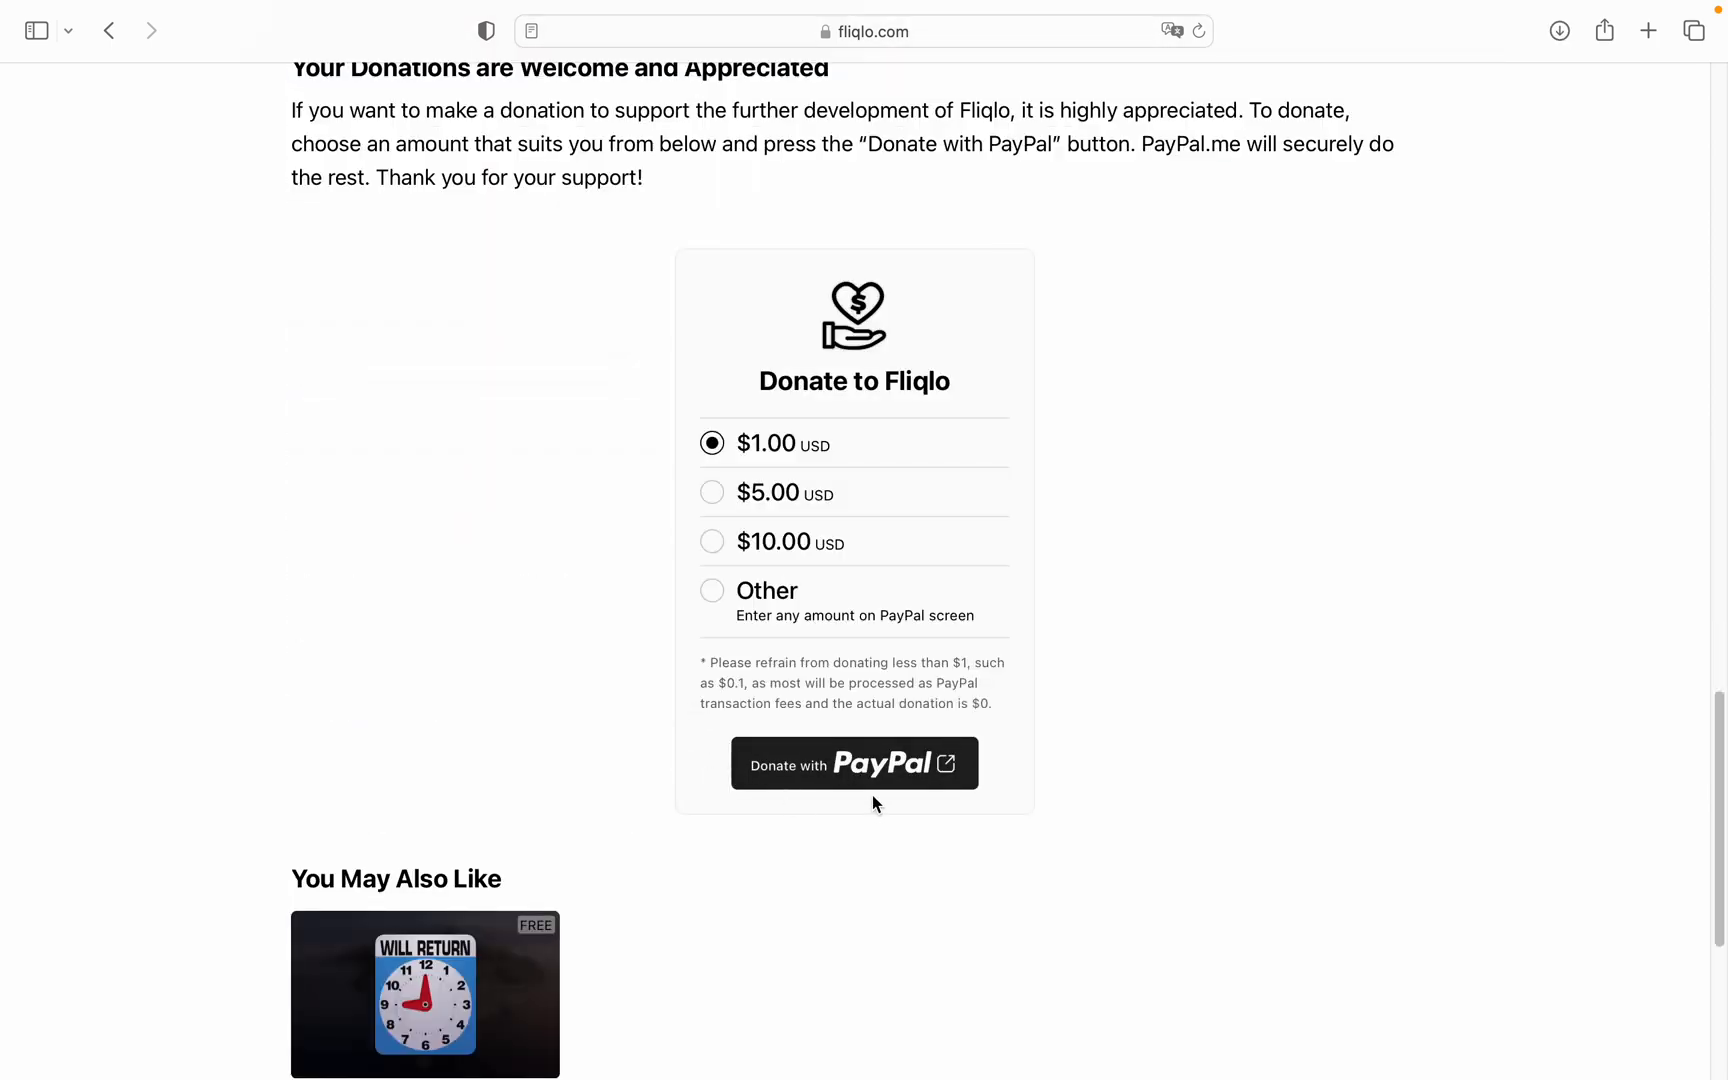
{"action": "scroll", "scroll_direction": "up", "scroll_amount": 3}
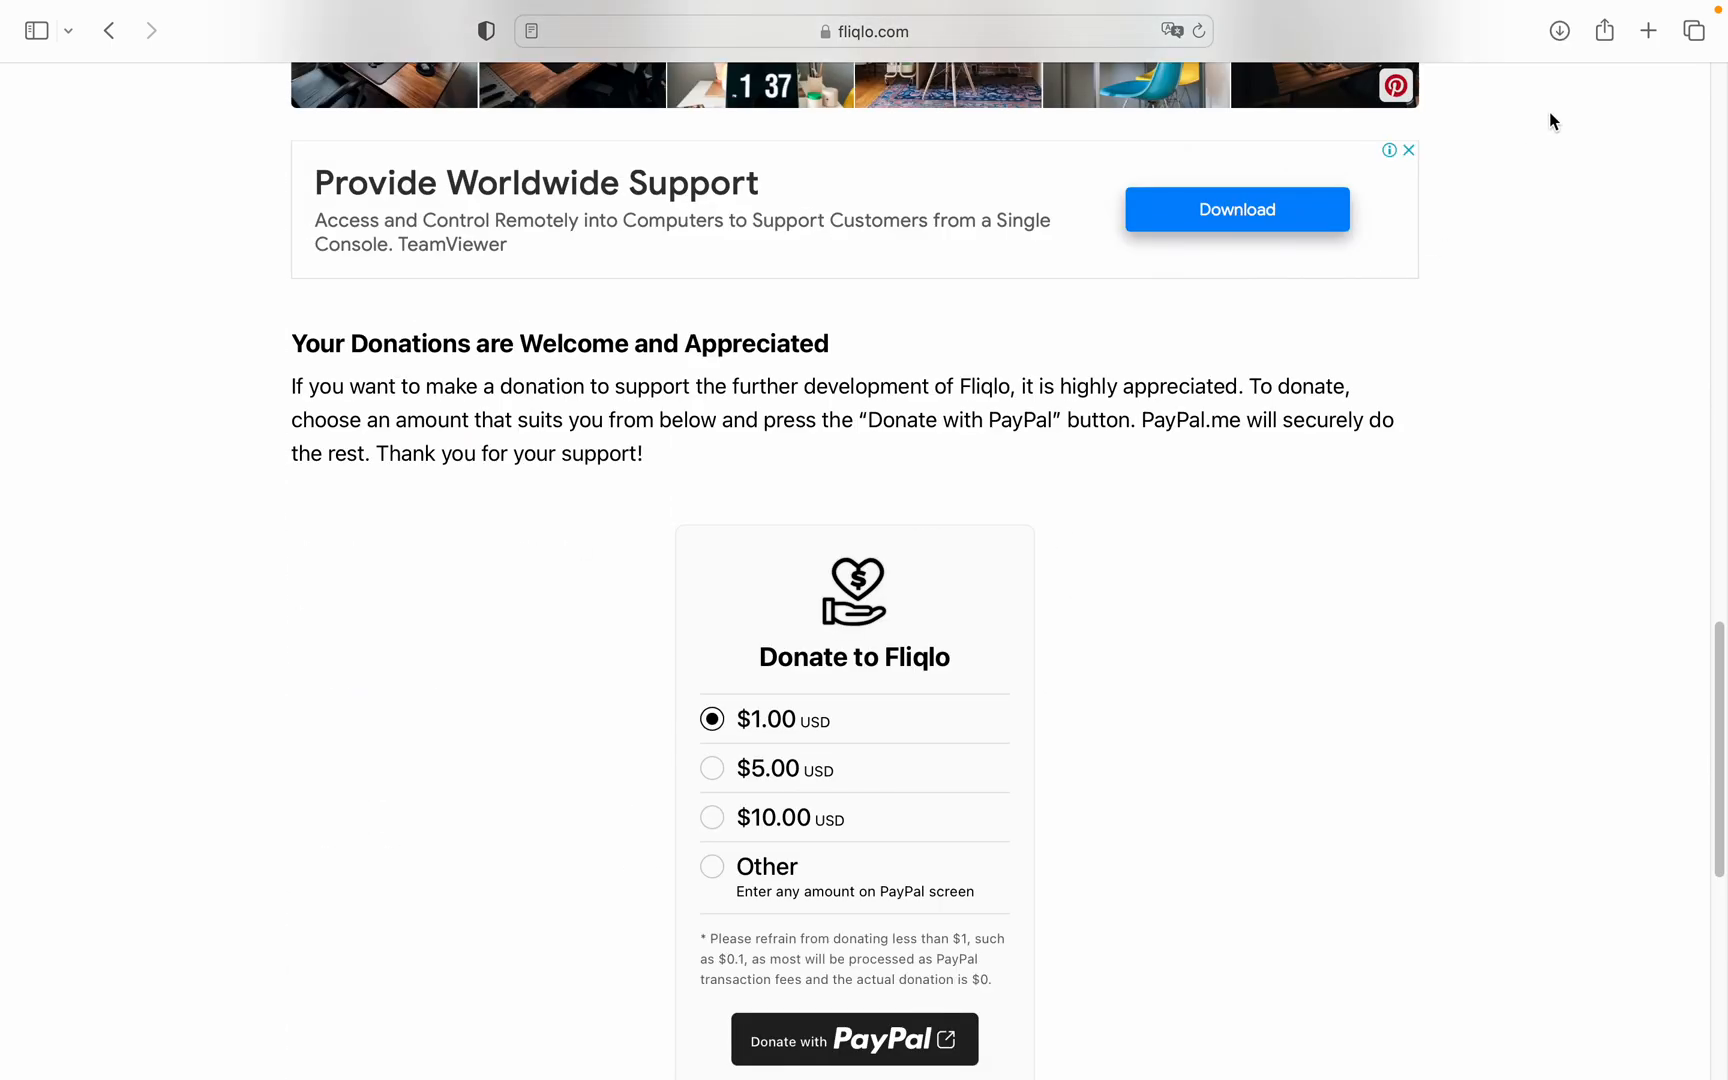
Show Safari's downloads list containing the 4 MB Fliqlo 1.8.5.dmg
{"action": "left_click", "coordinate": [1558, 30]}
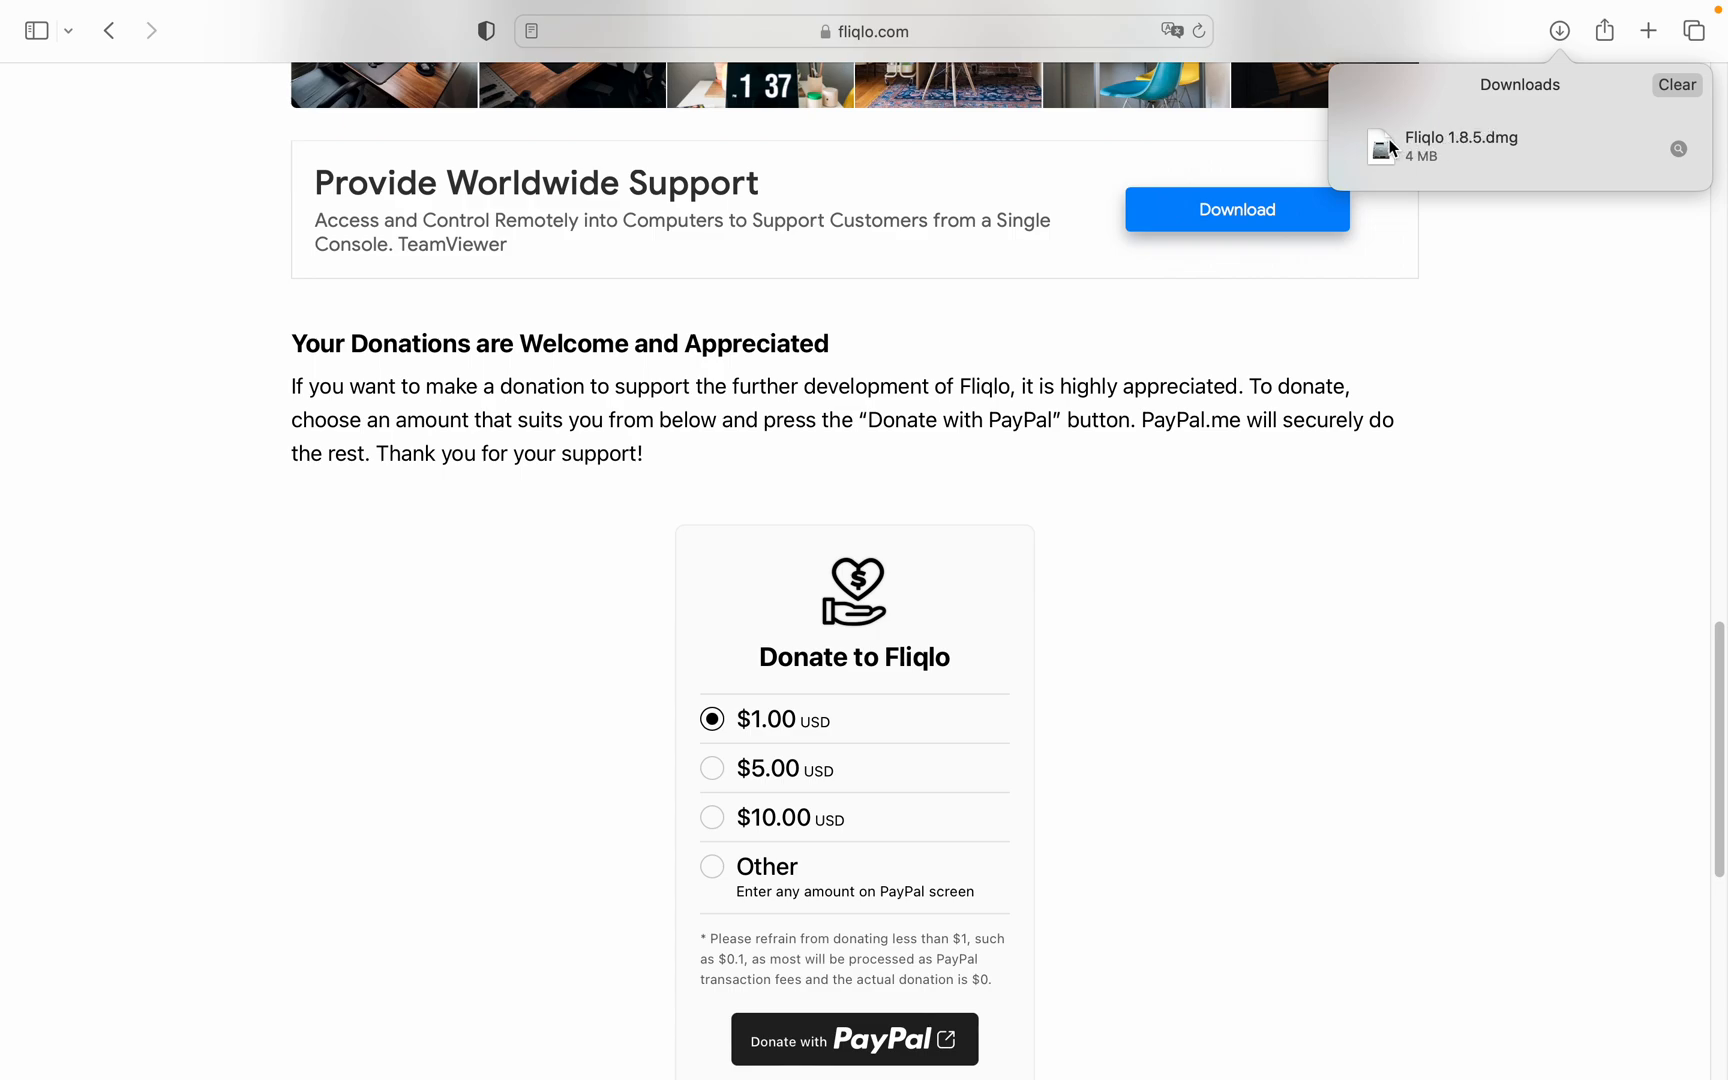
{"action": "mouse_move", "coordinate": [1402, 161]}
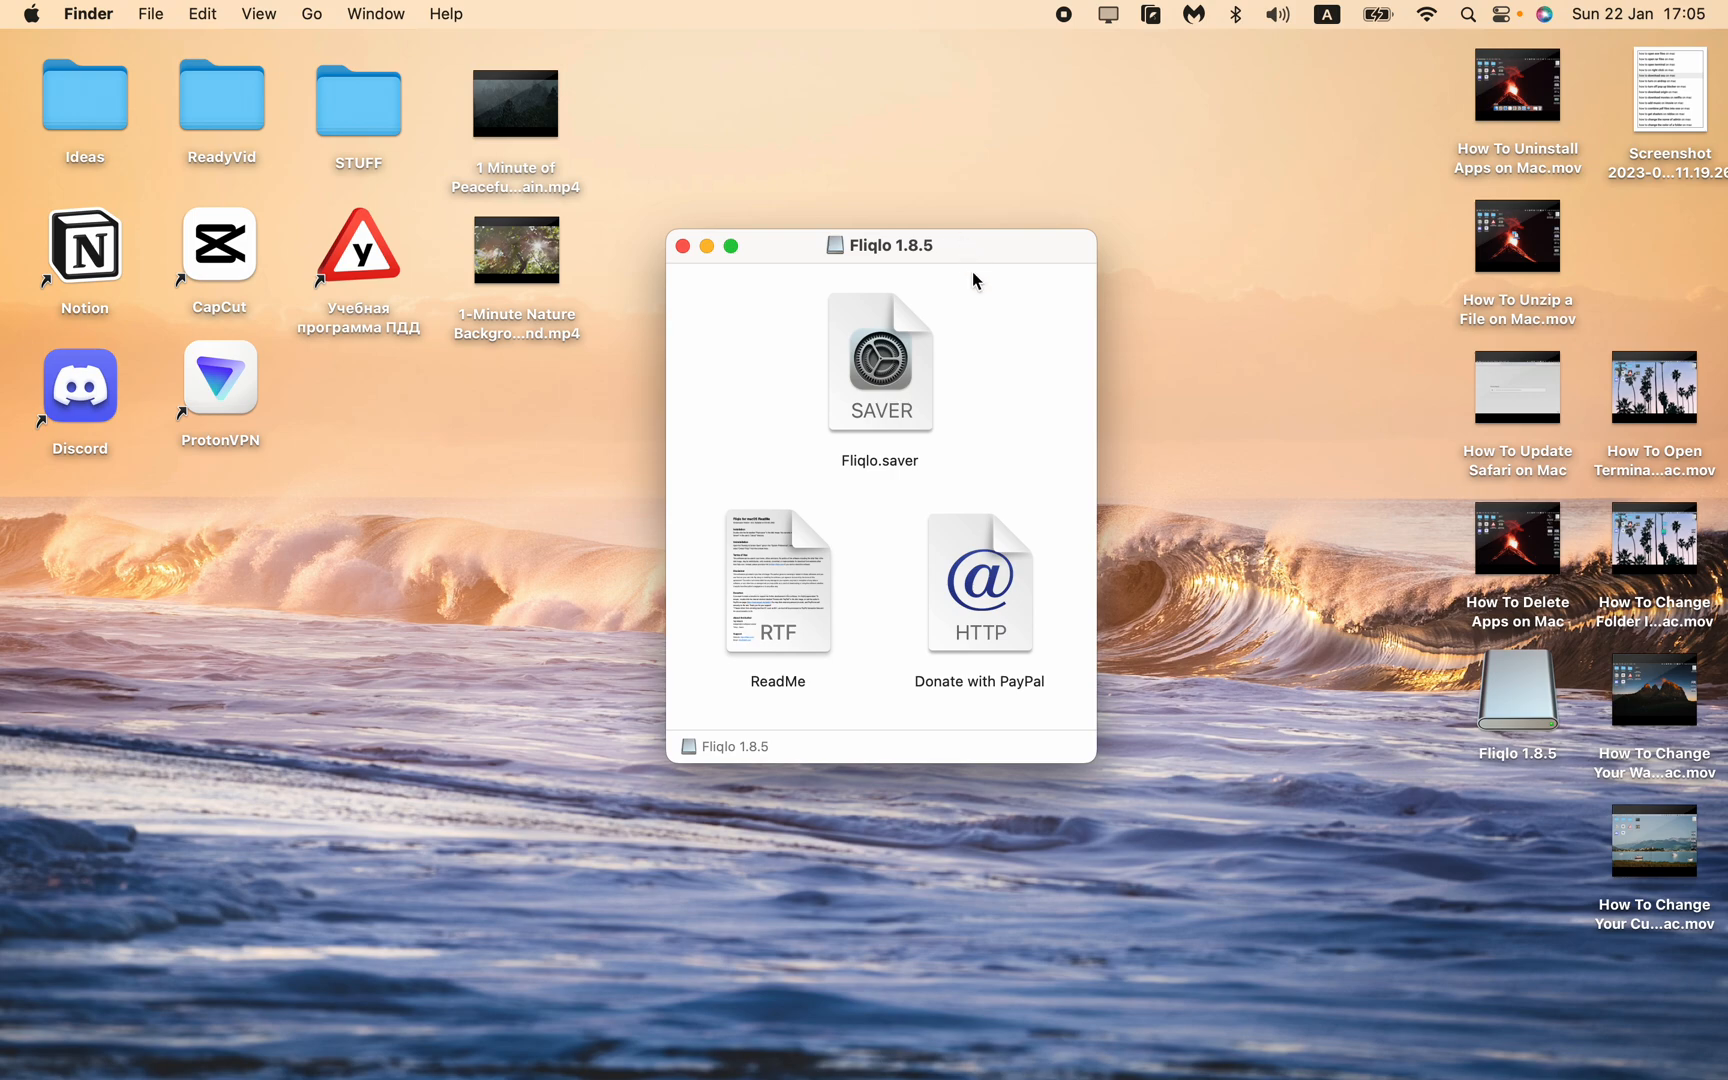
{"action": "mouse_move", "coordinate": [483, 486]}
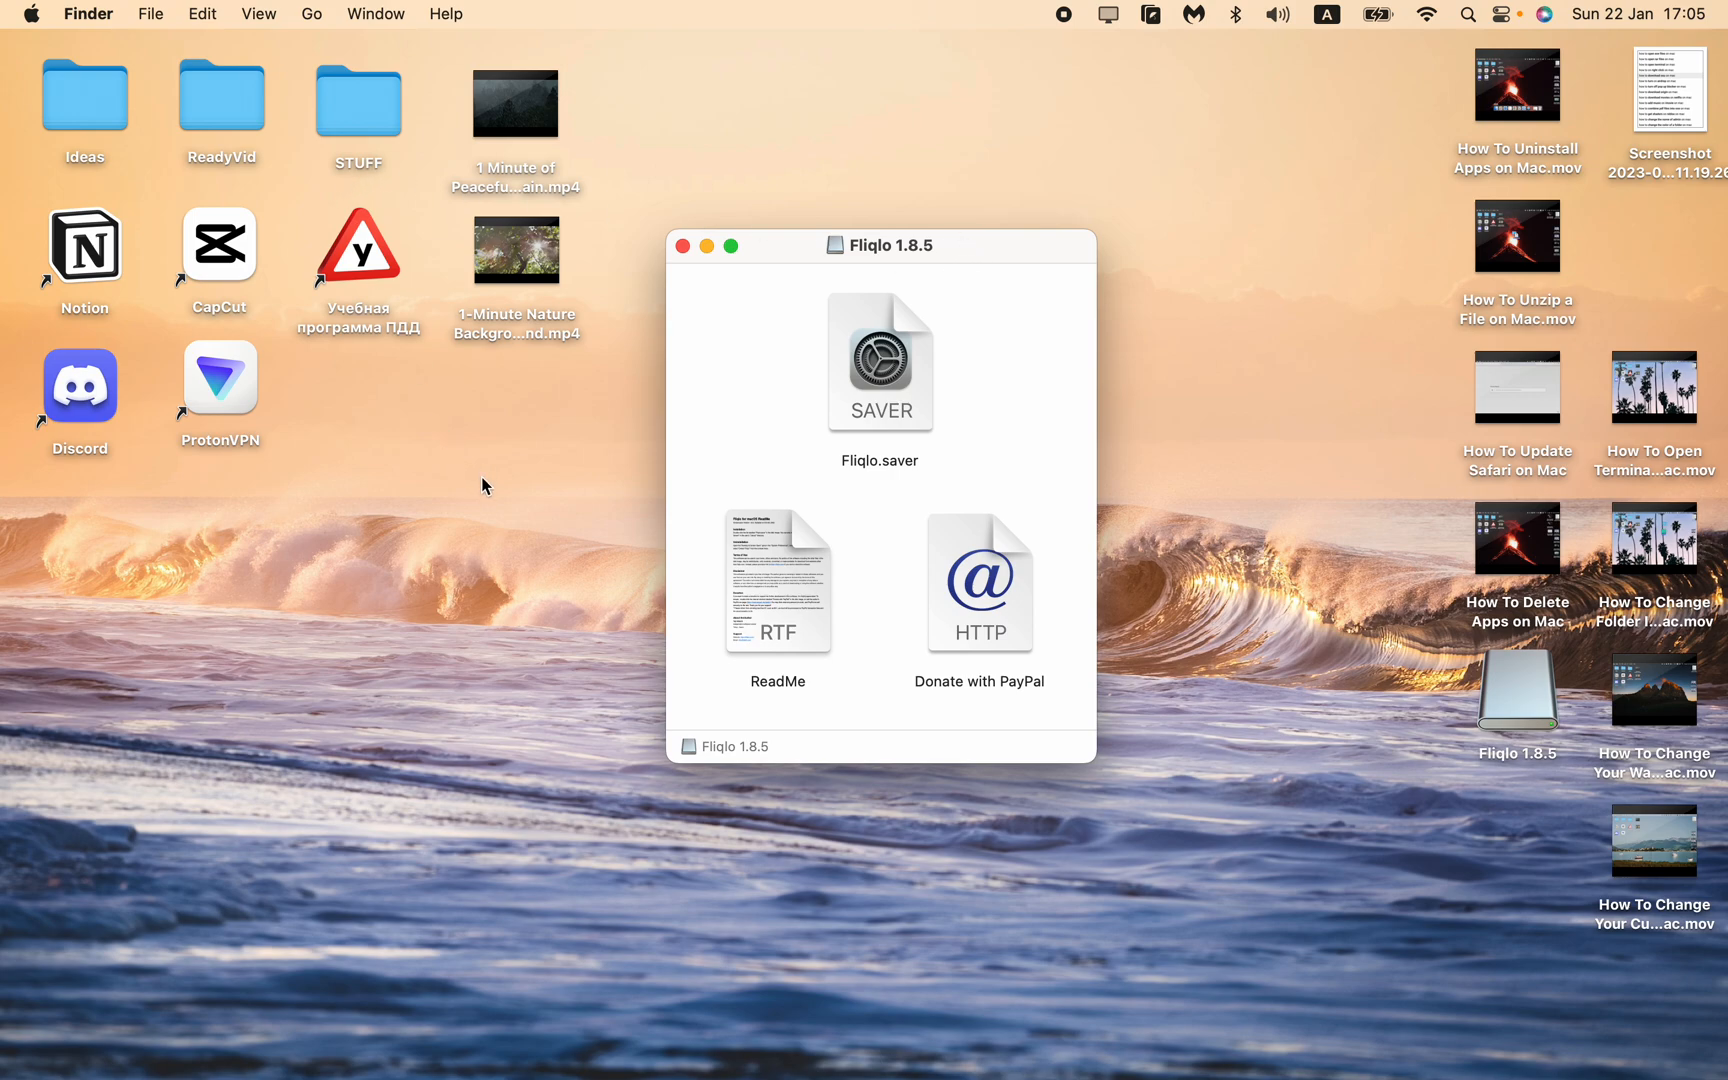
{"action": "mouse_move", "coordinate": [174, 53]}
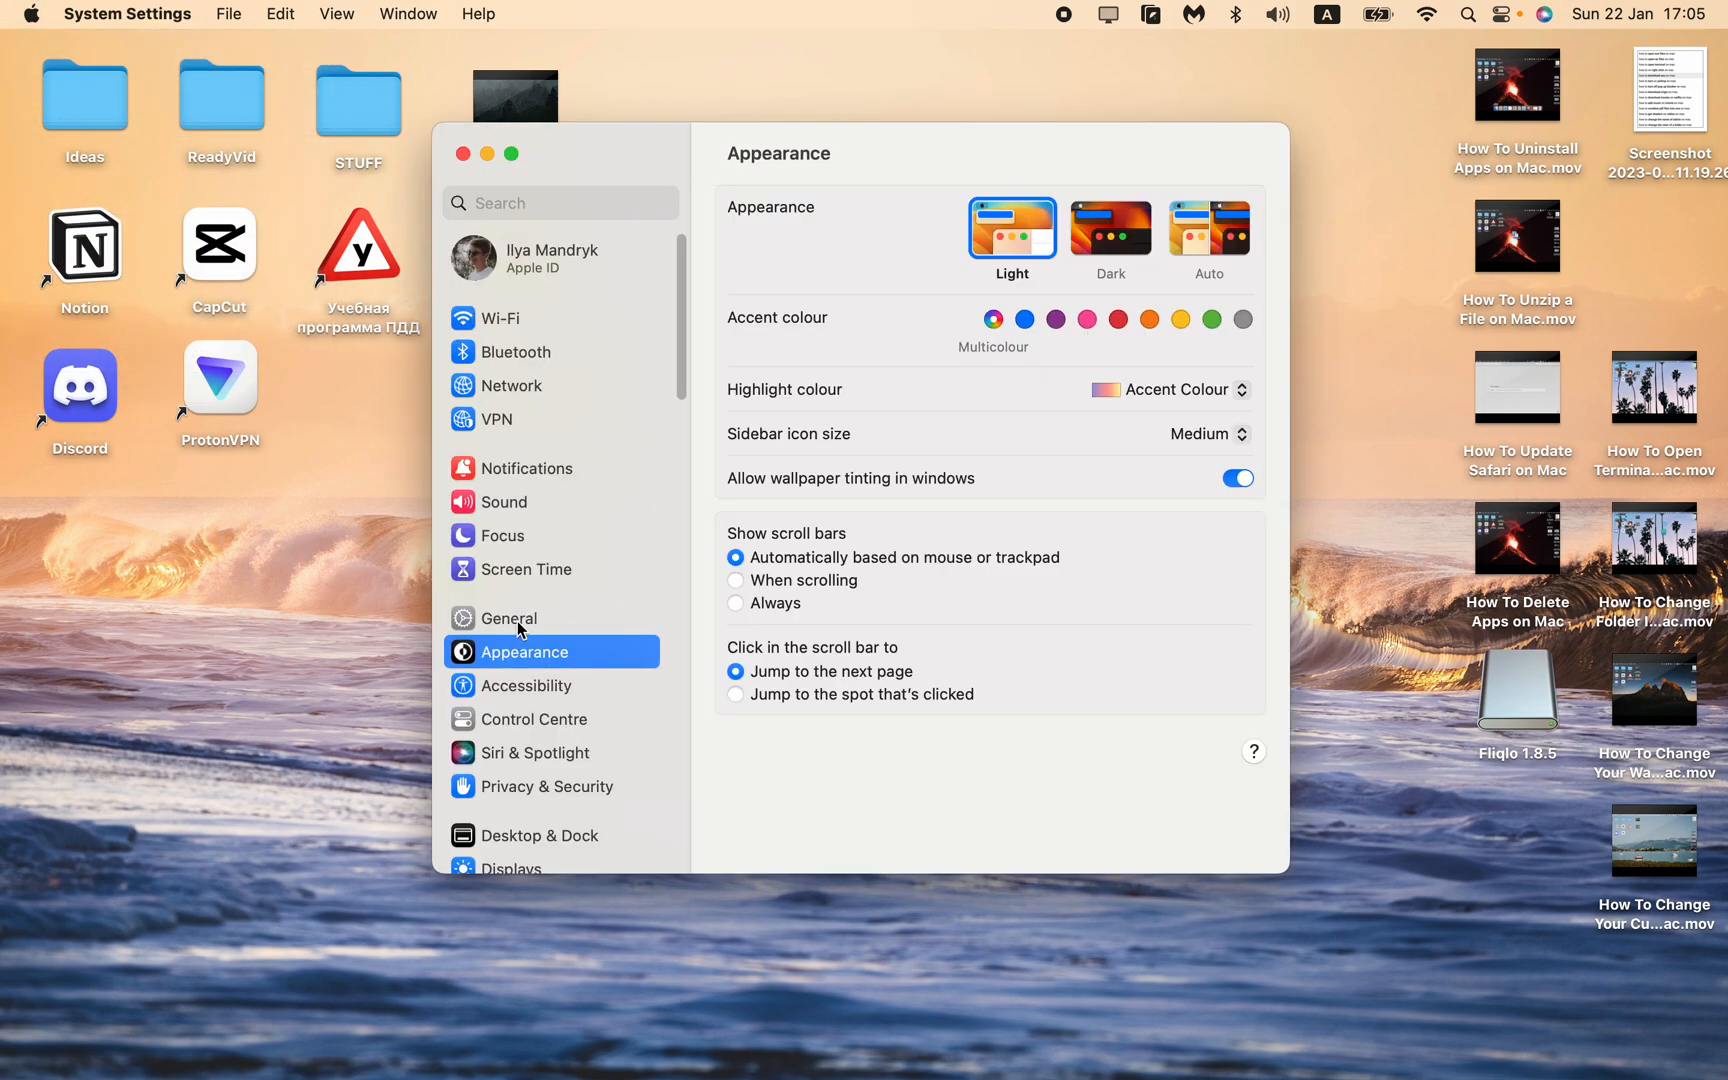
Review Privacy & Security, allowing App Store and identified developers, leaving accessory access unchanged
{"action": "left_click", "coordinate": [516, 617]}
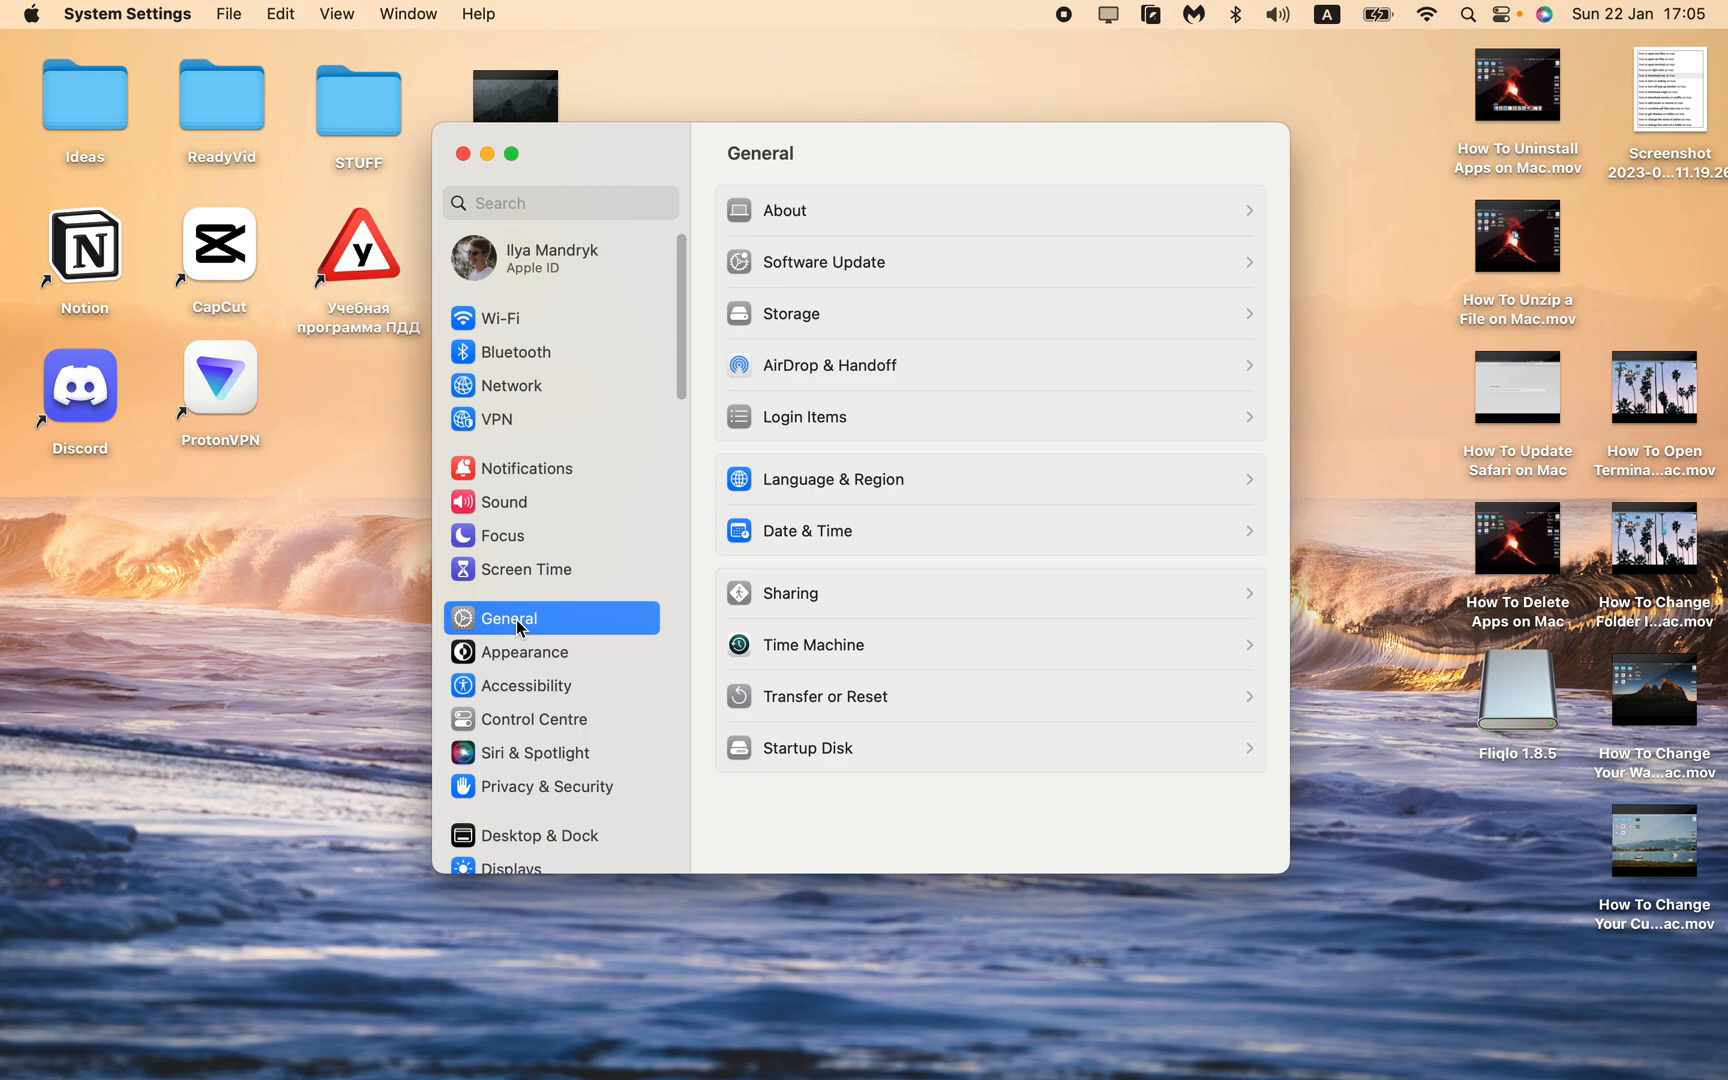
{"action": "mouse_move", "coordinate": [554, 800]}
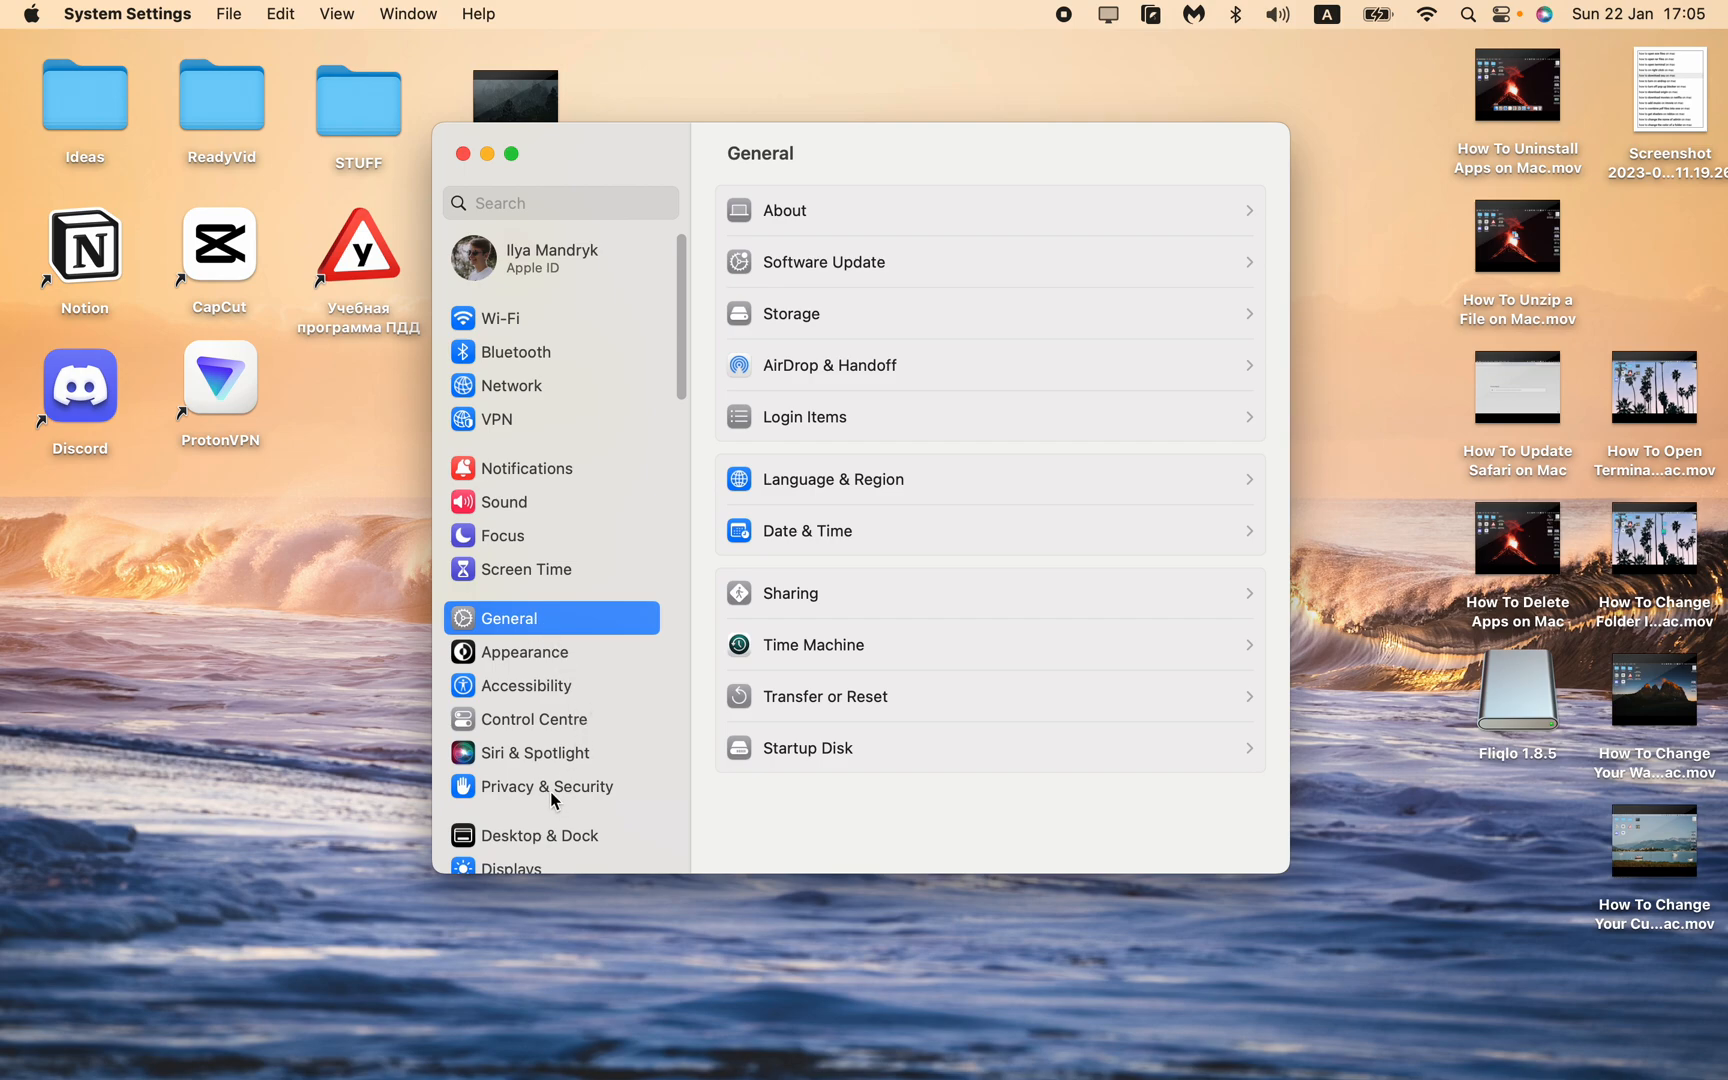
{"action": "left_click", "coordinate": [544, 786]}
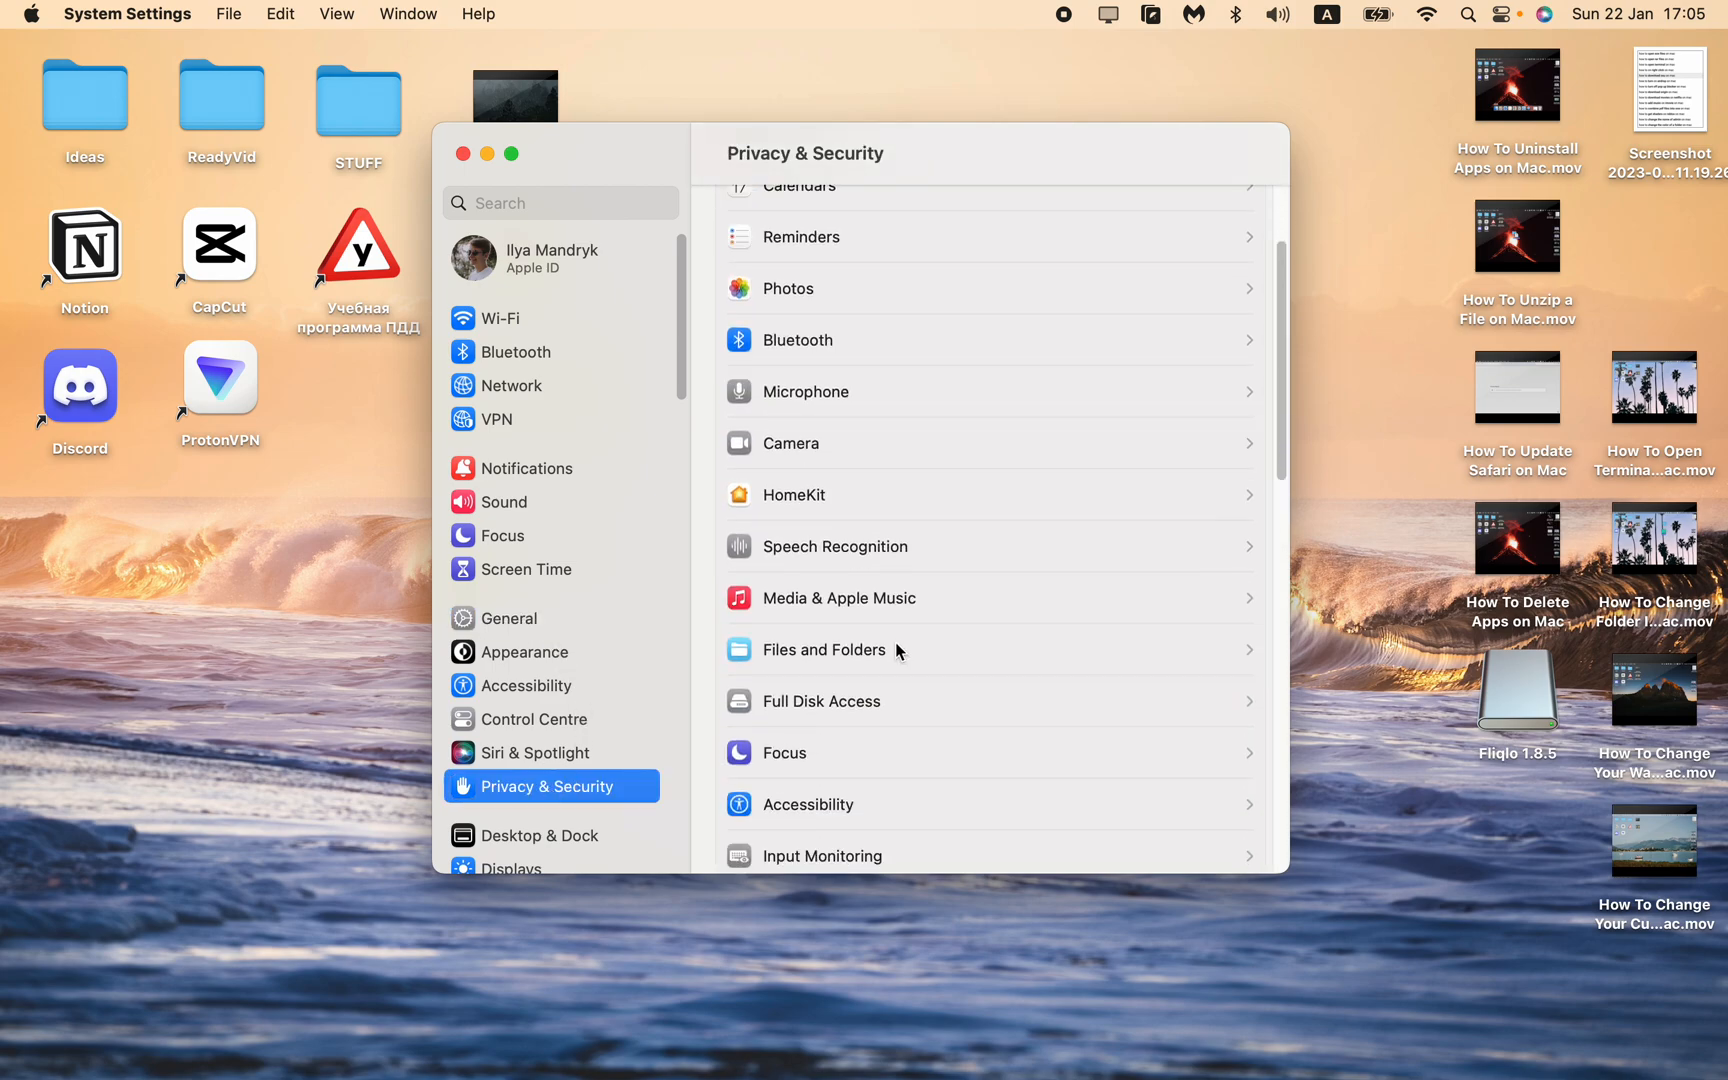
{"action": "scroll", "scroll_direction": "down", "scroll_amount": 3}
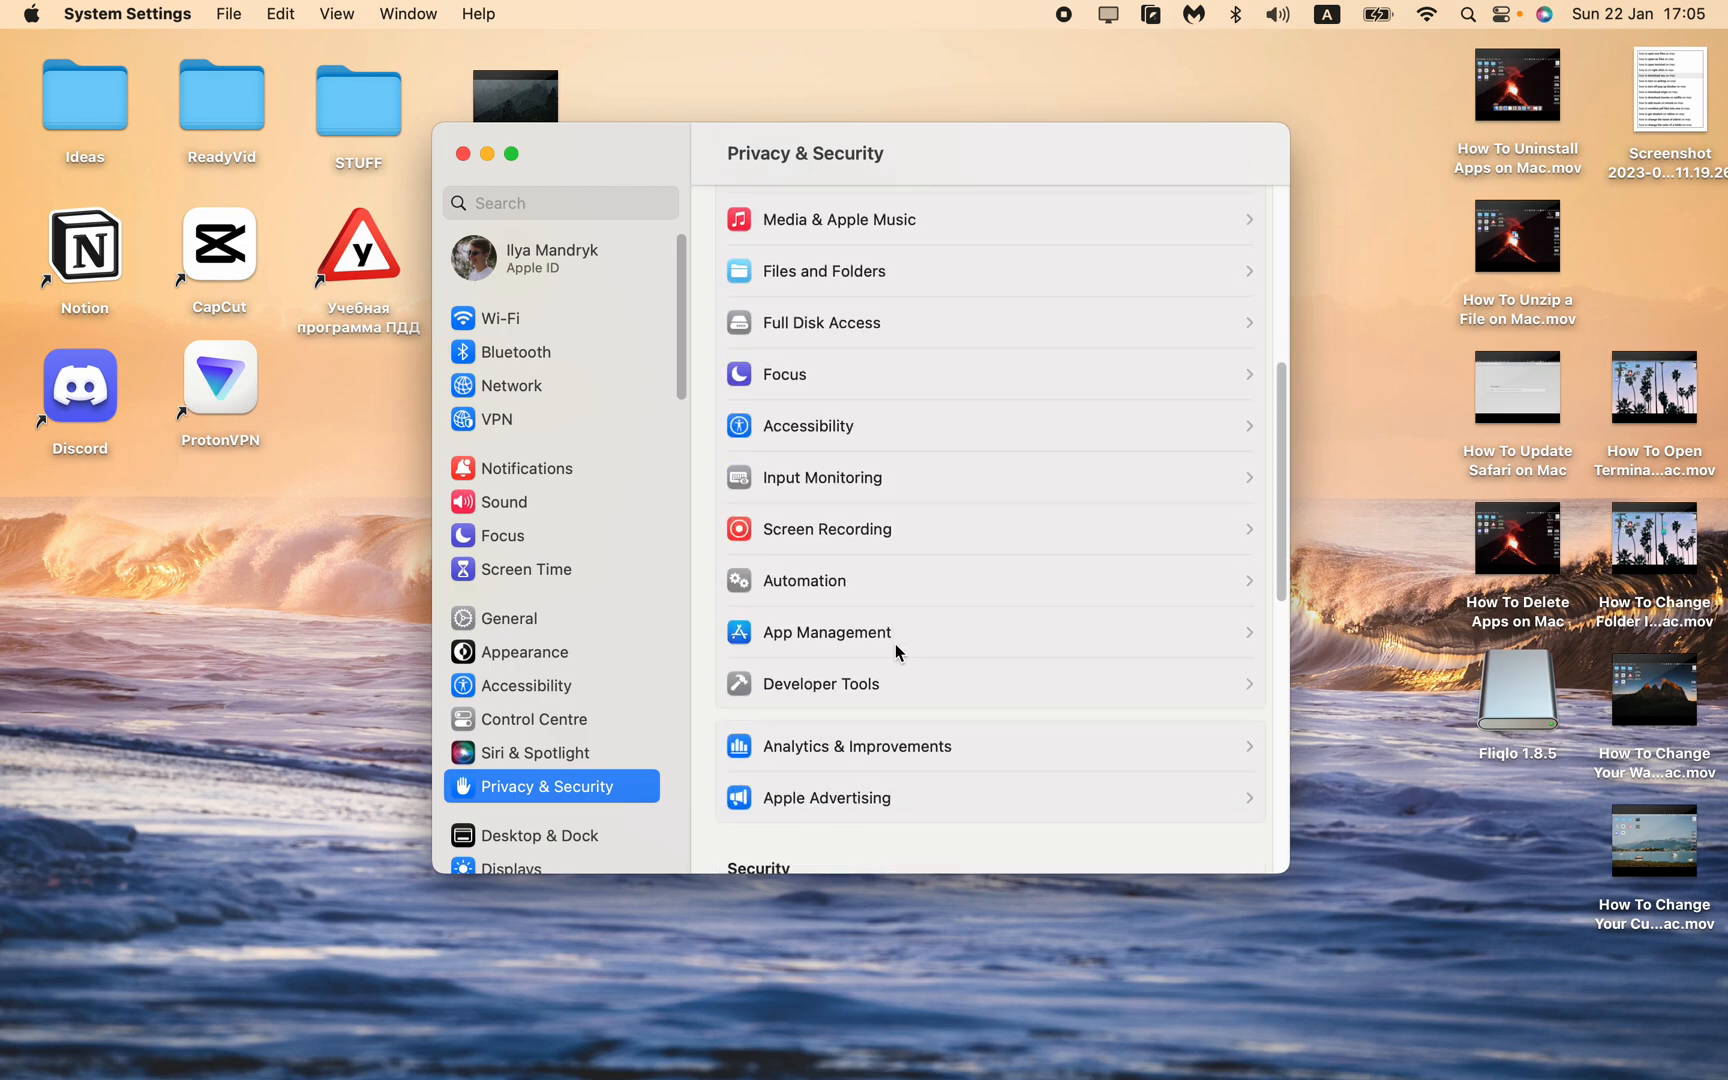
{"action": "scroll", "scroll_direction": "down", "scroll_amount": 3}
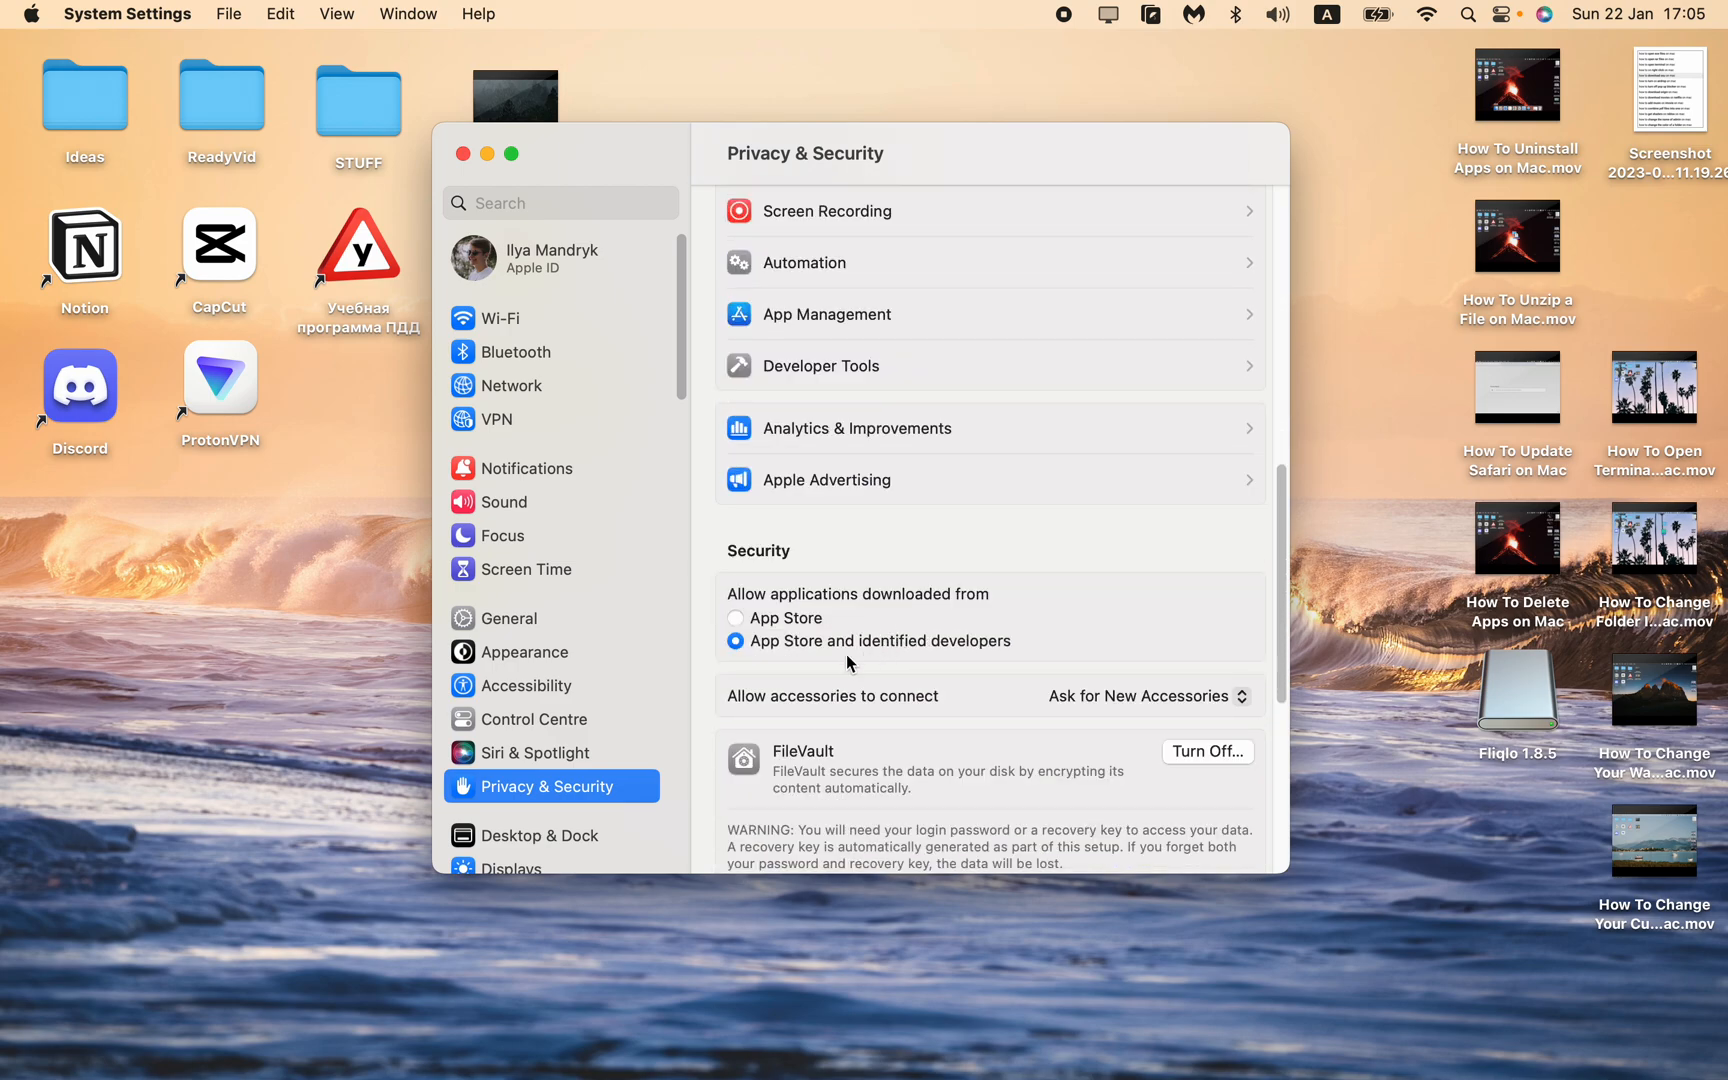
{"action": "mouse_move", "coordinate": [940, 656]}
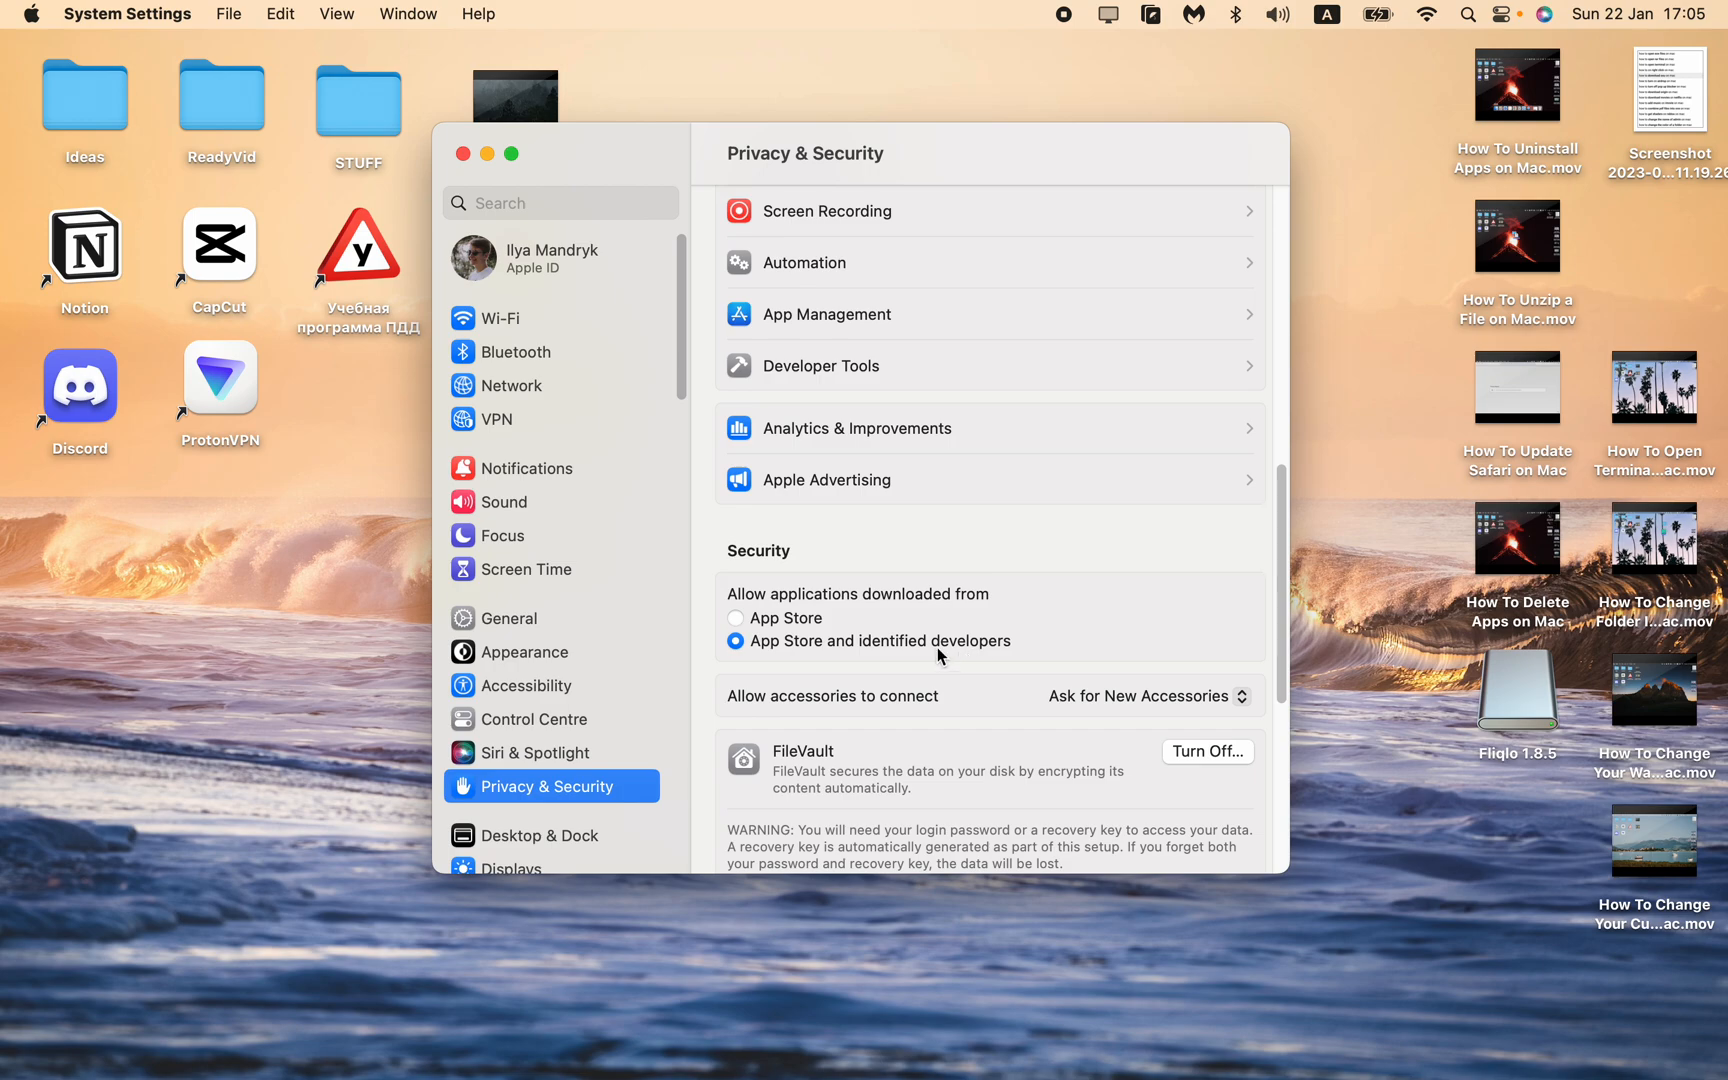
{"action": "mouse_move", "coordinate": [737, 644]}
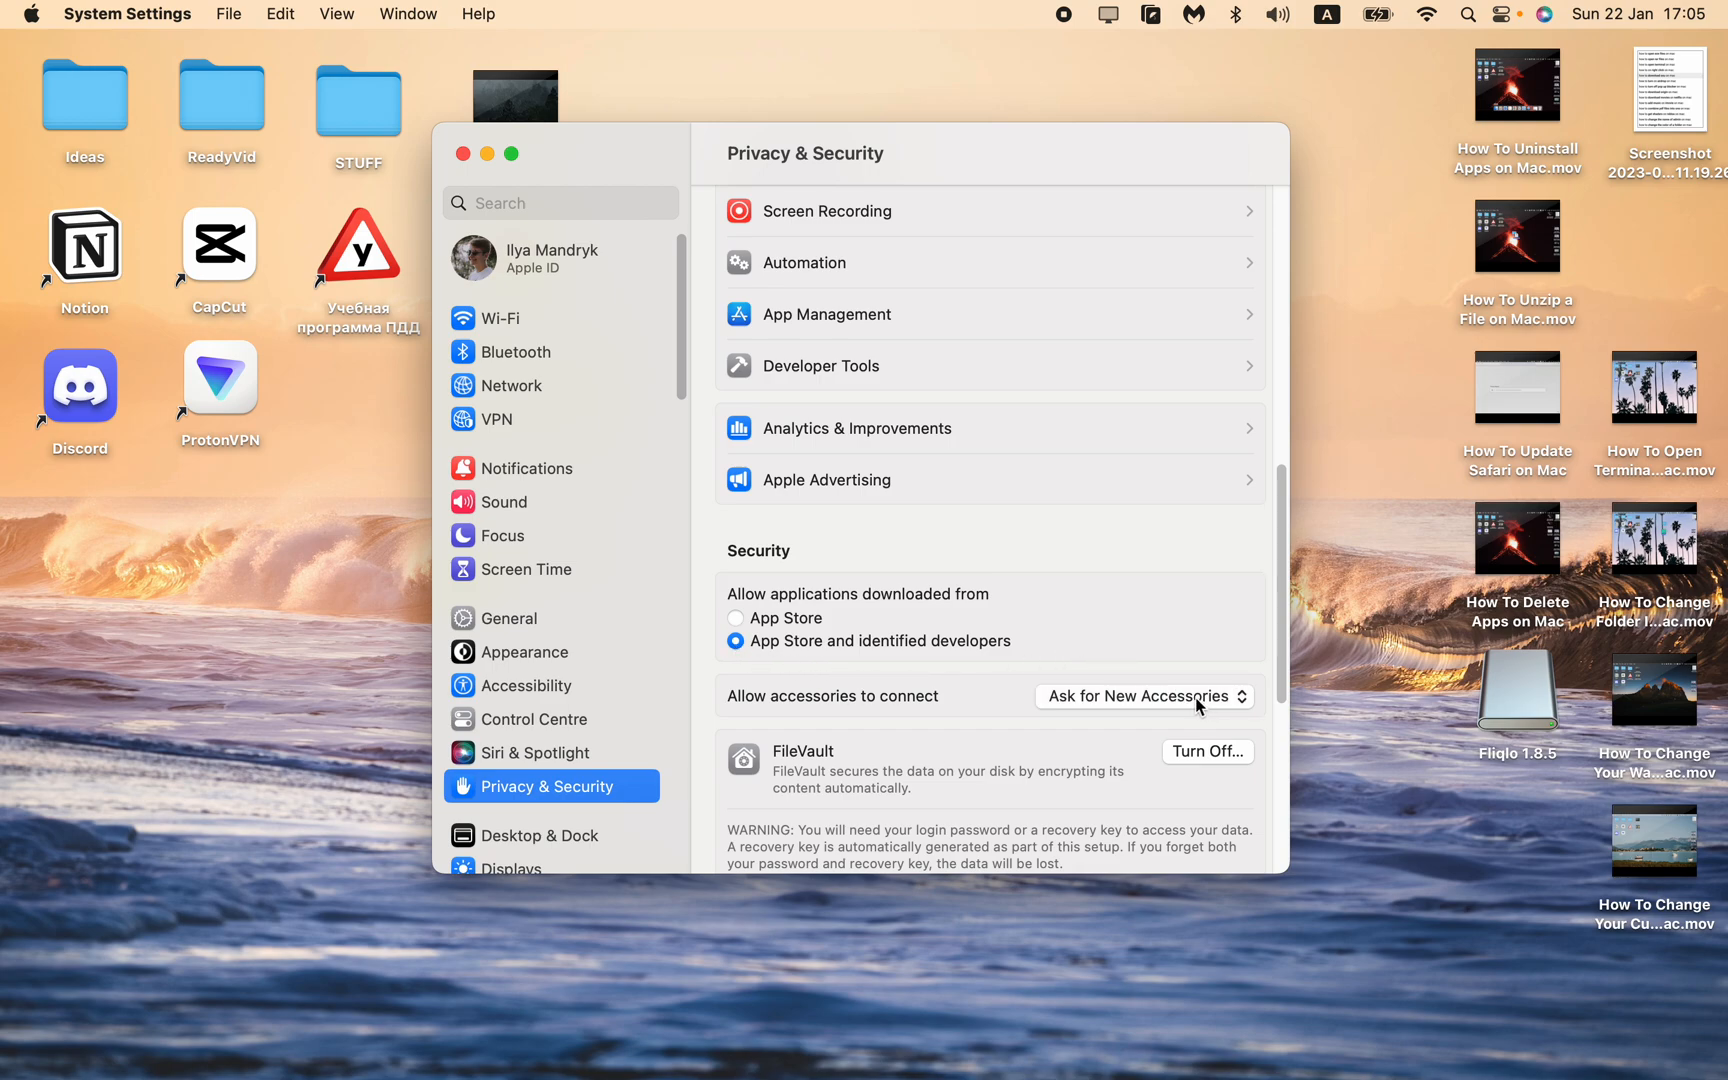
{"action": "left_click", "coordinate": [1141, 695]}
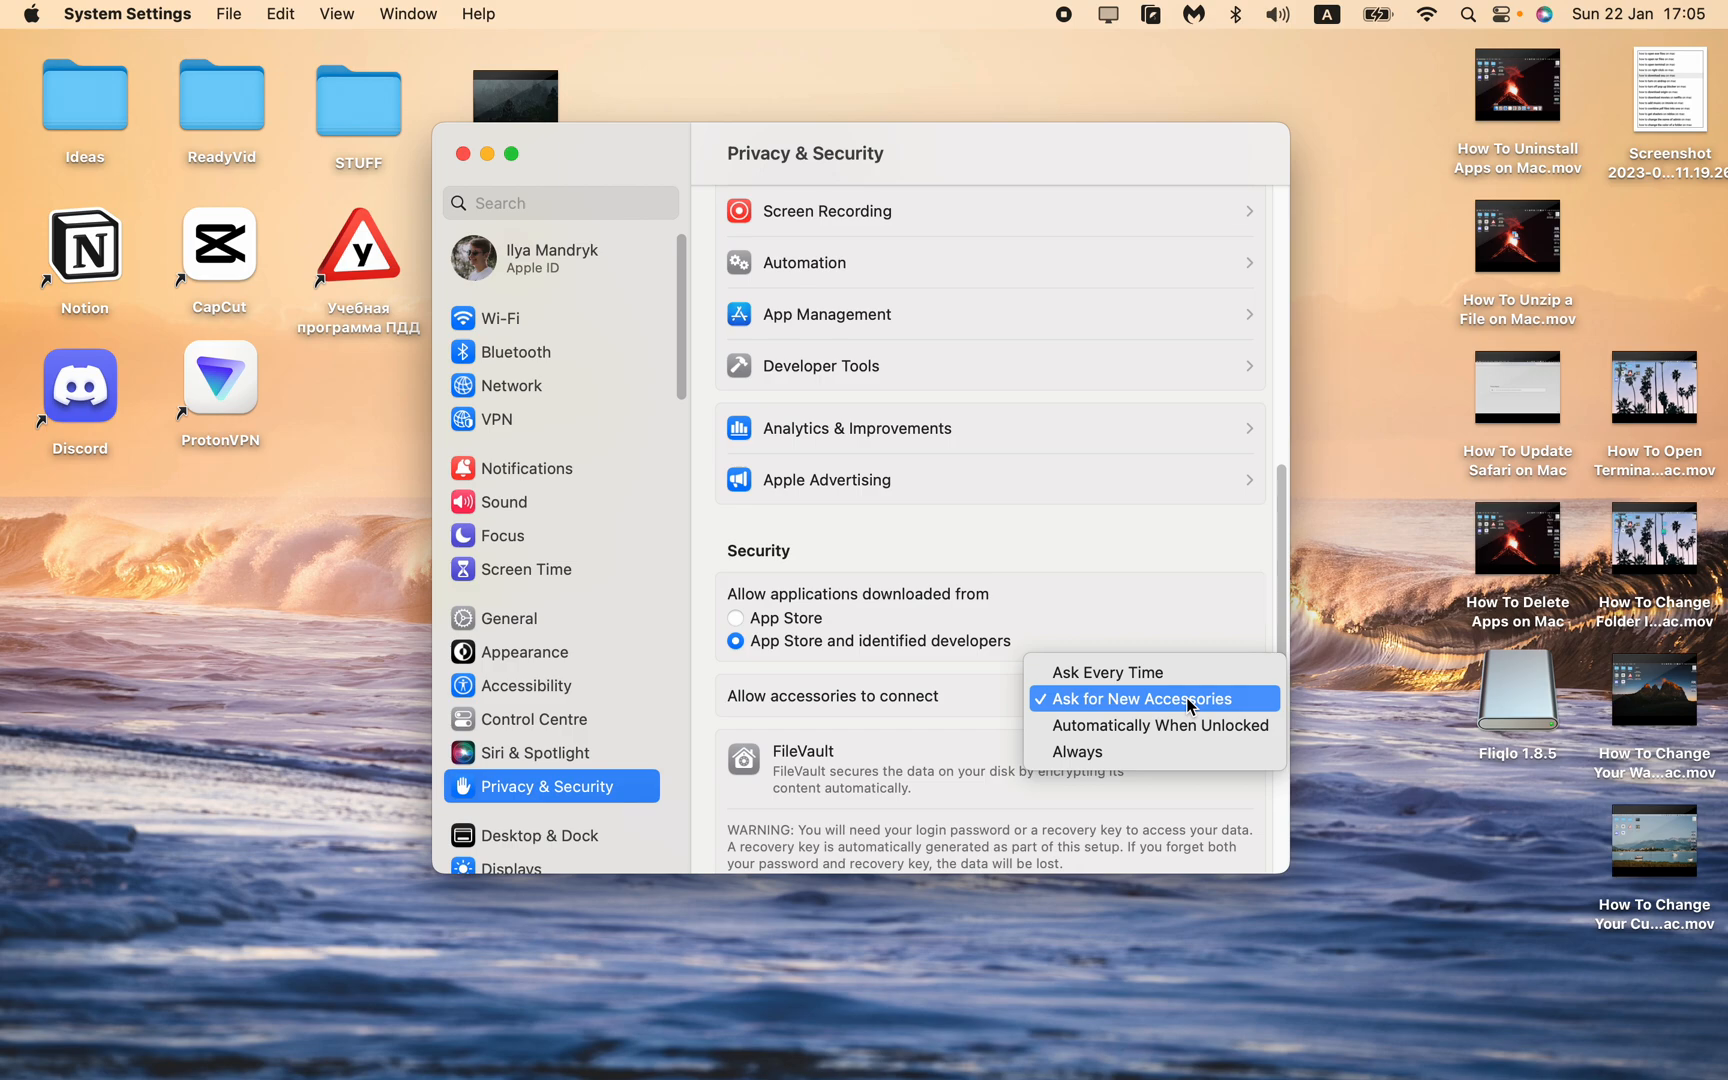
{"action": "left_click", "coordinate": [1142, 698]}
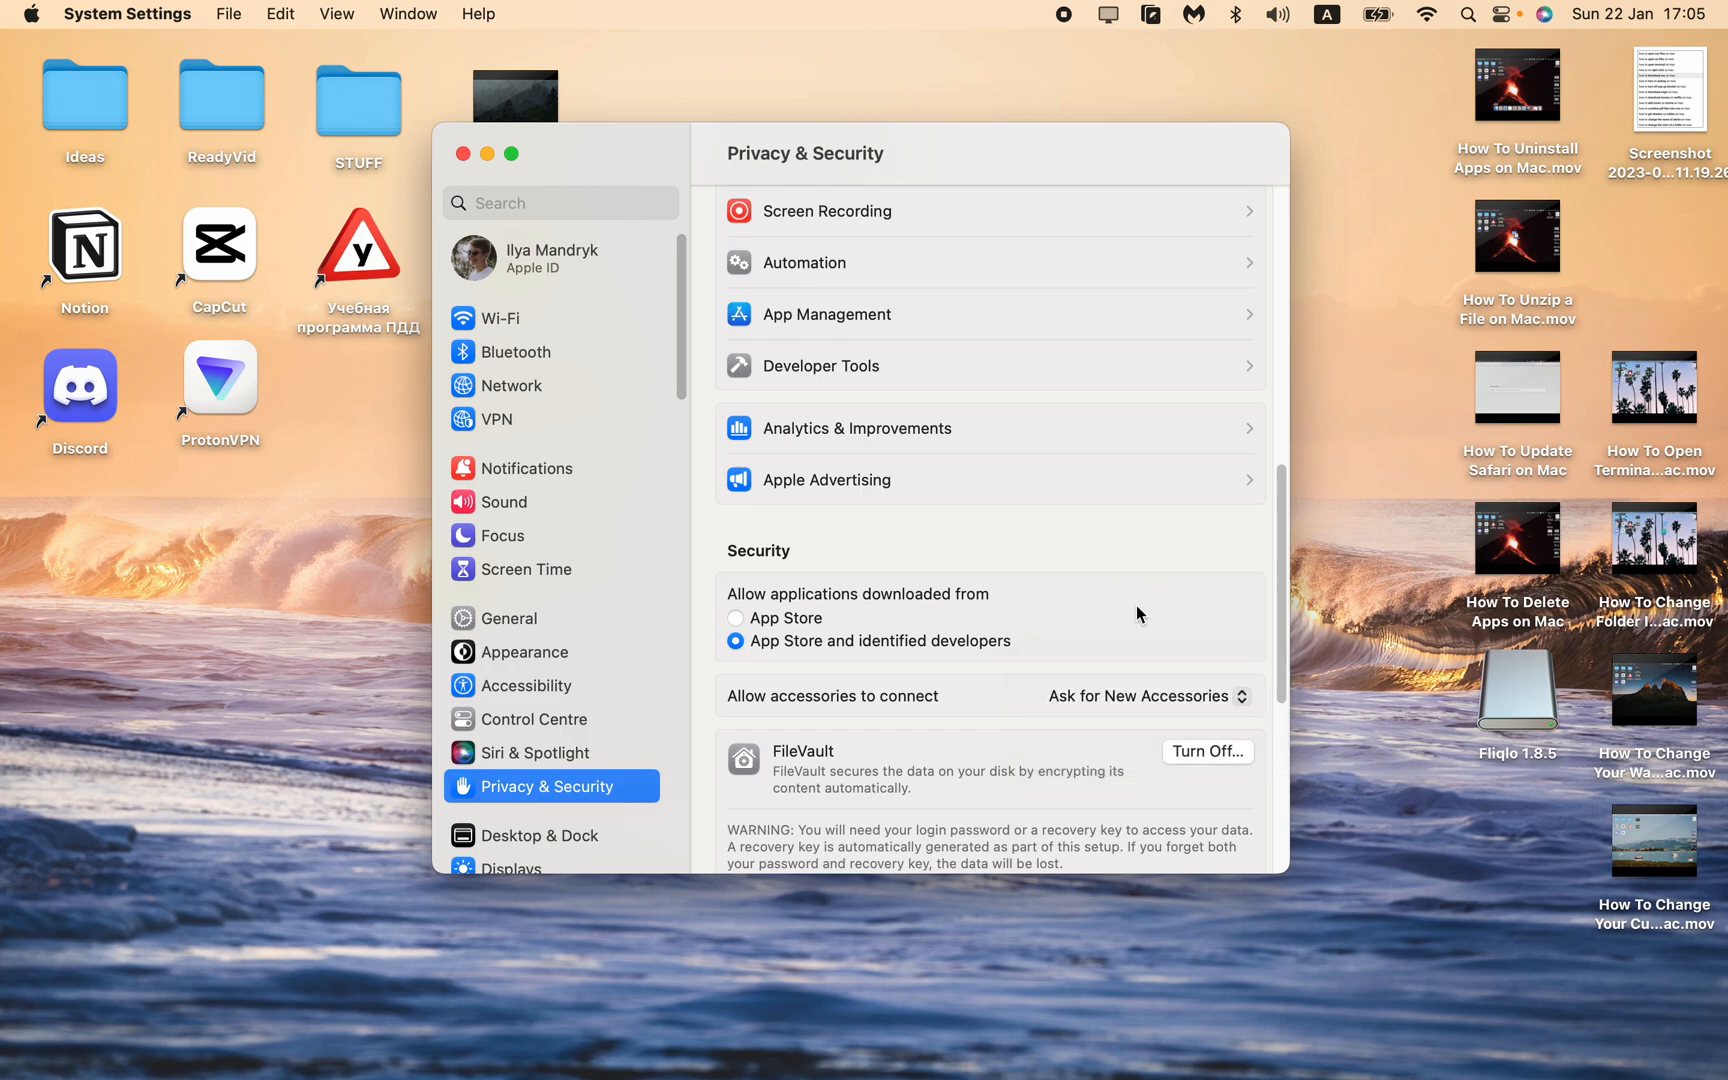
{"action": "mouse_move", "coordinate": [1055, 541]}
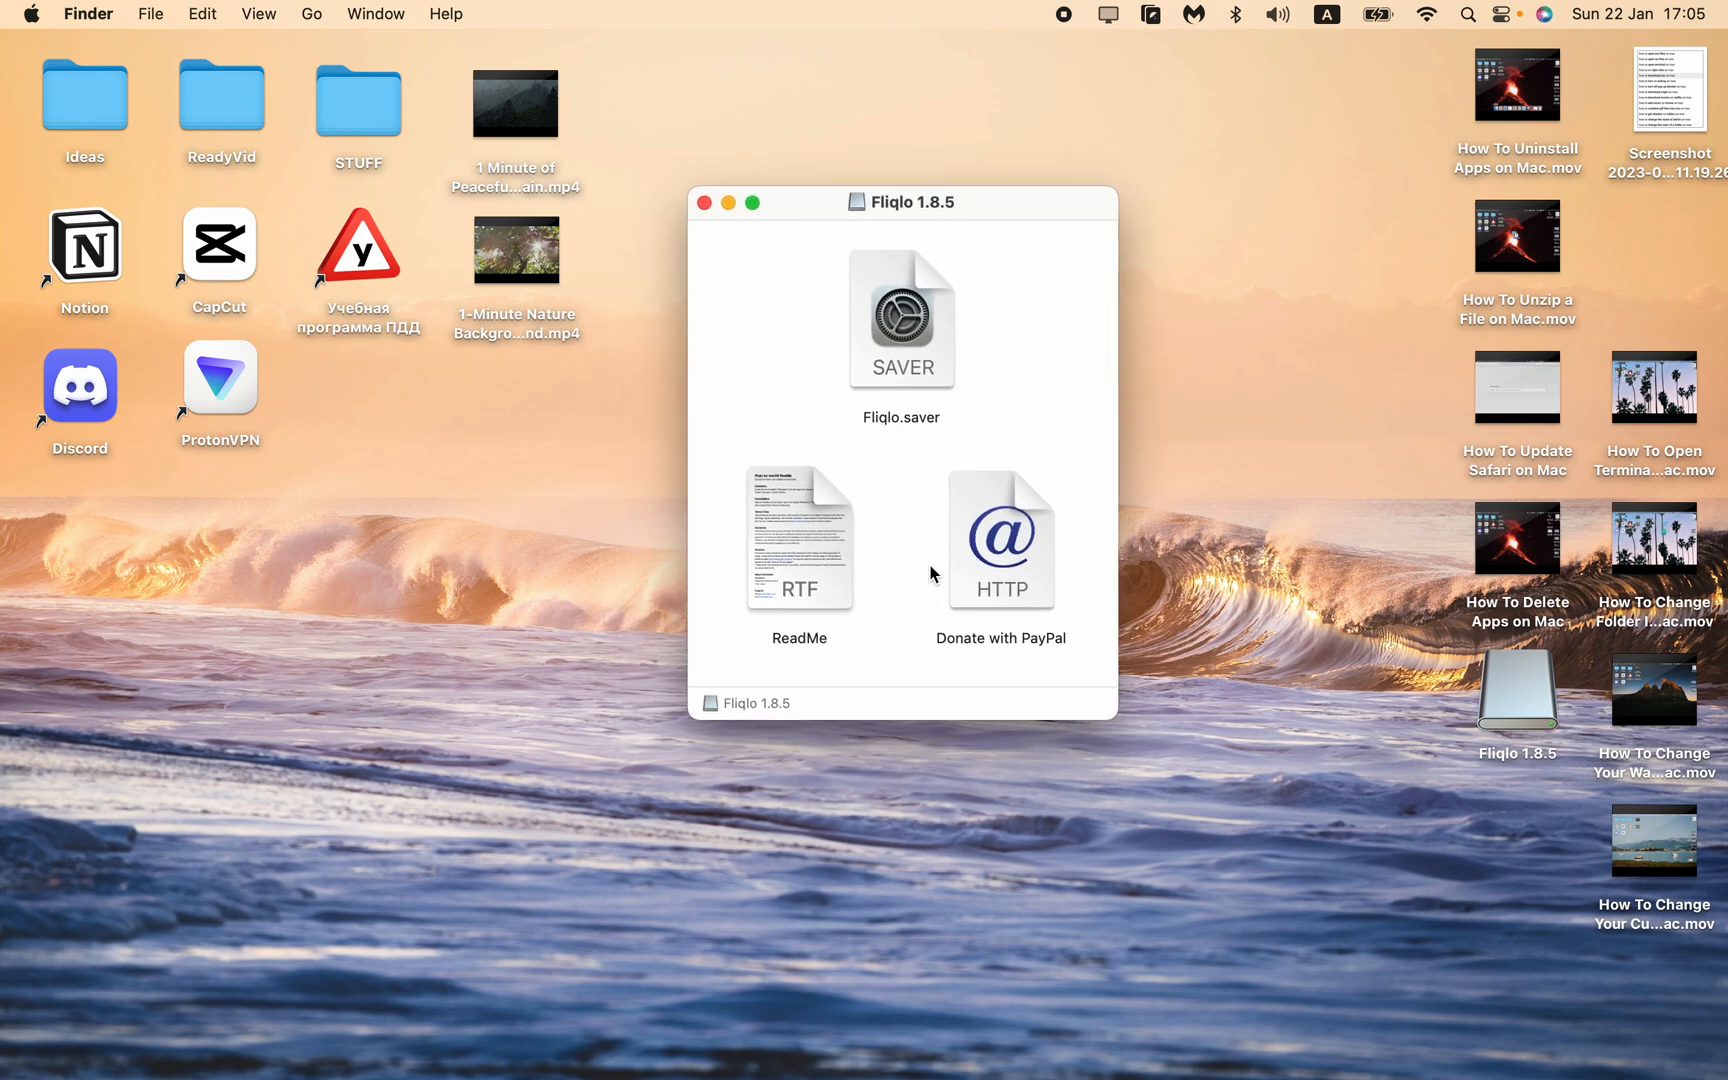
{"action": "mouse_move", "coordinate": [777, 637]}
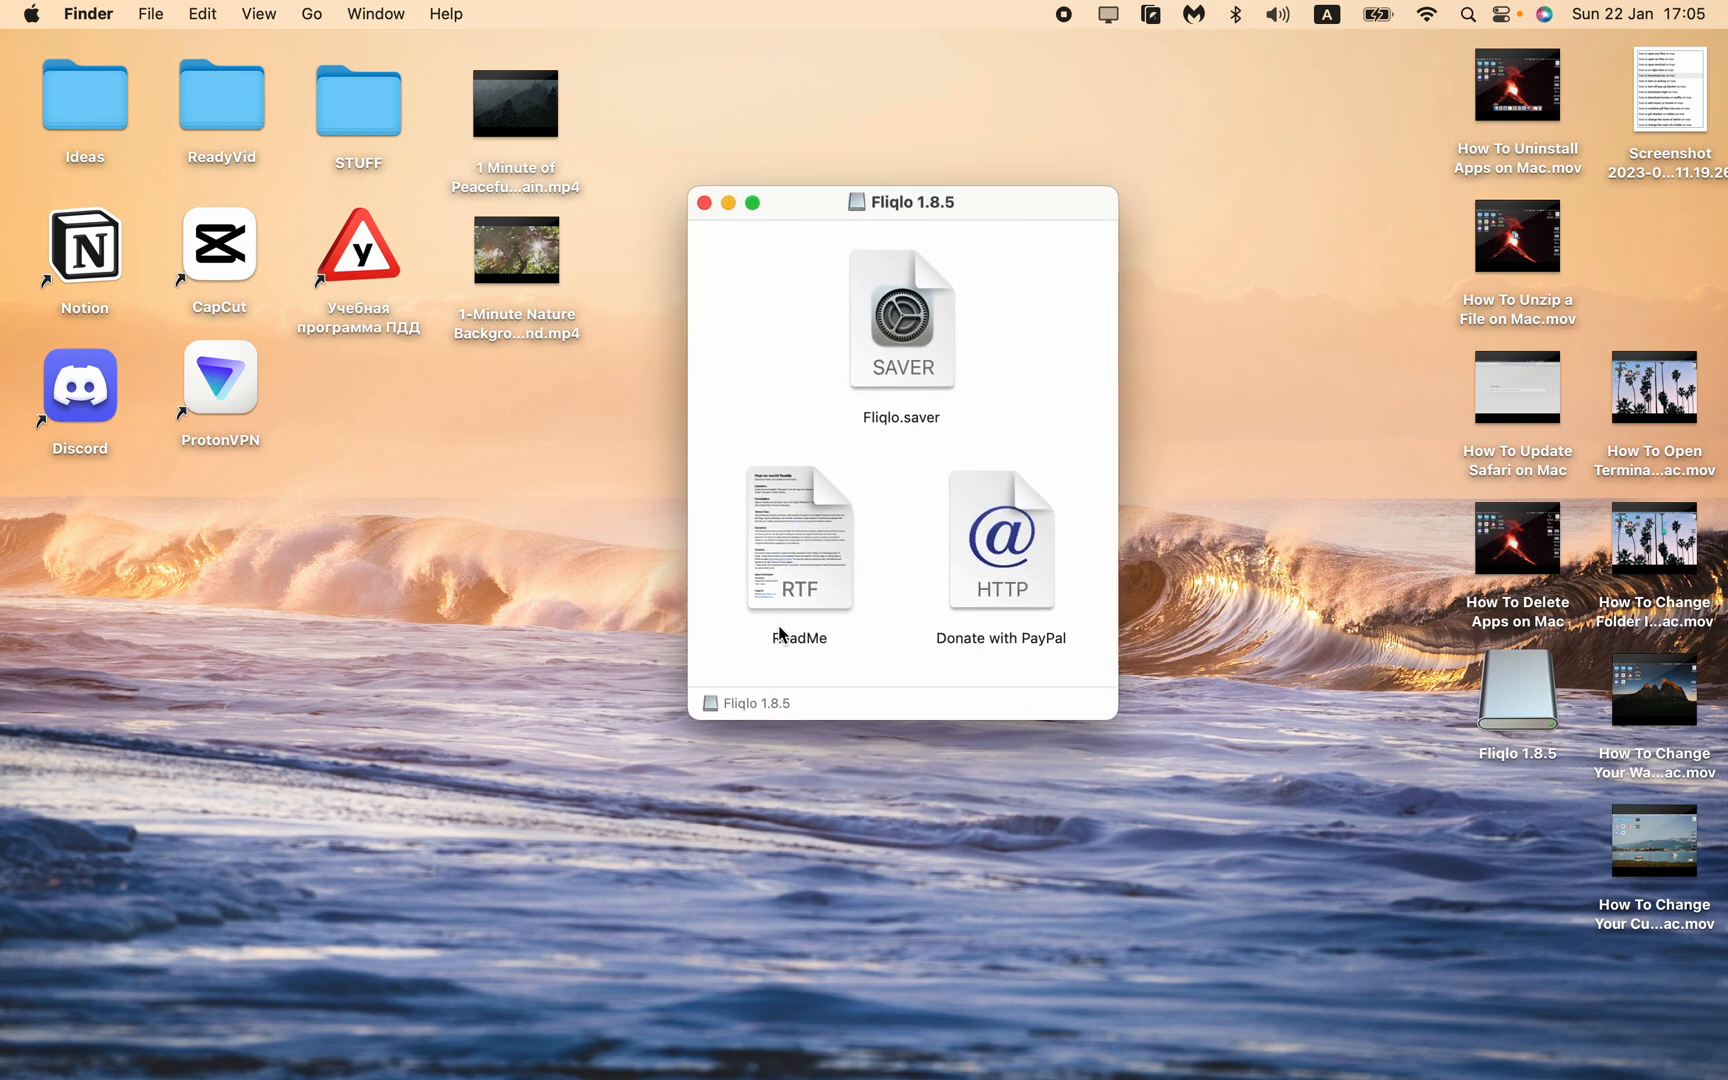
{"action": "mouse_move", "coordinate": [912, 435]}
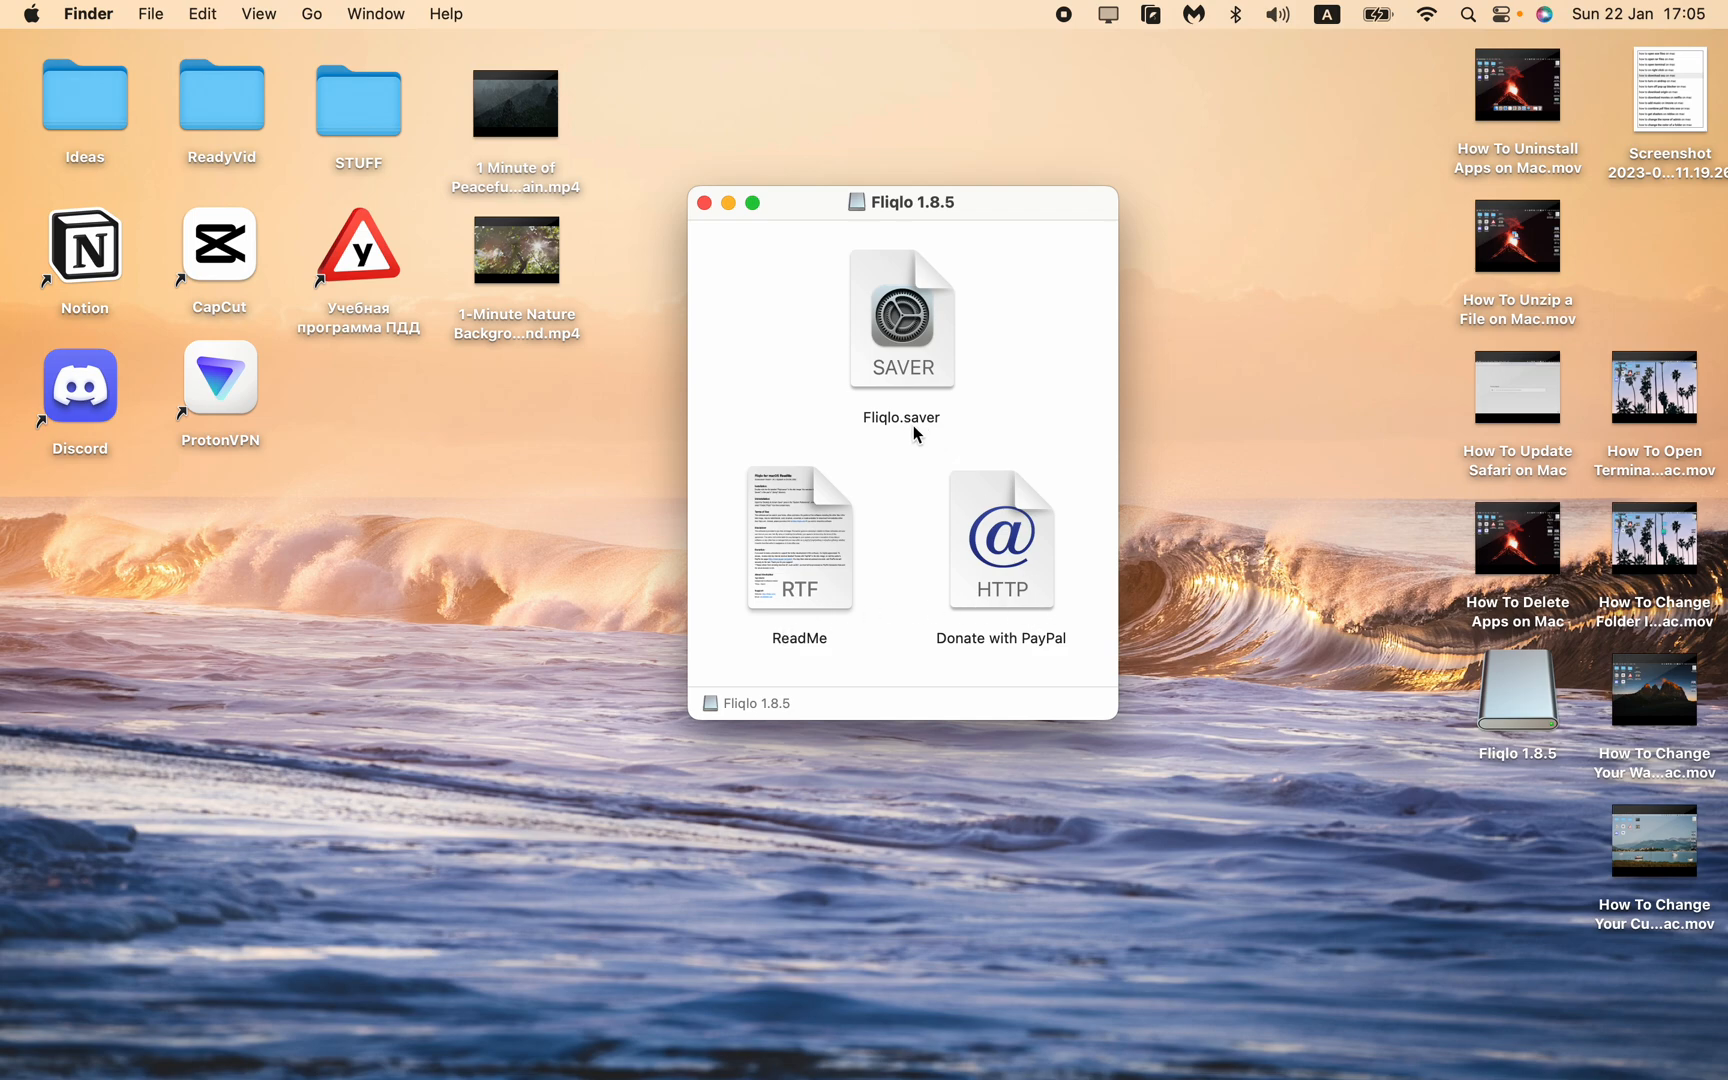
Install Fliqlo.saver from the Fliqlo 1.8.5 disk image, bringing up the replace prompt
{"action": "left_click", "coordinate": [900, 318]}
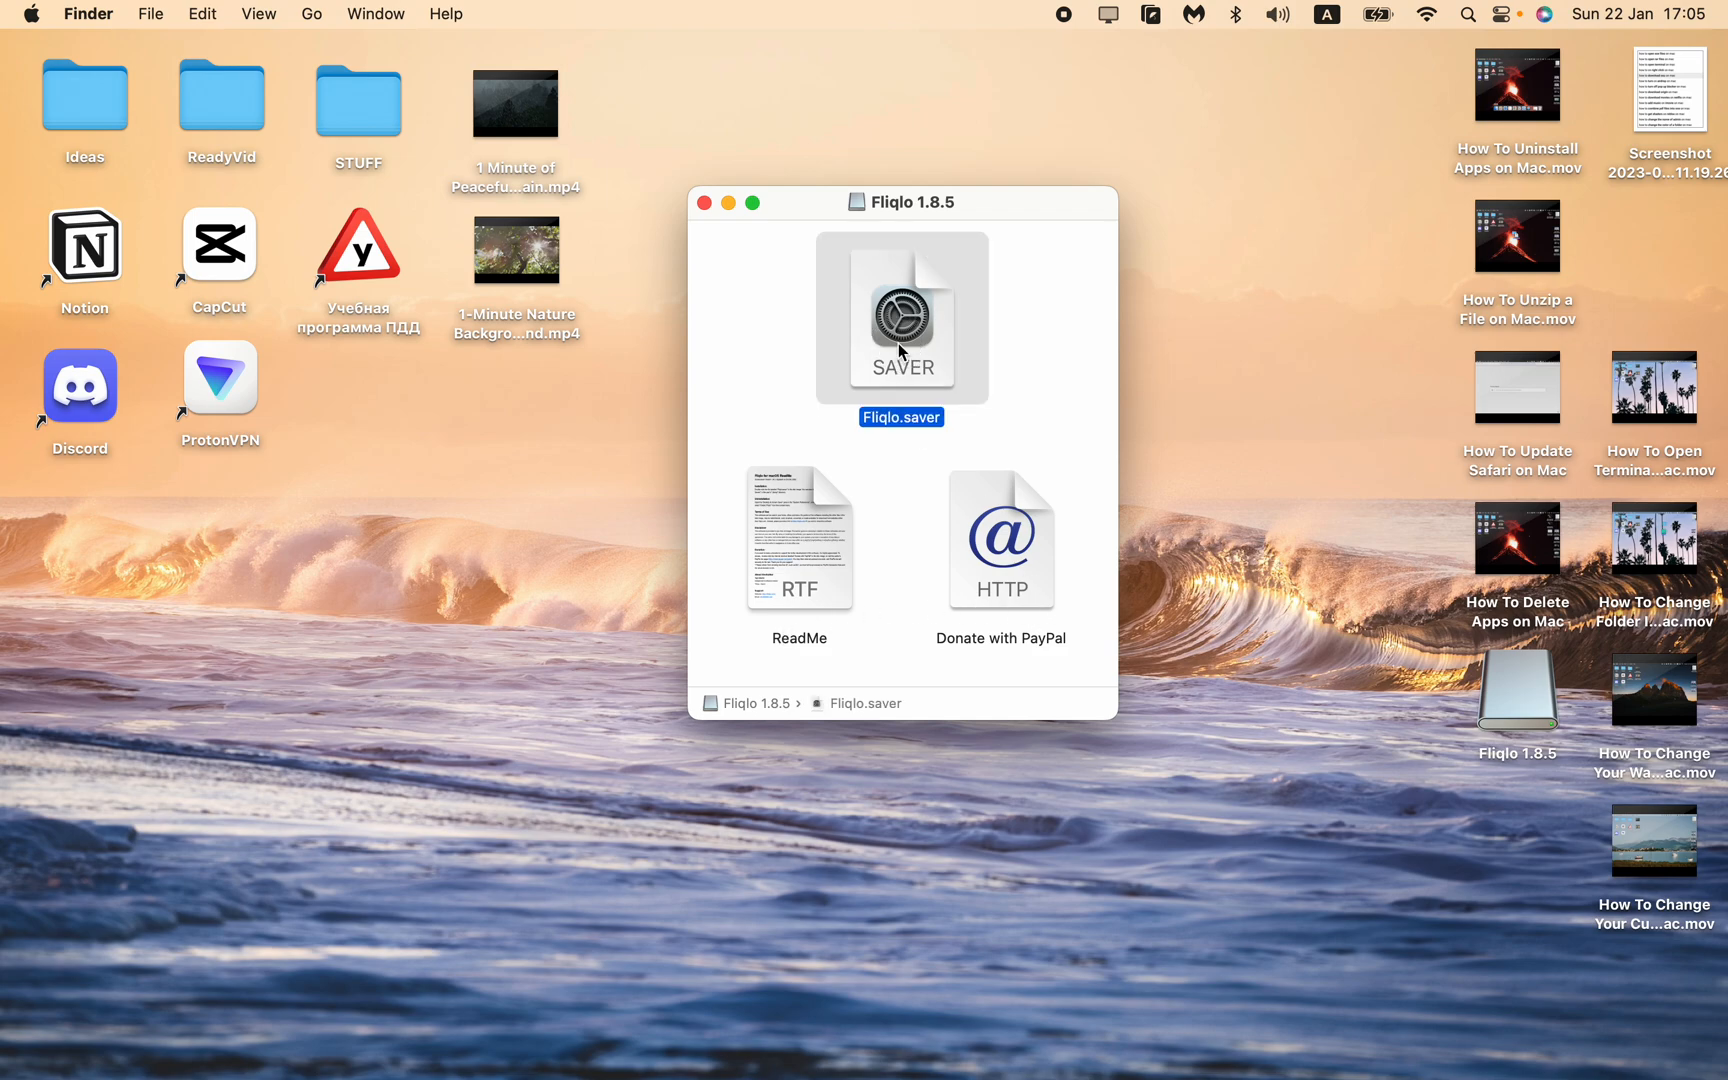
{"action": "double_click", "coordinate": [900, 317]}
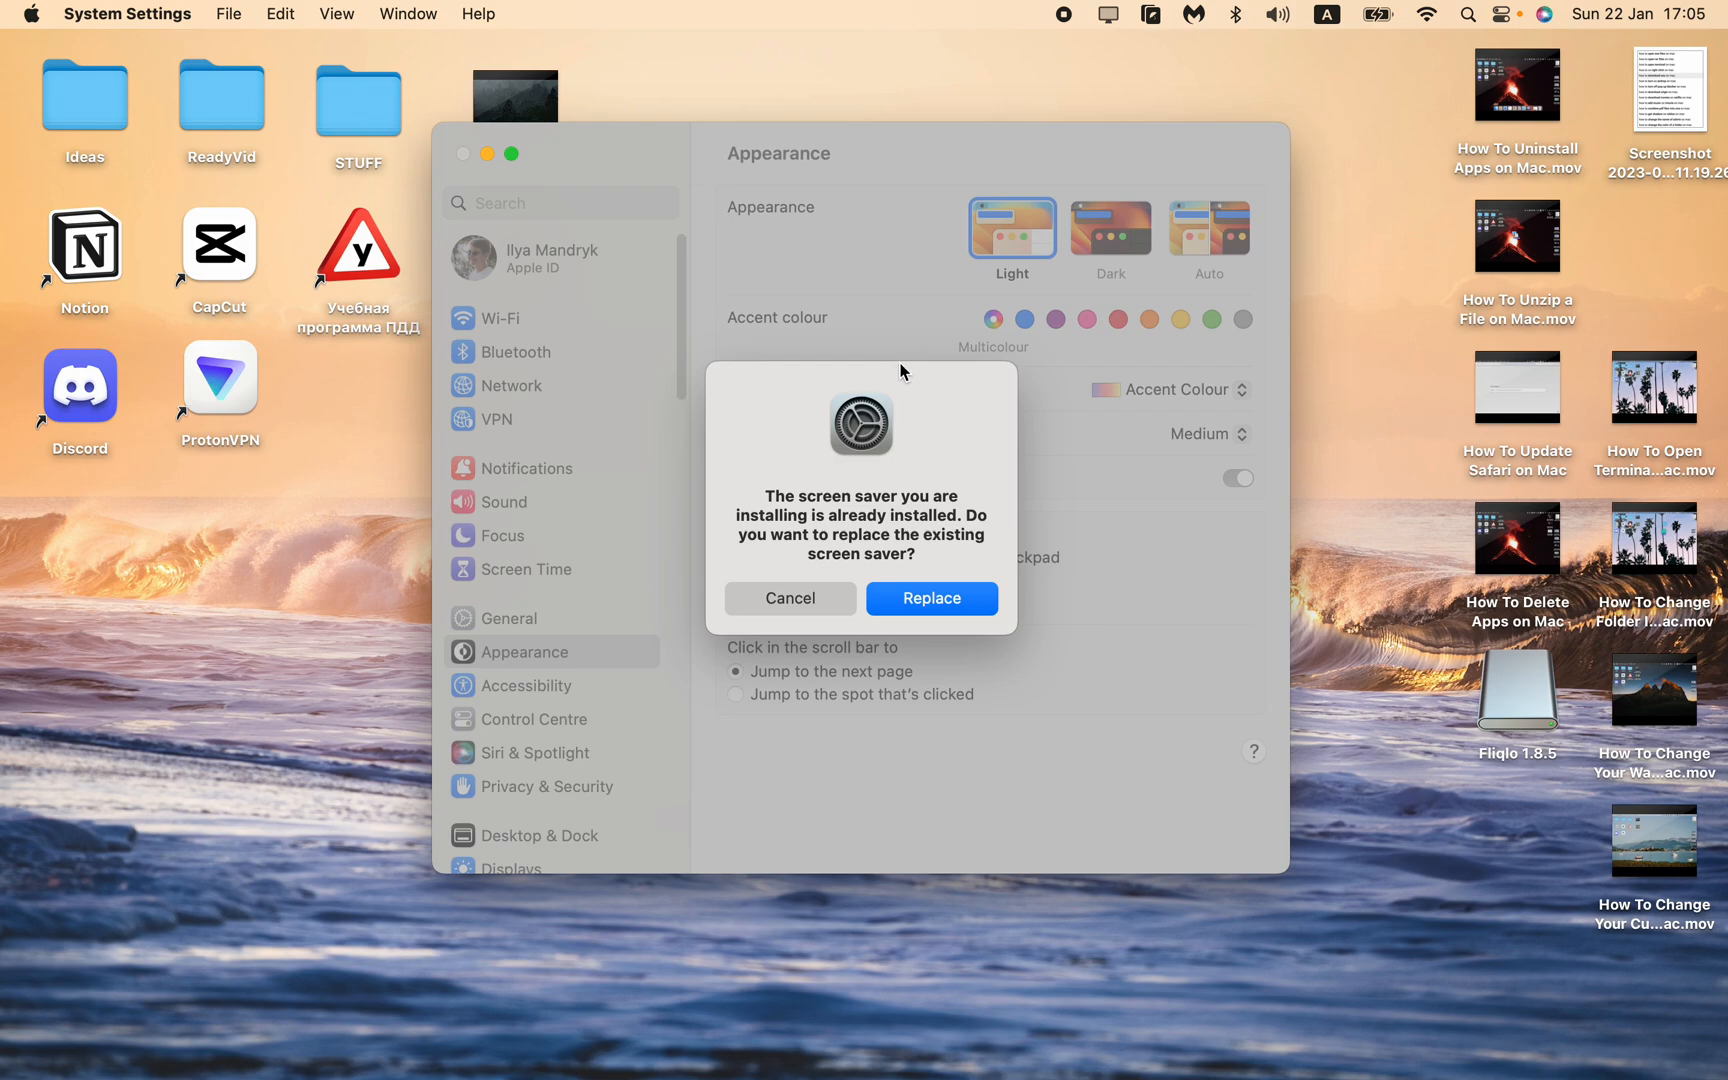
{"action": "mouse_move", "coordinate": [824, 441]}
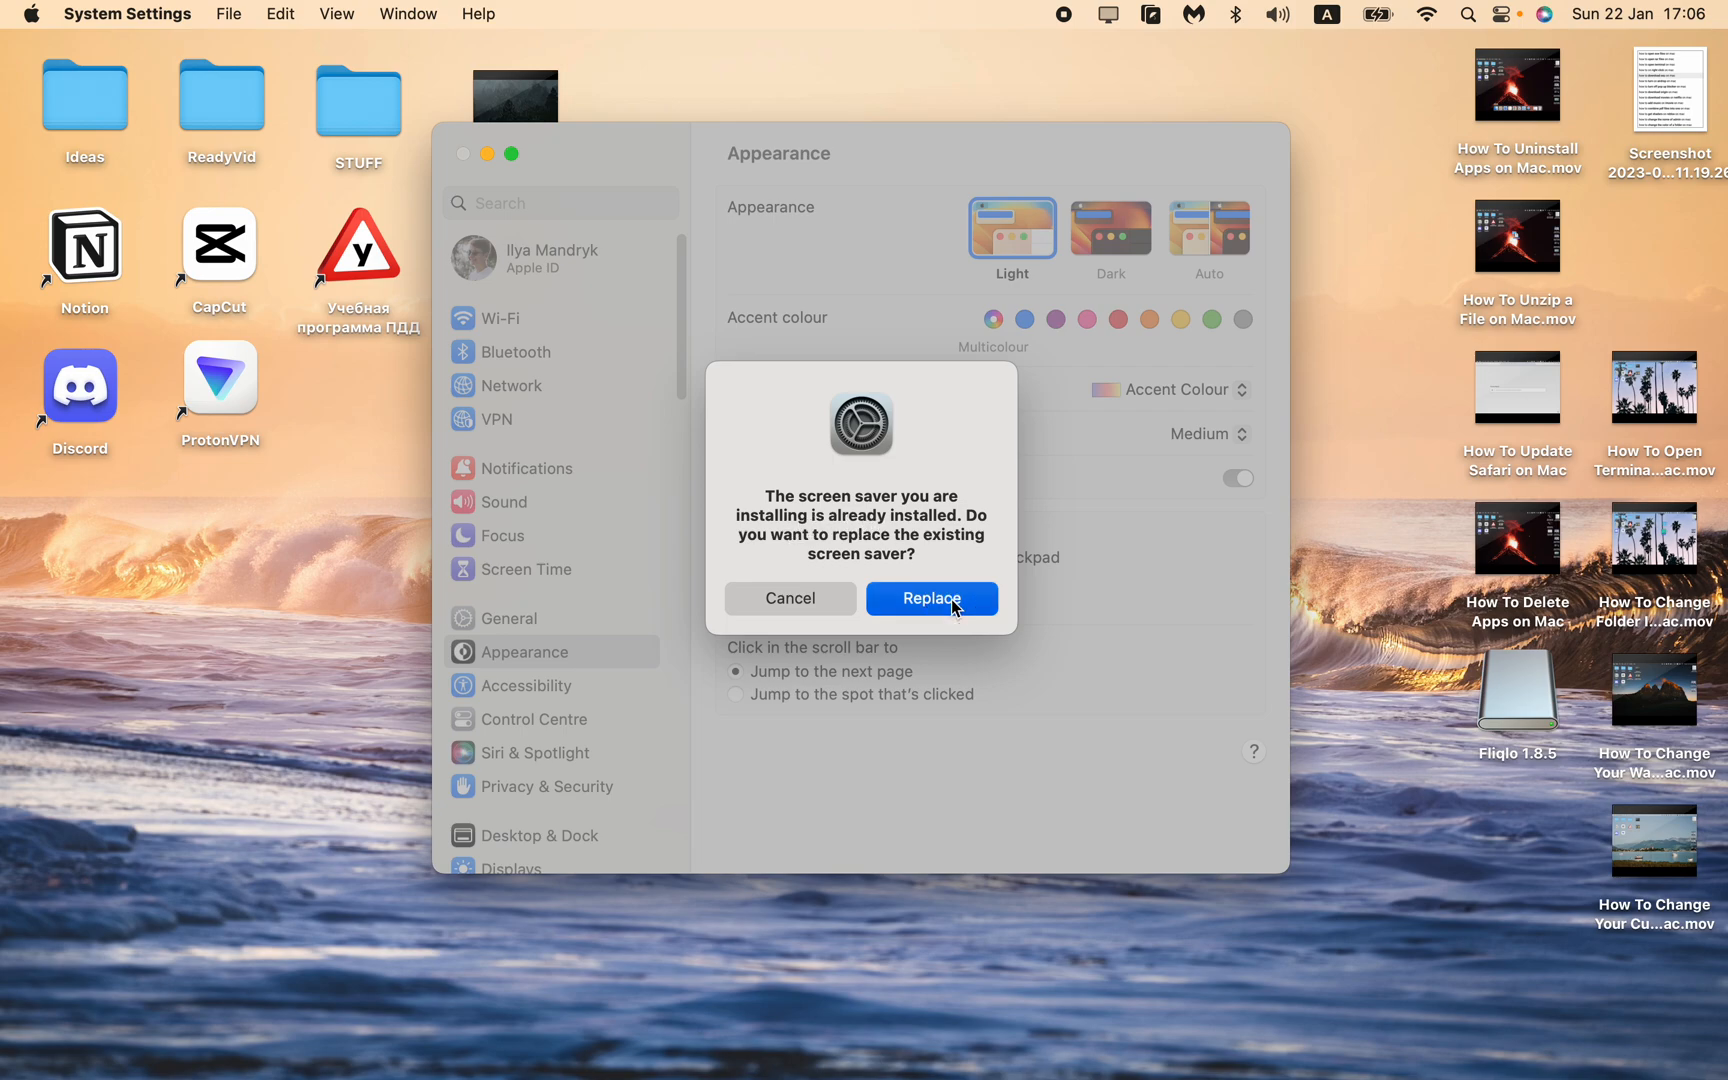
Replace the previously installed screen saver with Fliqlo
{"action": "left_click", "coordinate": [930, 597]}
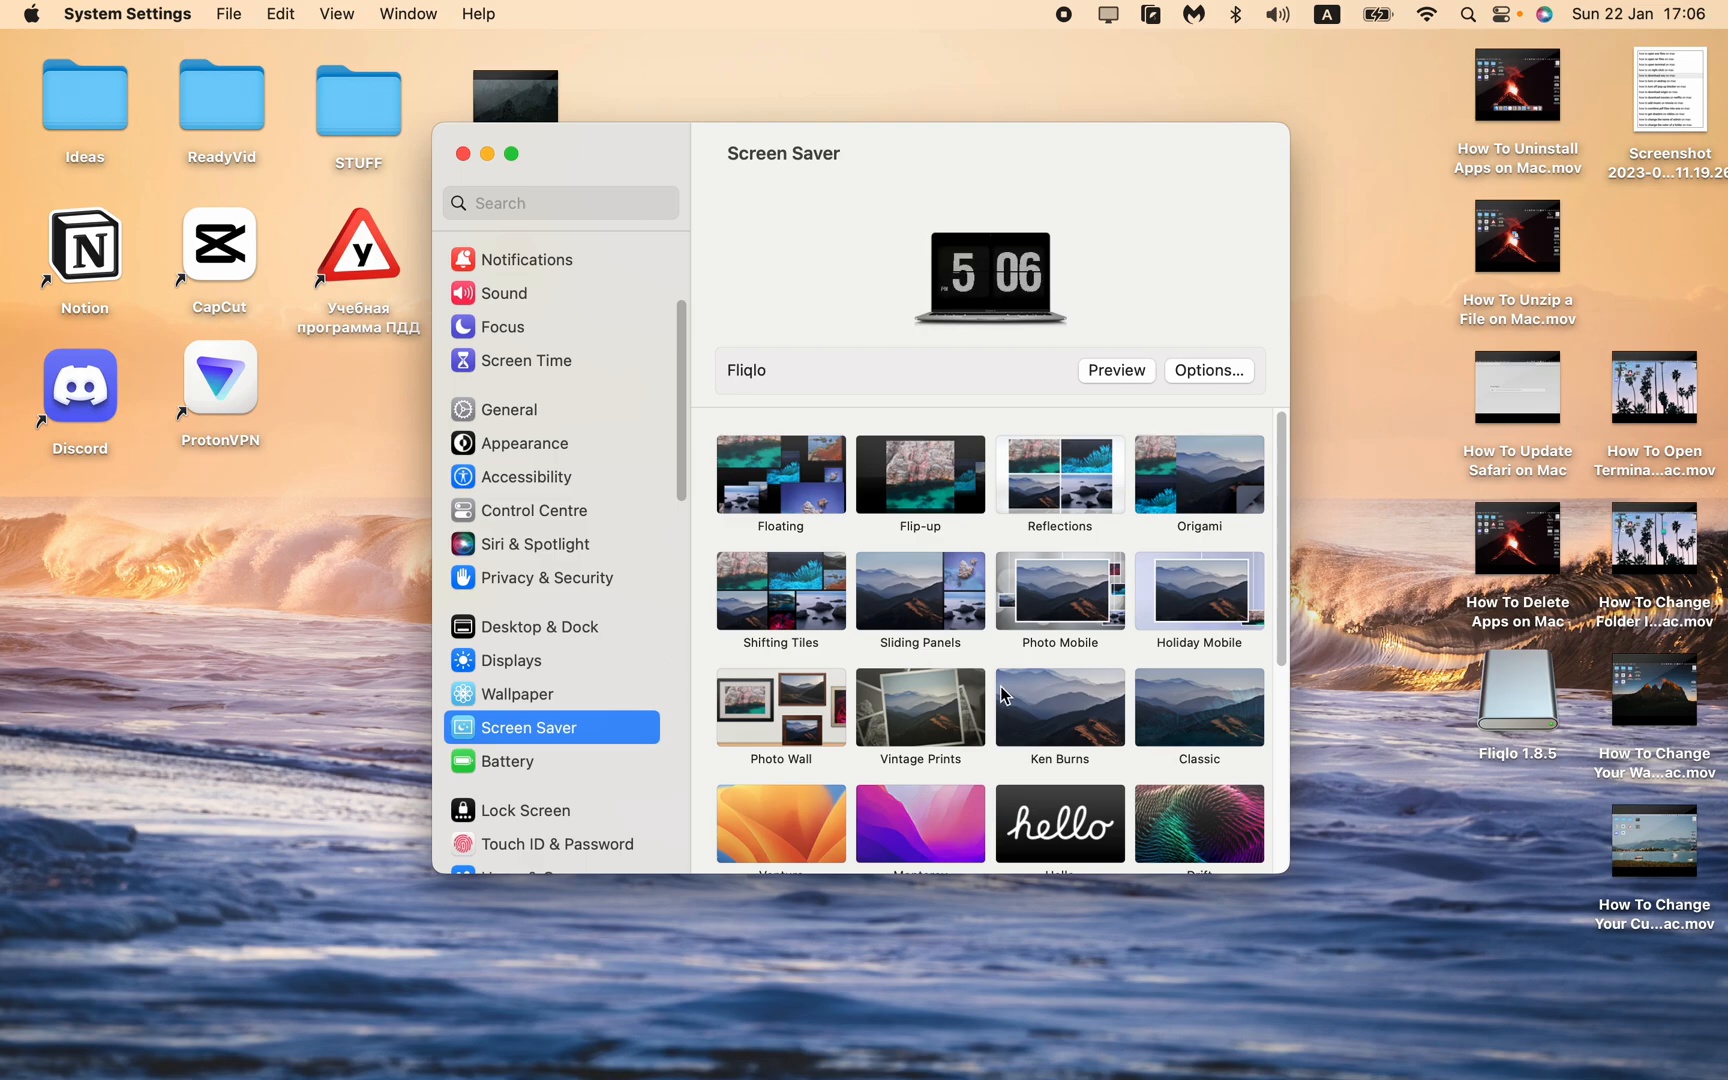
{"action": "mouse_move", "coordinate": [1023, 248]}
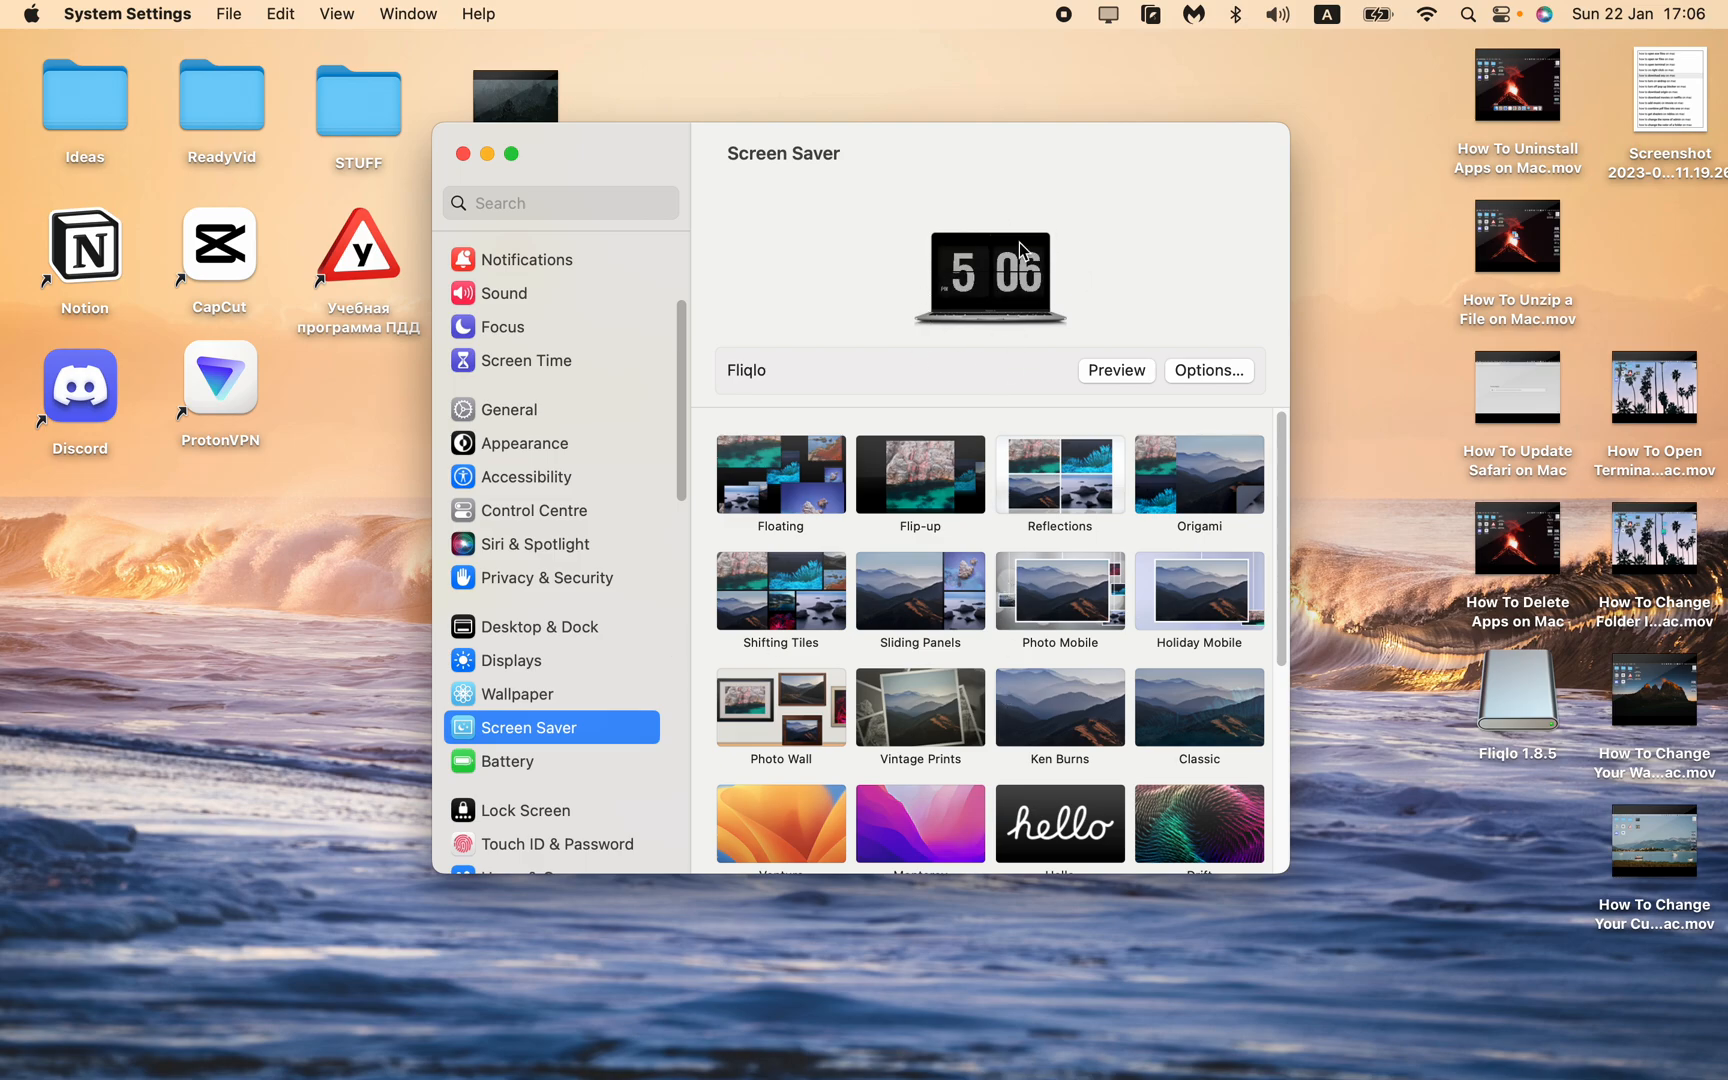
{"action": "scroll", "scroll_direction": "down", "scroll_amount": 3}
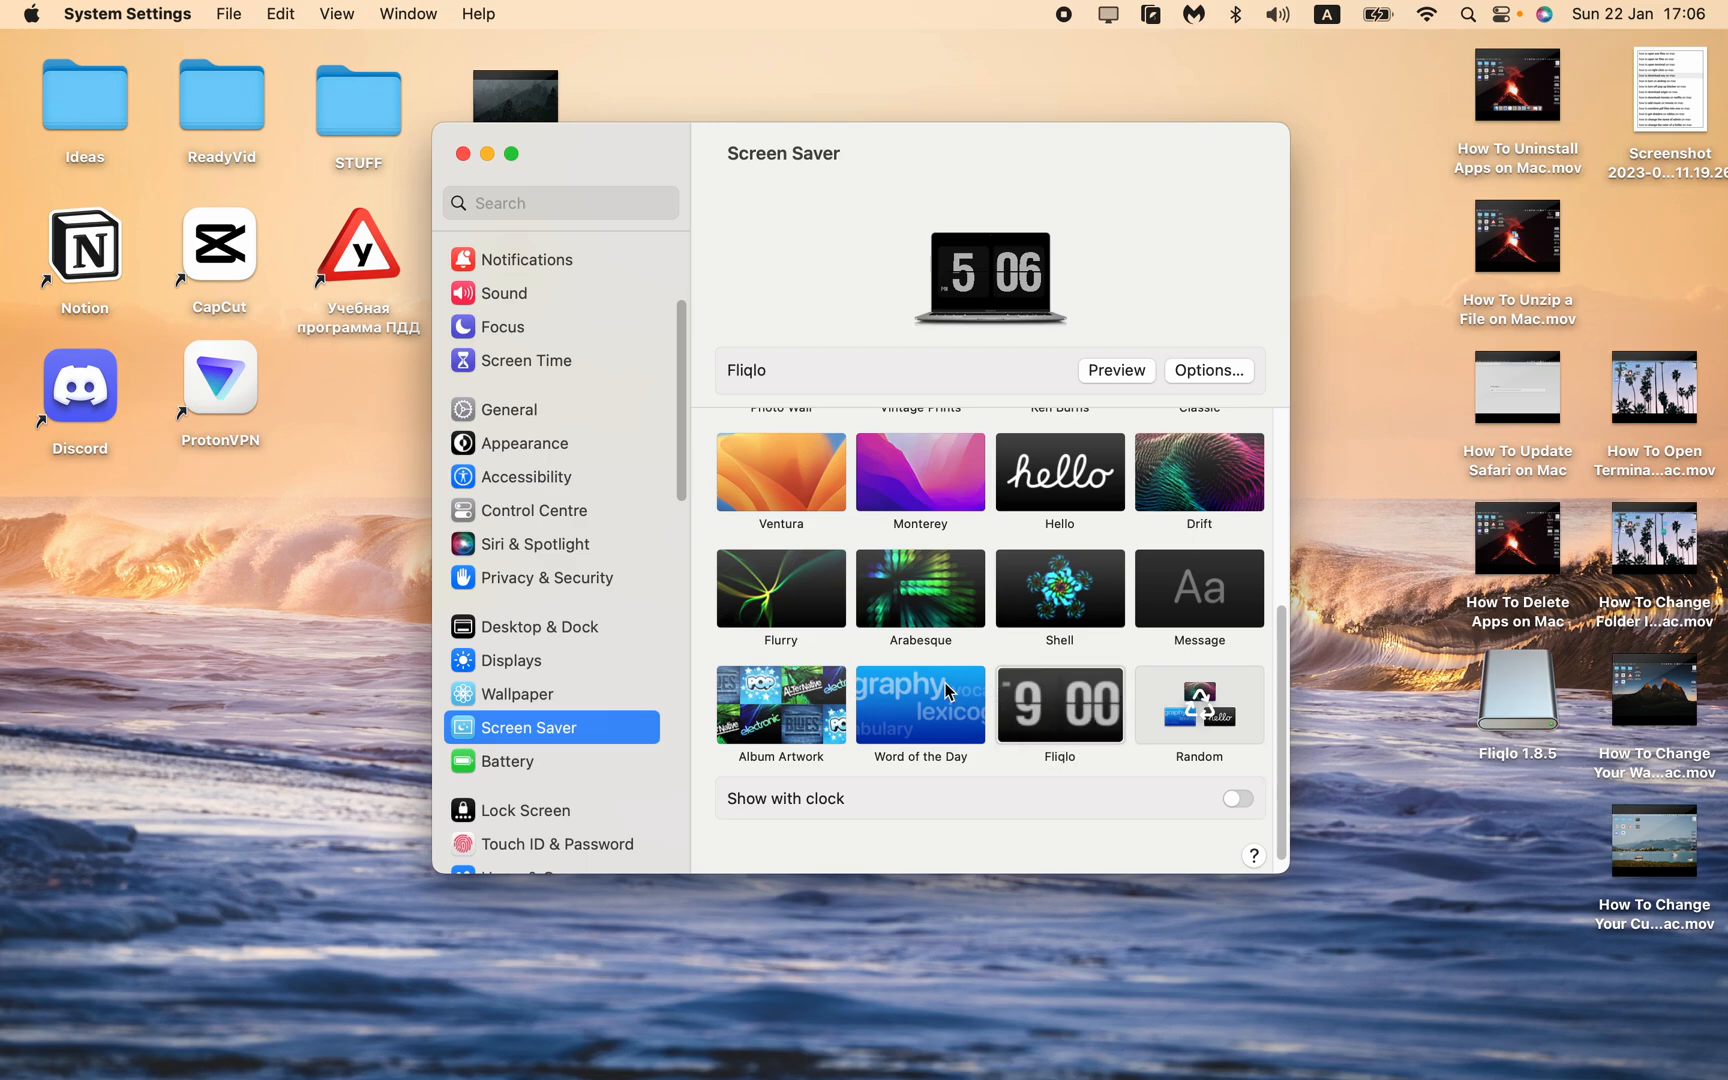
{"action": "mouse_move", "coordinate": [565, 749]}
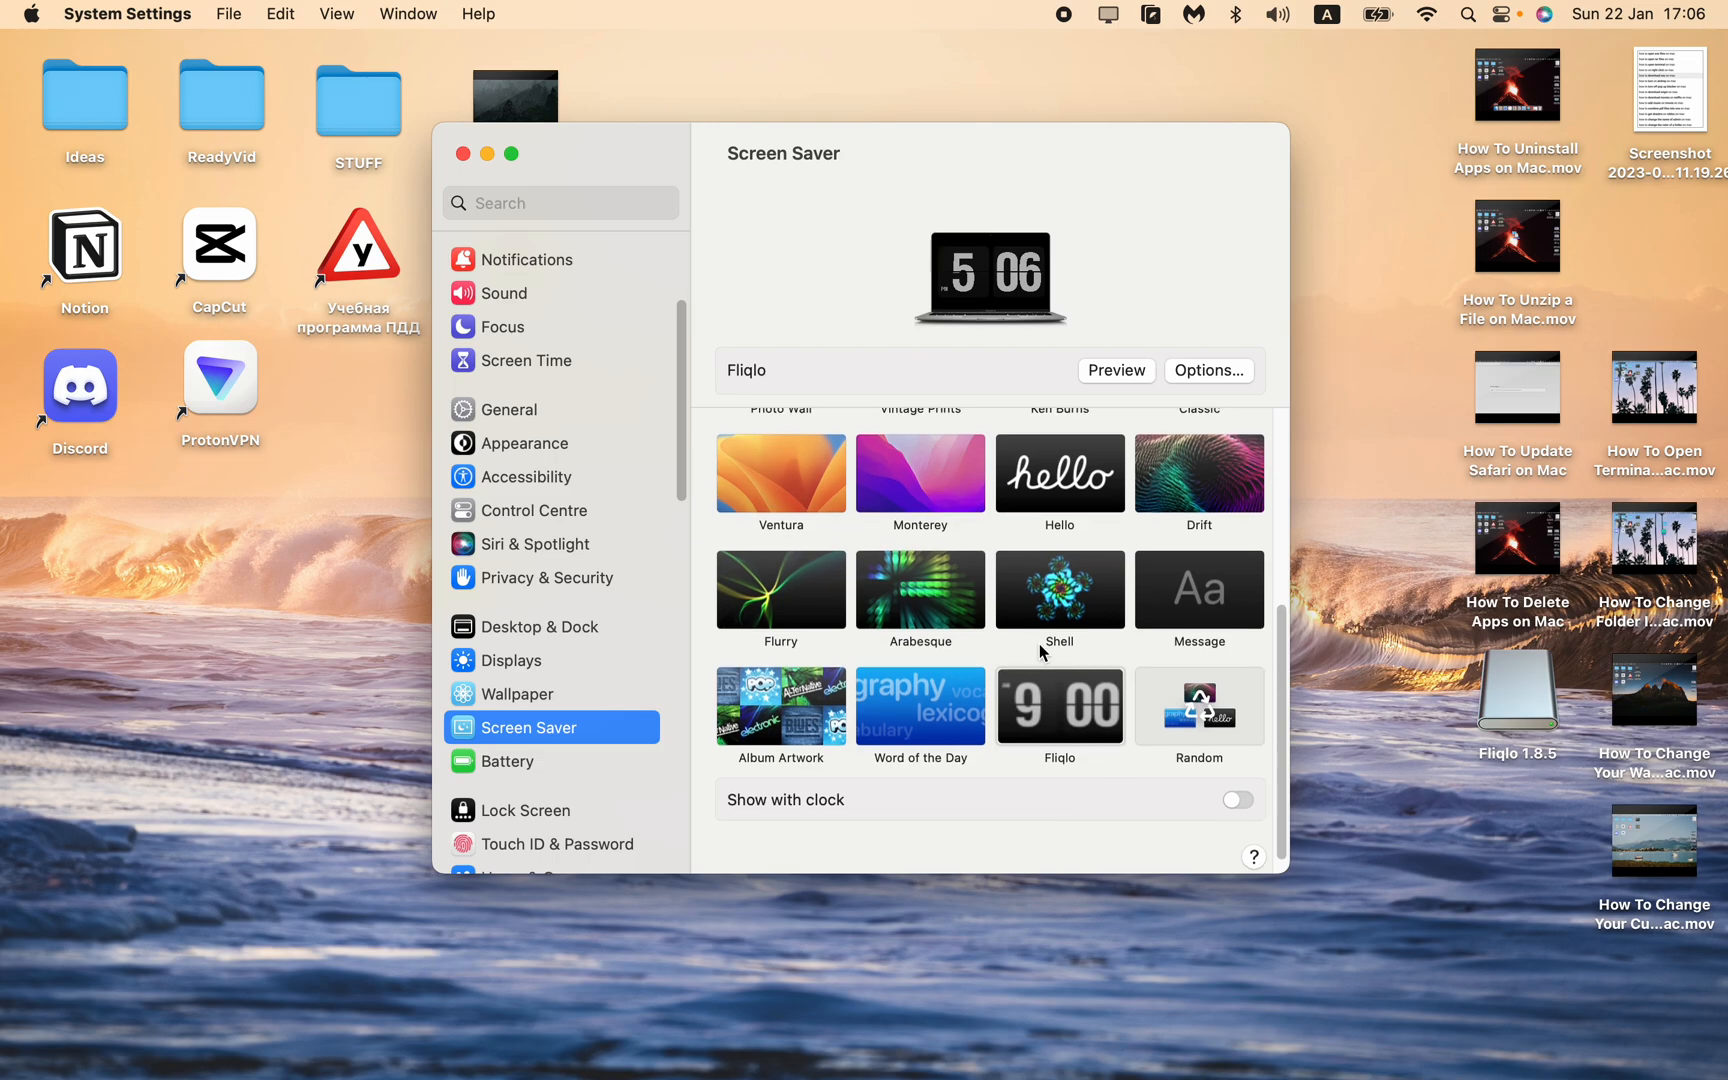
{"action": "scroll", "scroll_direction": "up", "scroll_amount": 3}
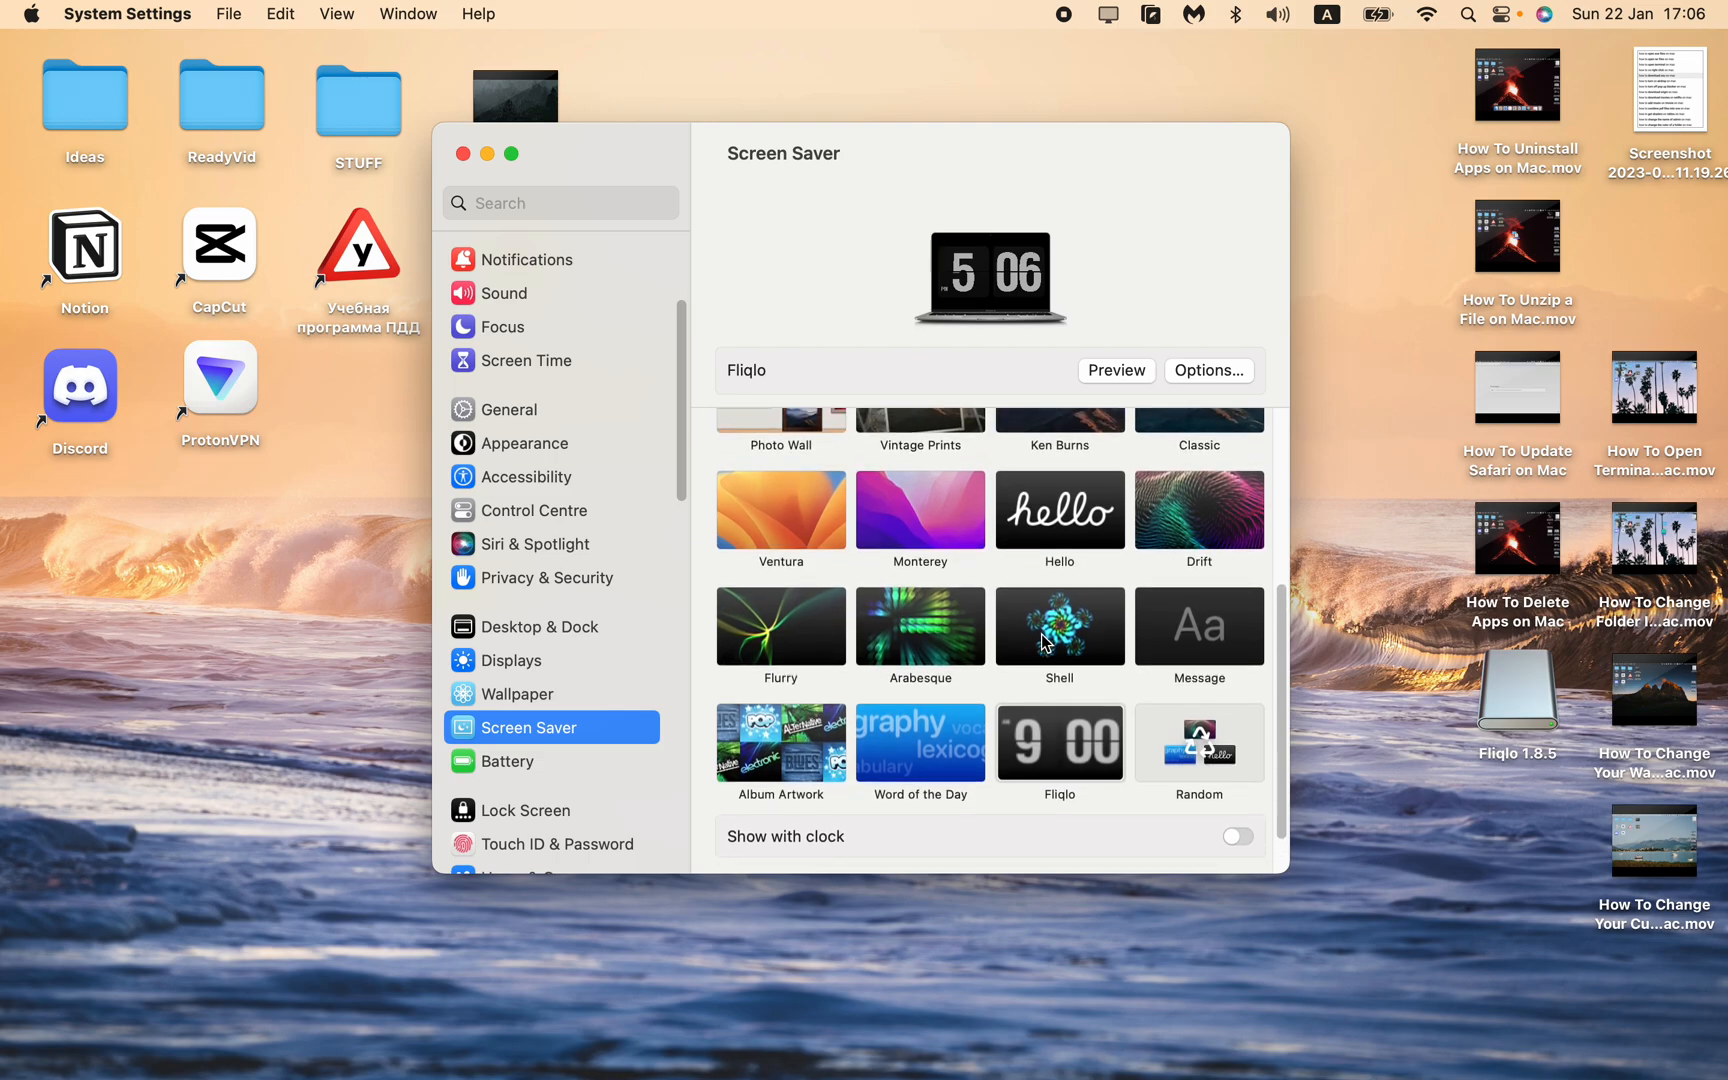
Select Random, briefly try Hello, then settle back on Random
{"action": "left_click", "coordinate": [1198, 736]}
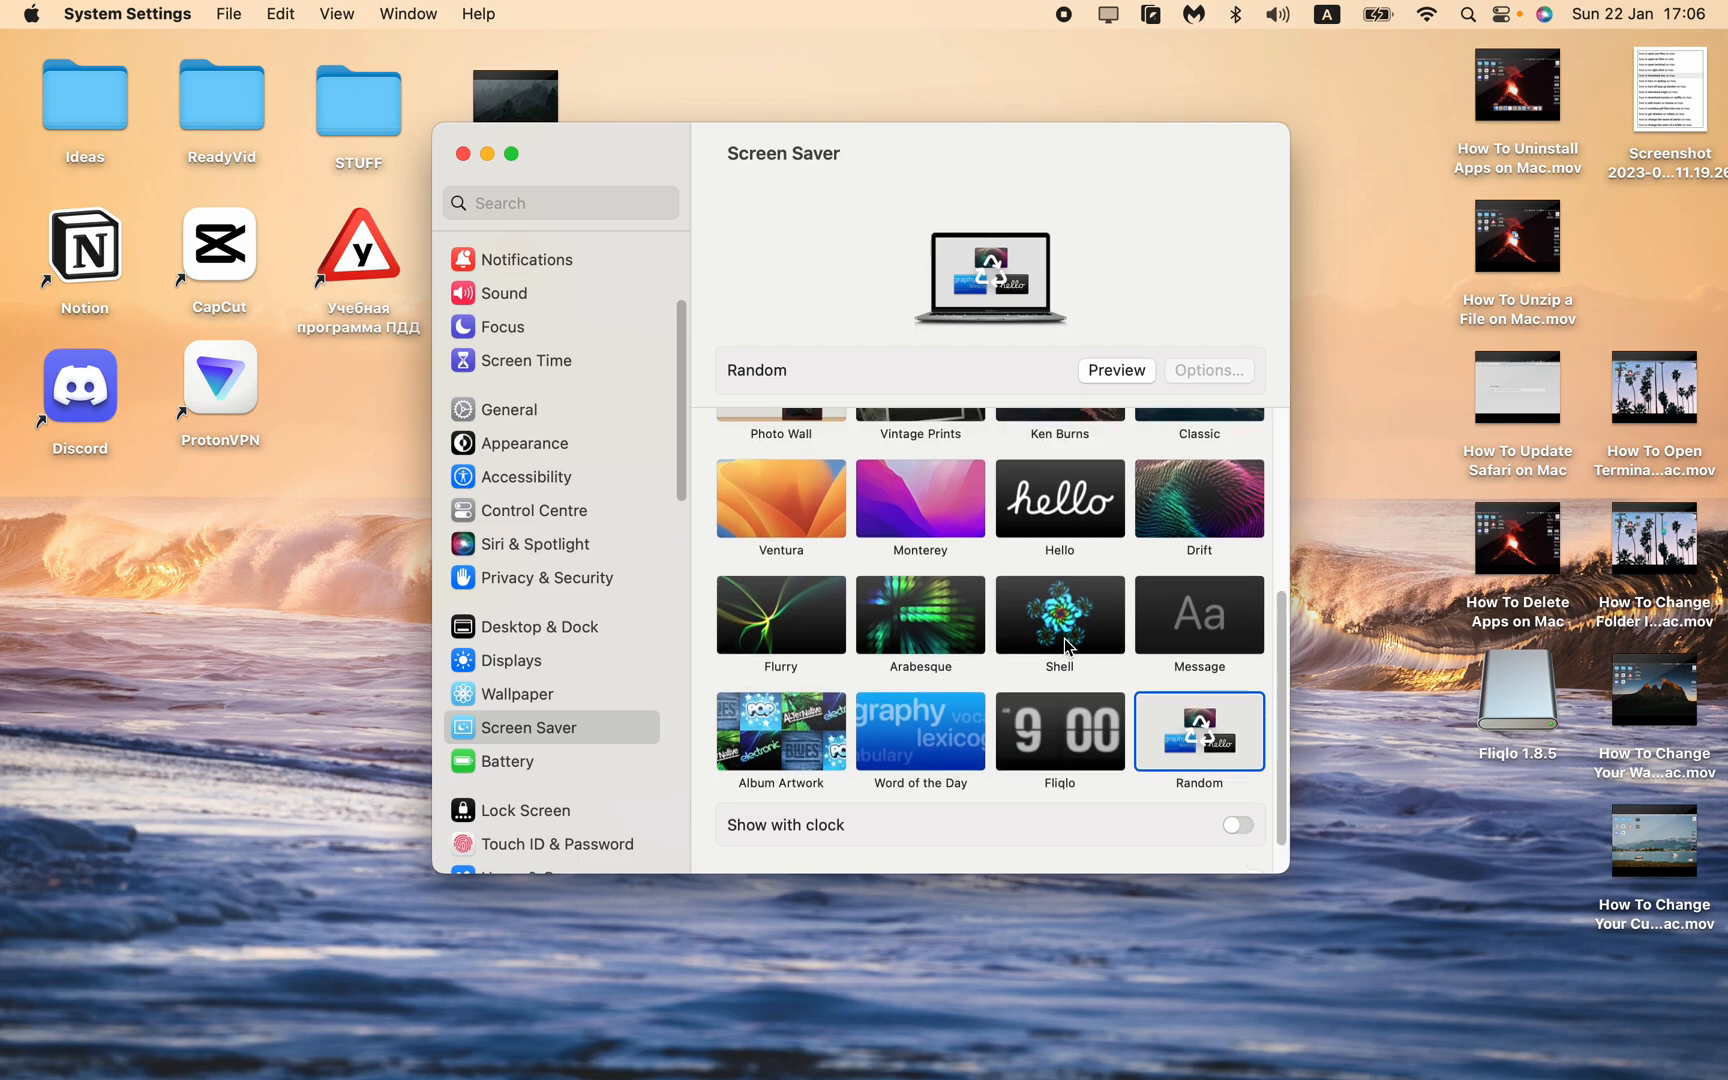
{"action": "scroll", "scroll_direction": "up", "scroll_amount": 3}
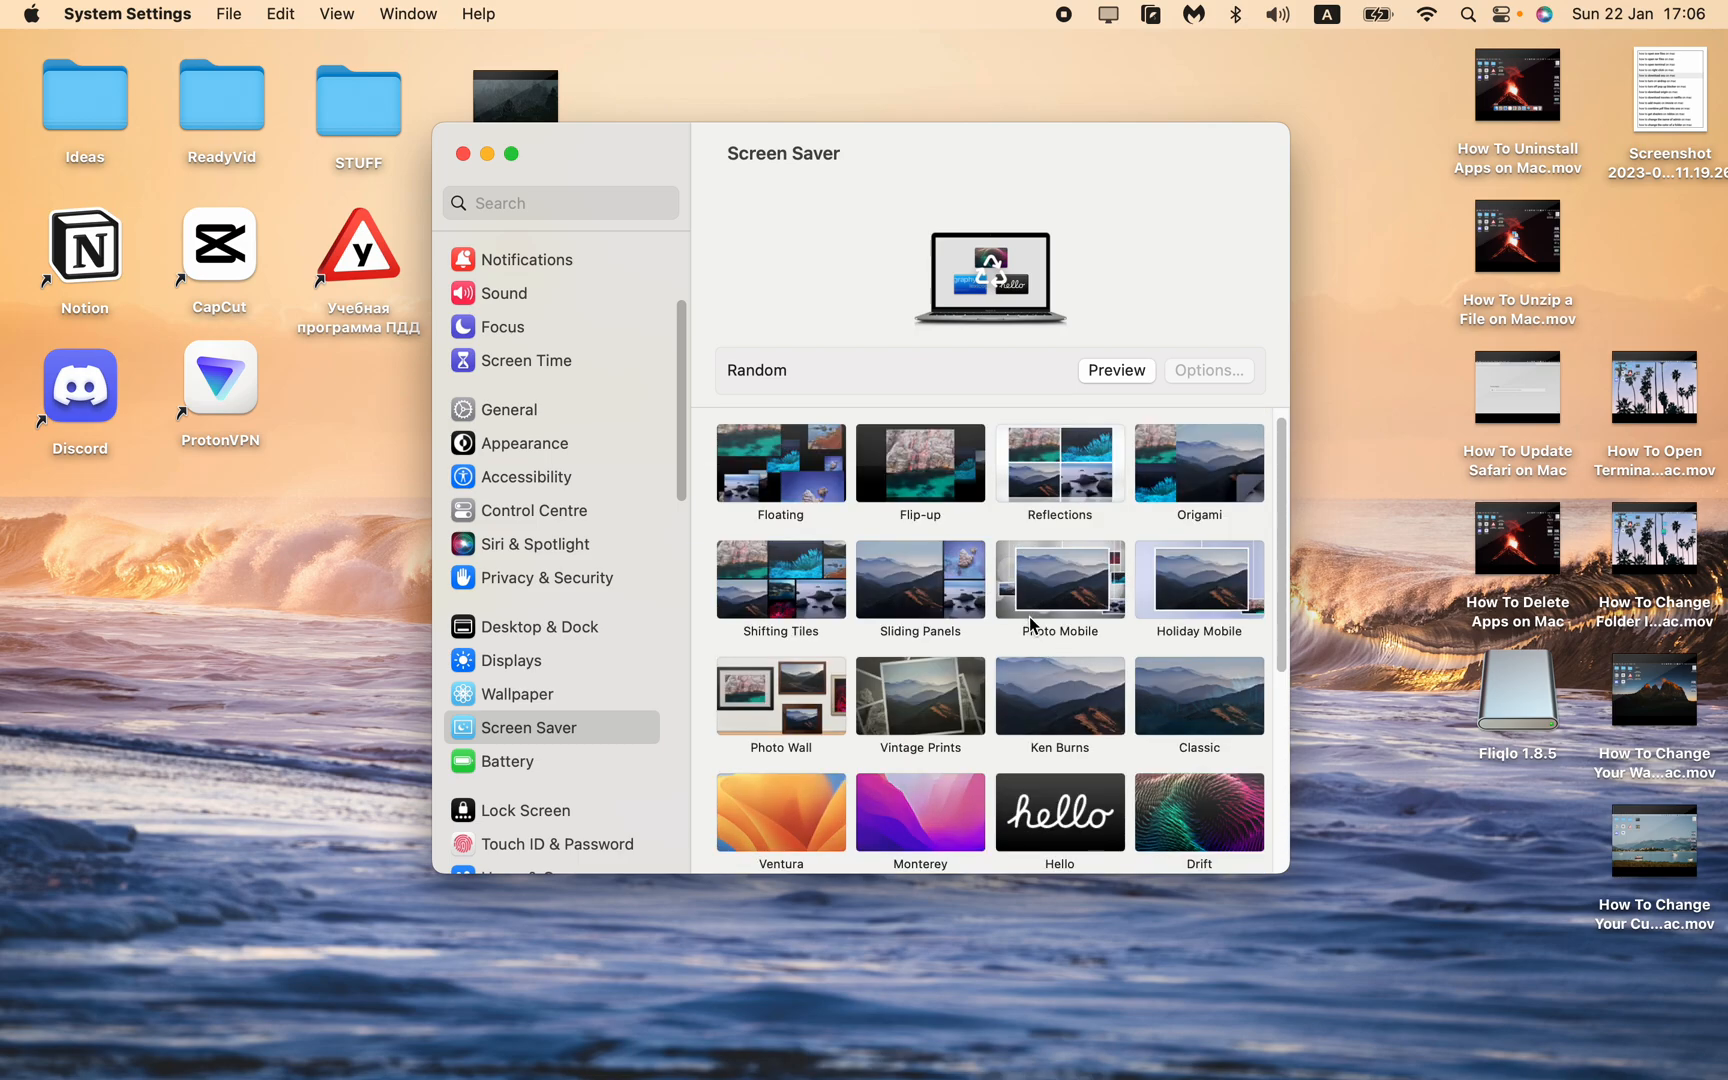
{"action": "scroll", "scroll_direction": "down", "scroll_amount": 3}
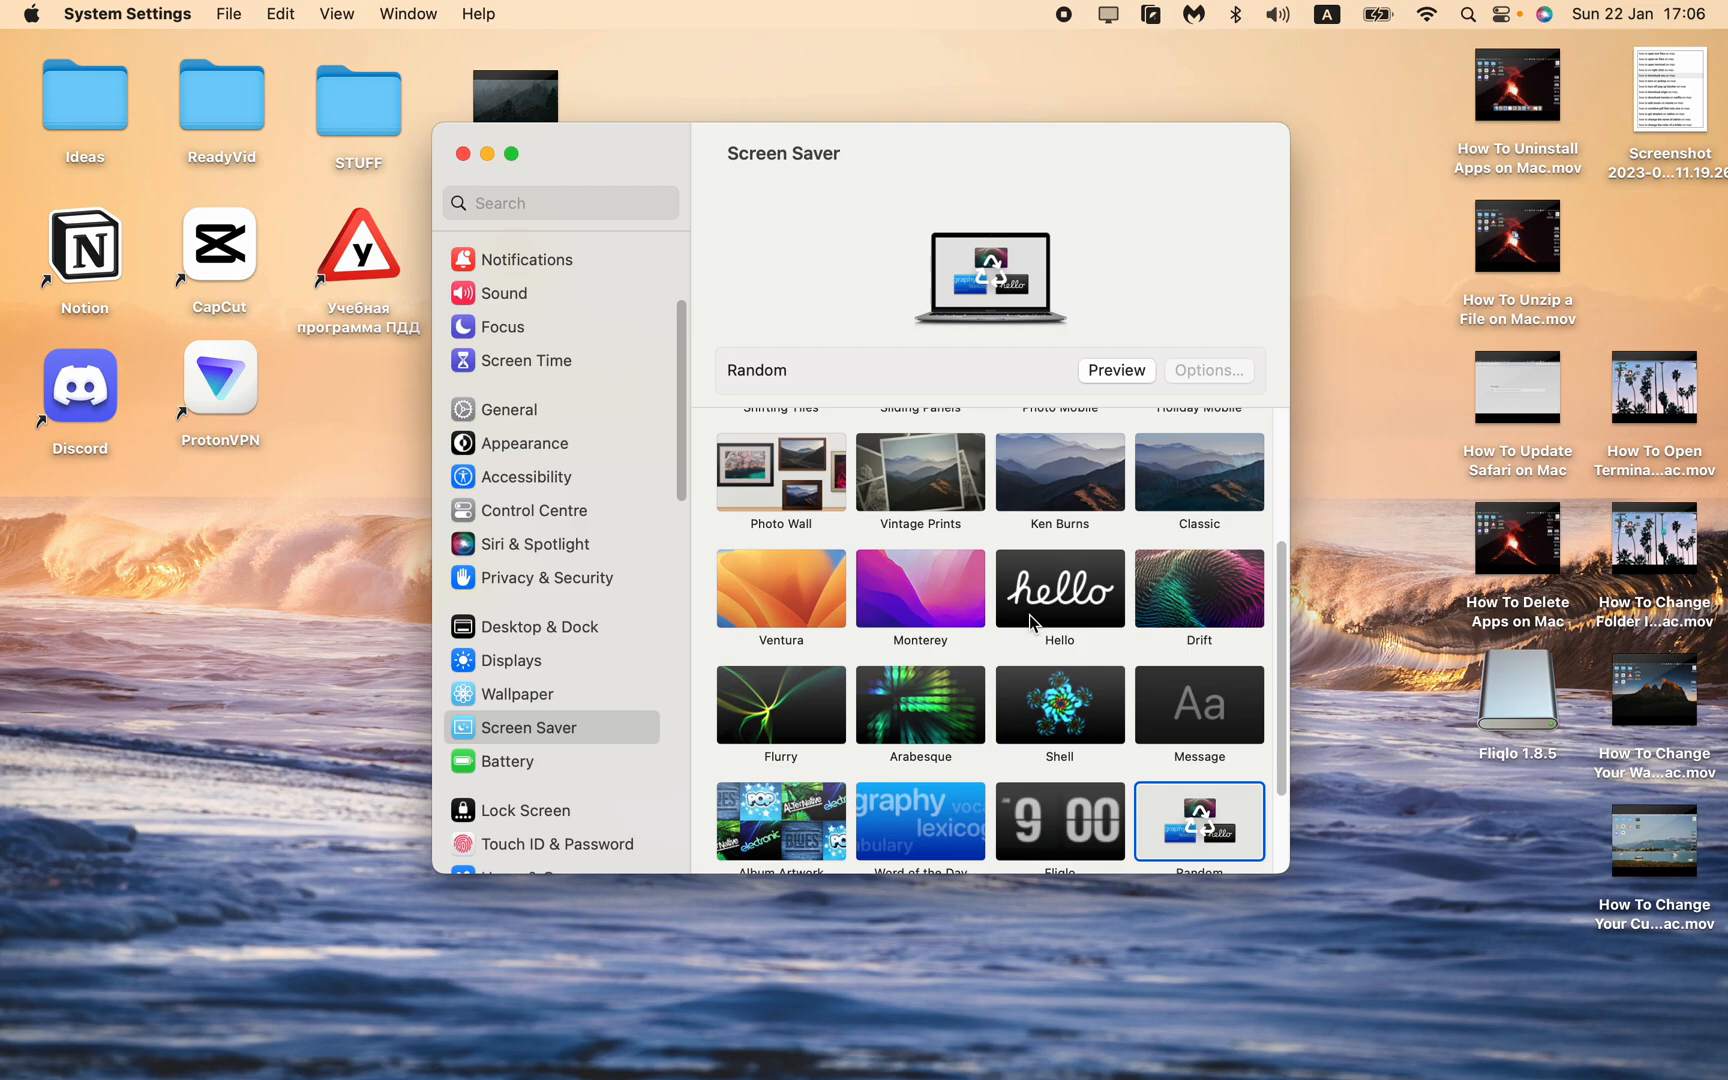
{"action": "scroll", "scroll_direction": "down", "scroll_amount": 3}
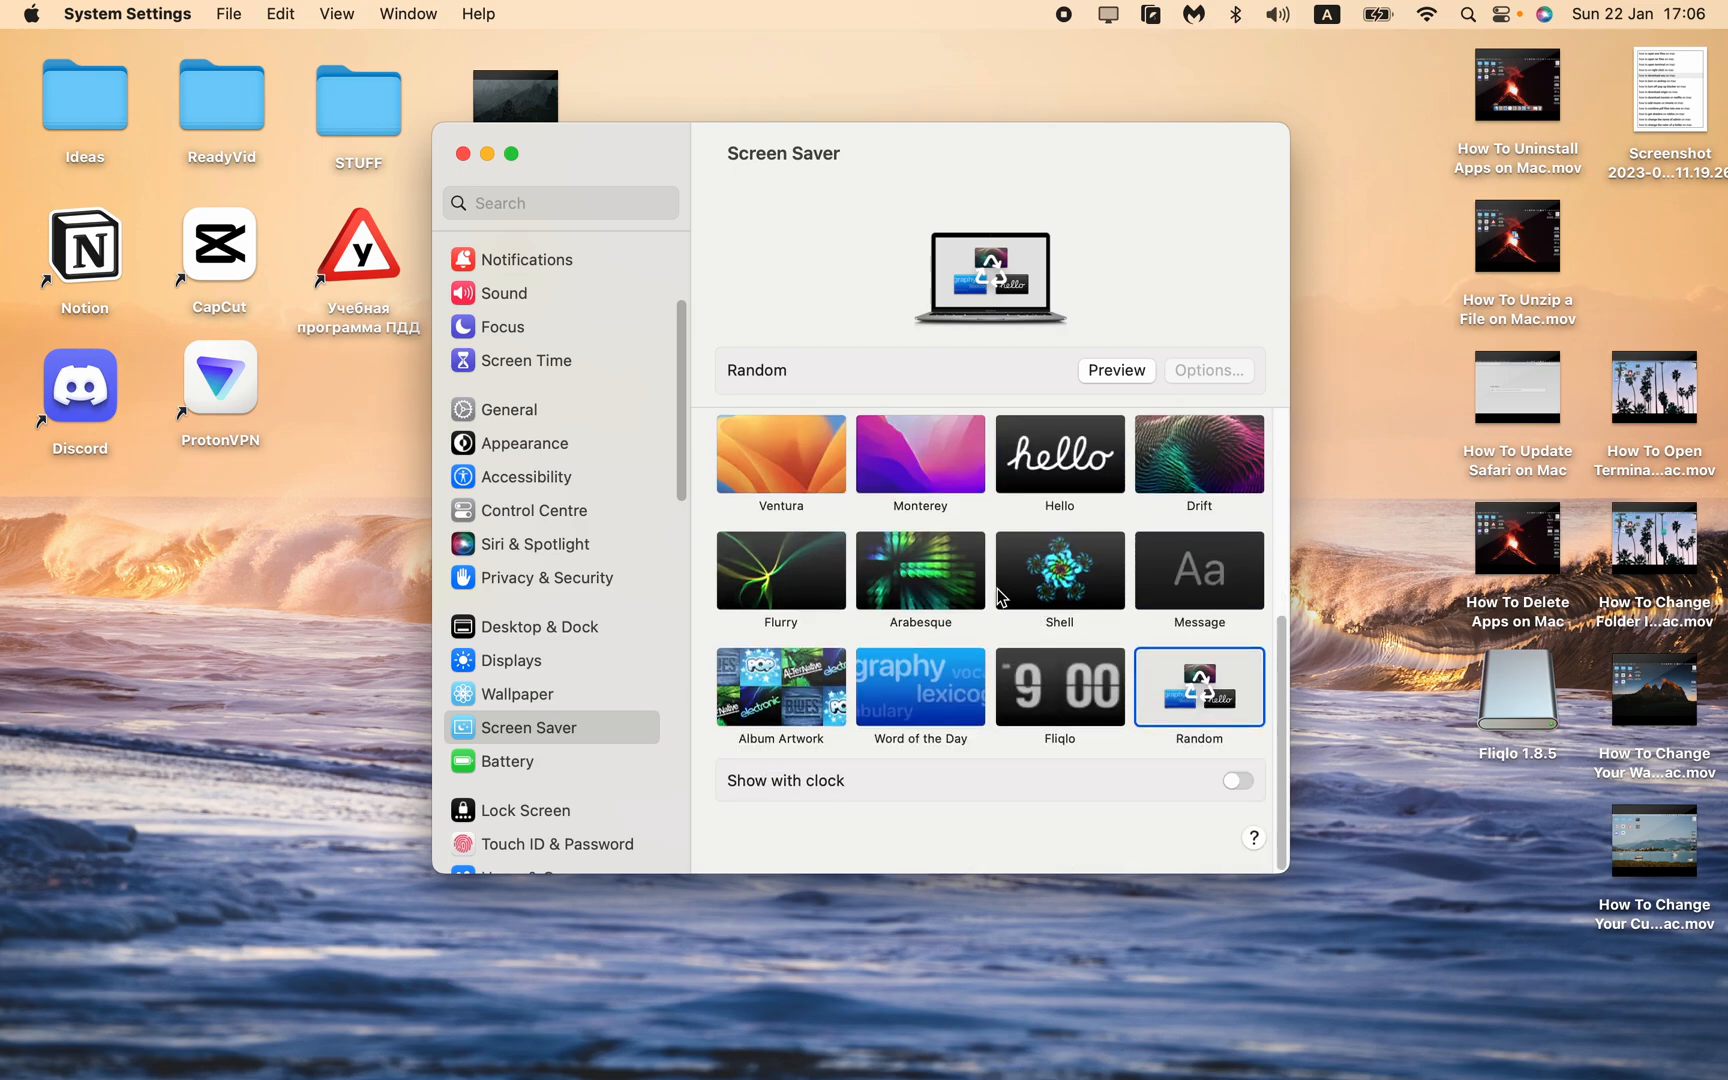
{"action": "mouse_move", "coordinate": [1034, 649]}
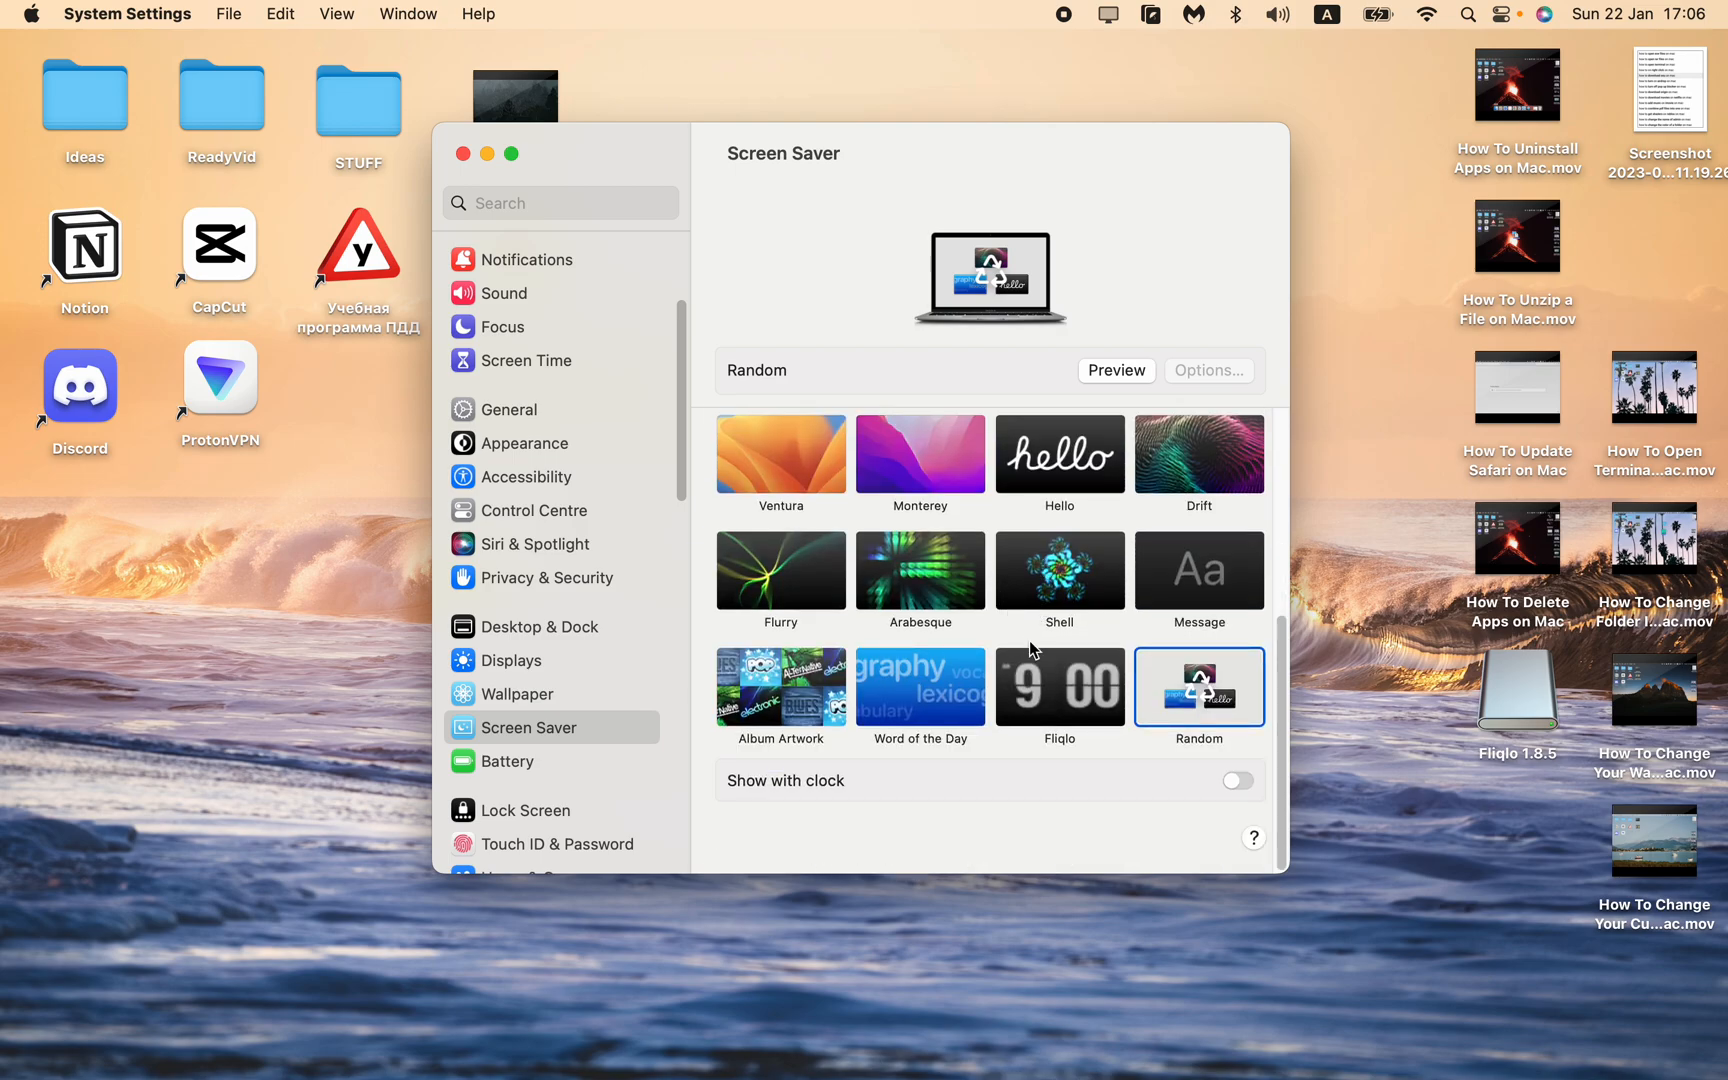
{"action": "scroll", "scroll_direction": "up", "scroll_amount": 3}
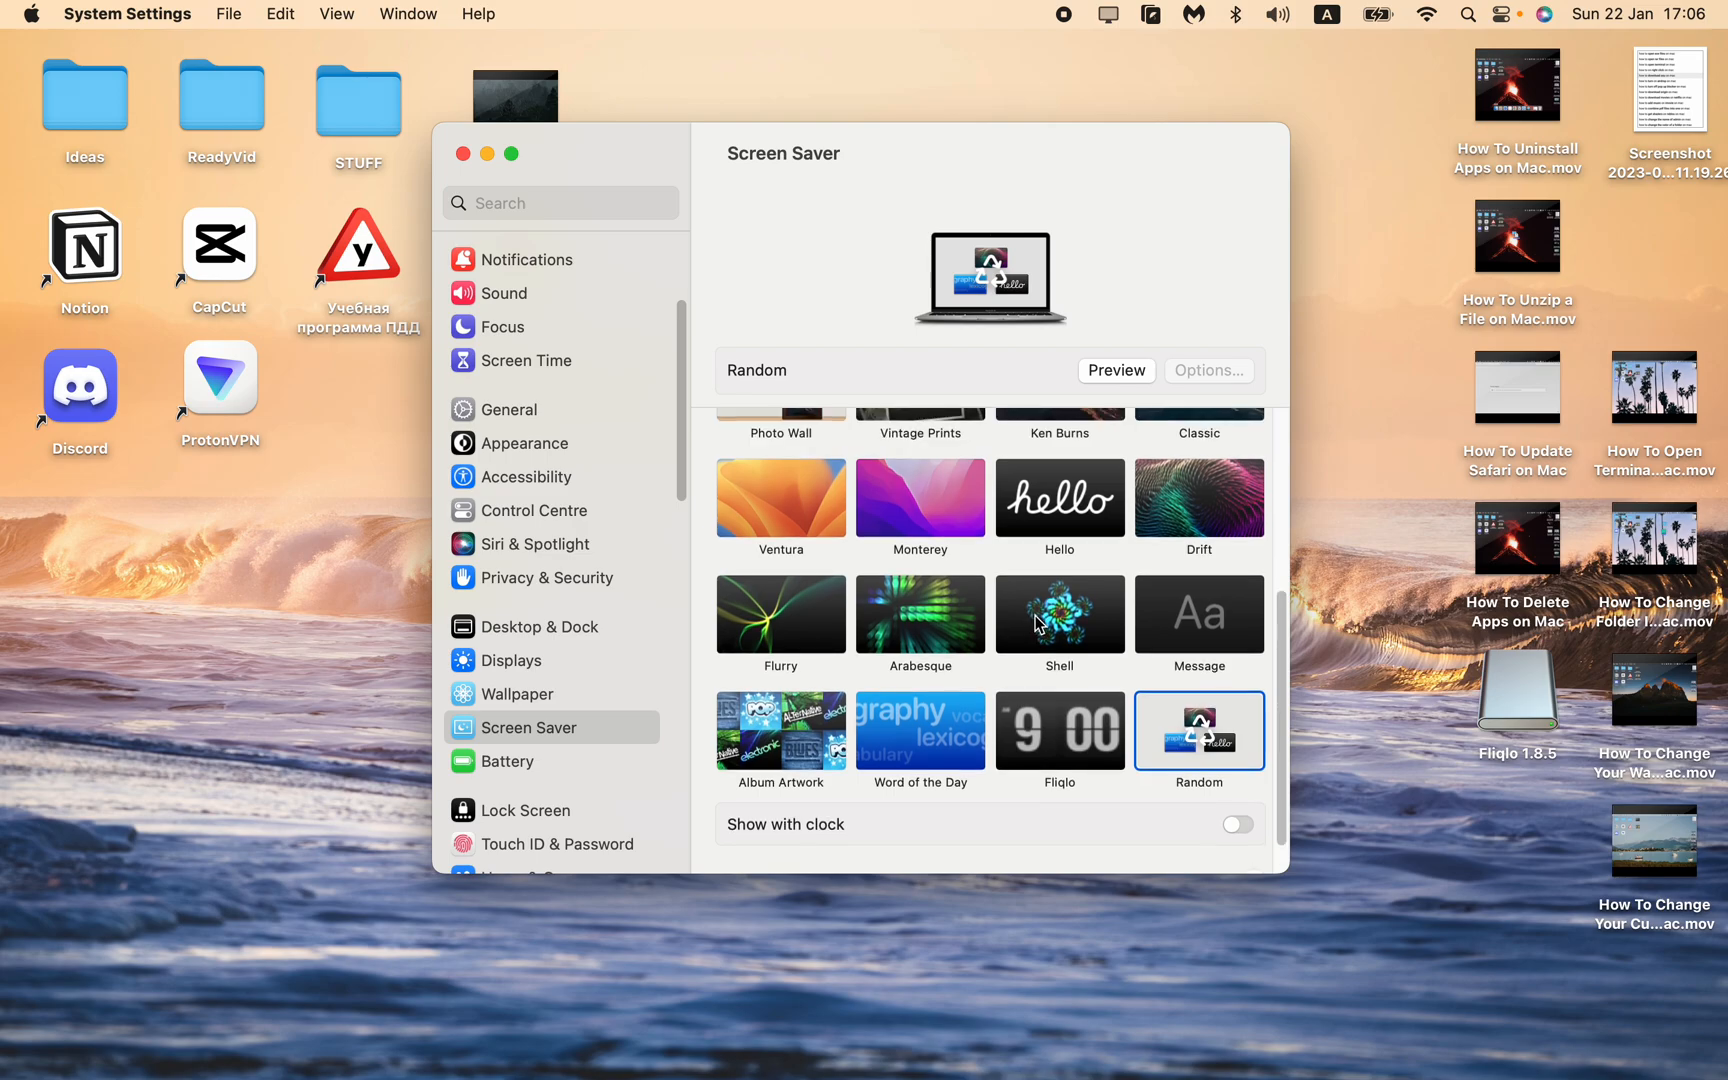
{"action": "left_click", "coordinate": [1058, 499]}
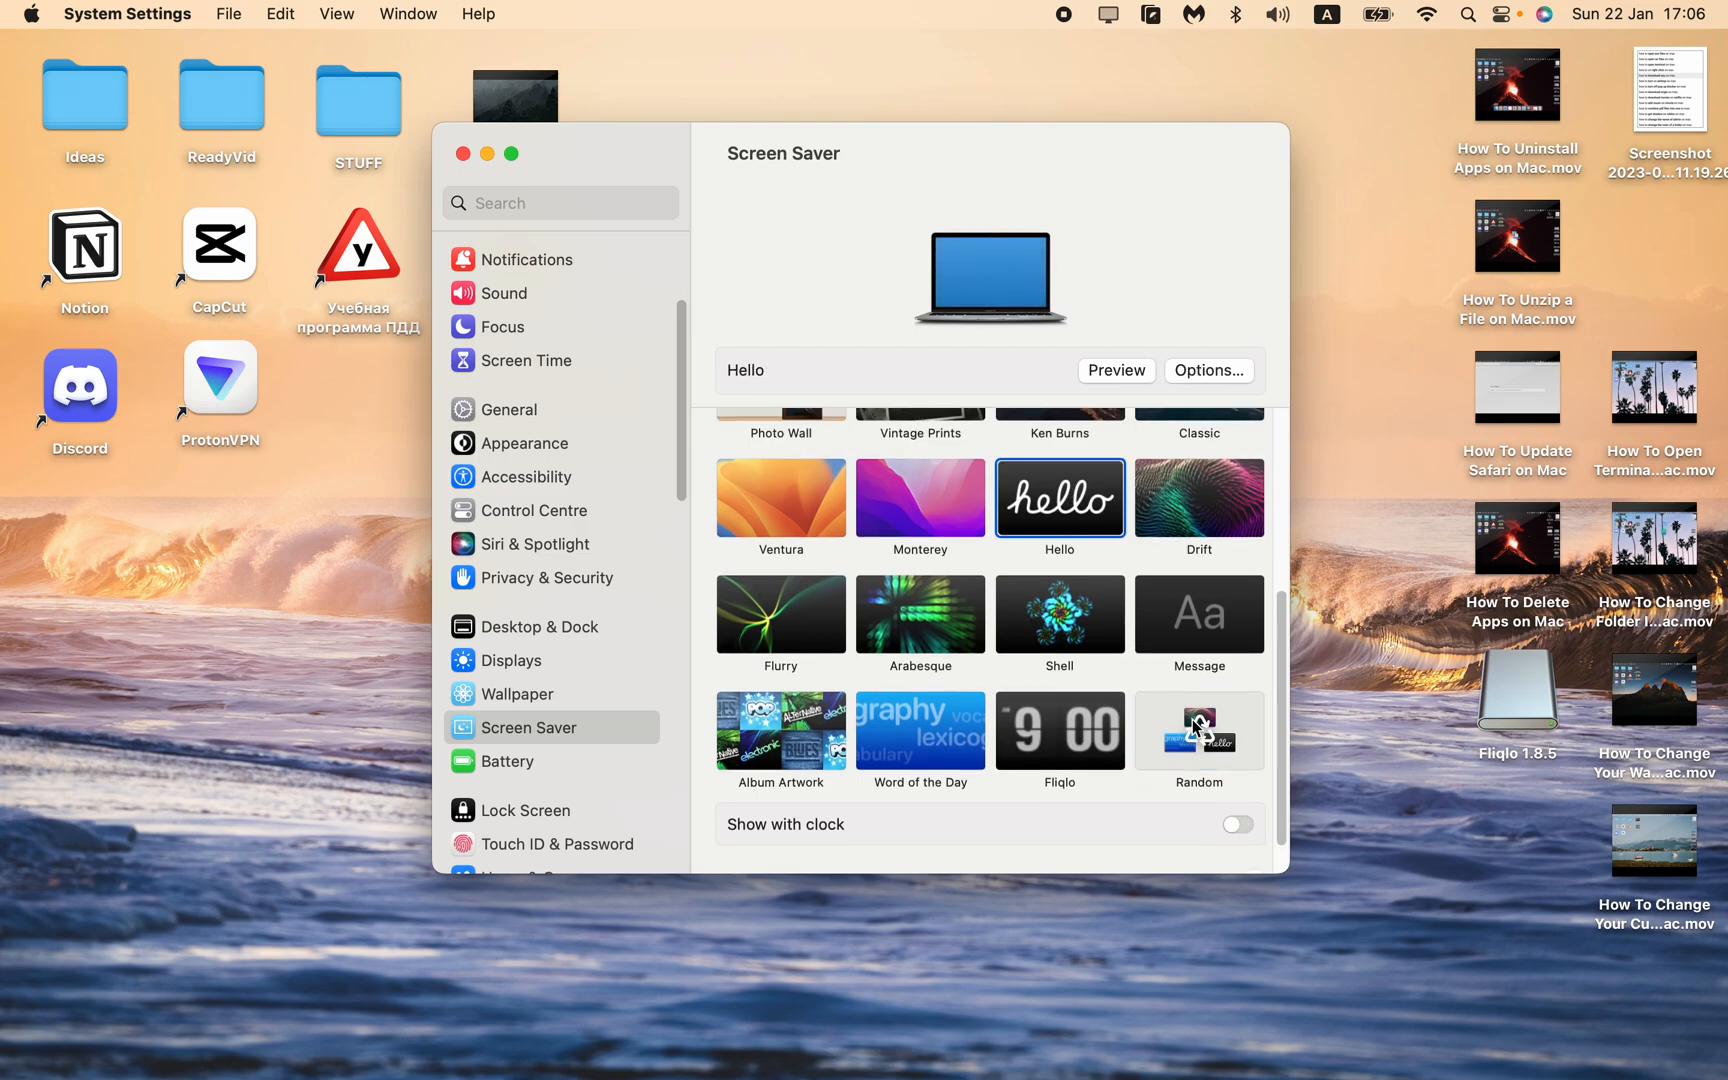
{"action": "left_click", "coordinate": [1198, 731]}
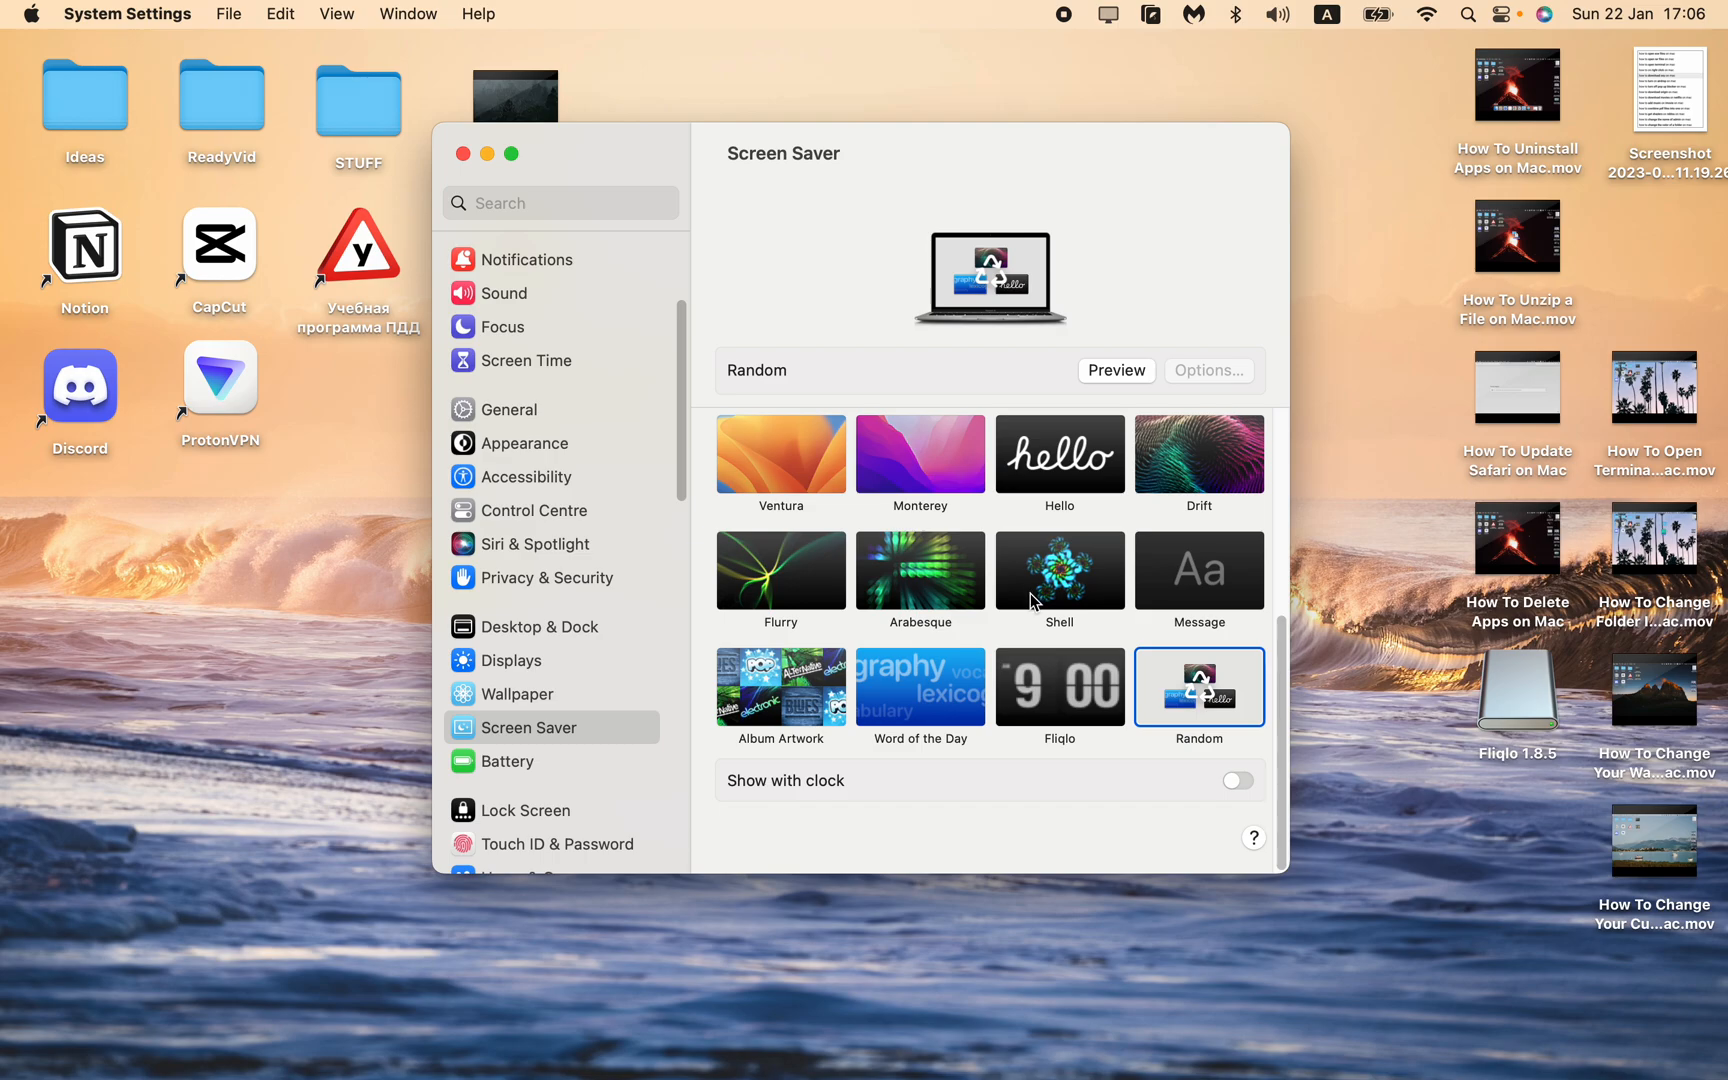
{"action": "mouse_move", "coordinate": [1041, 601]}
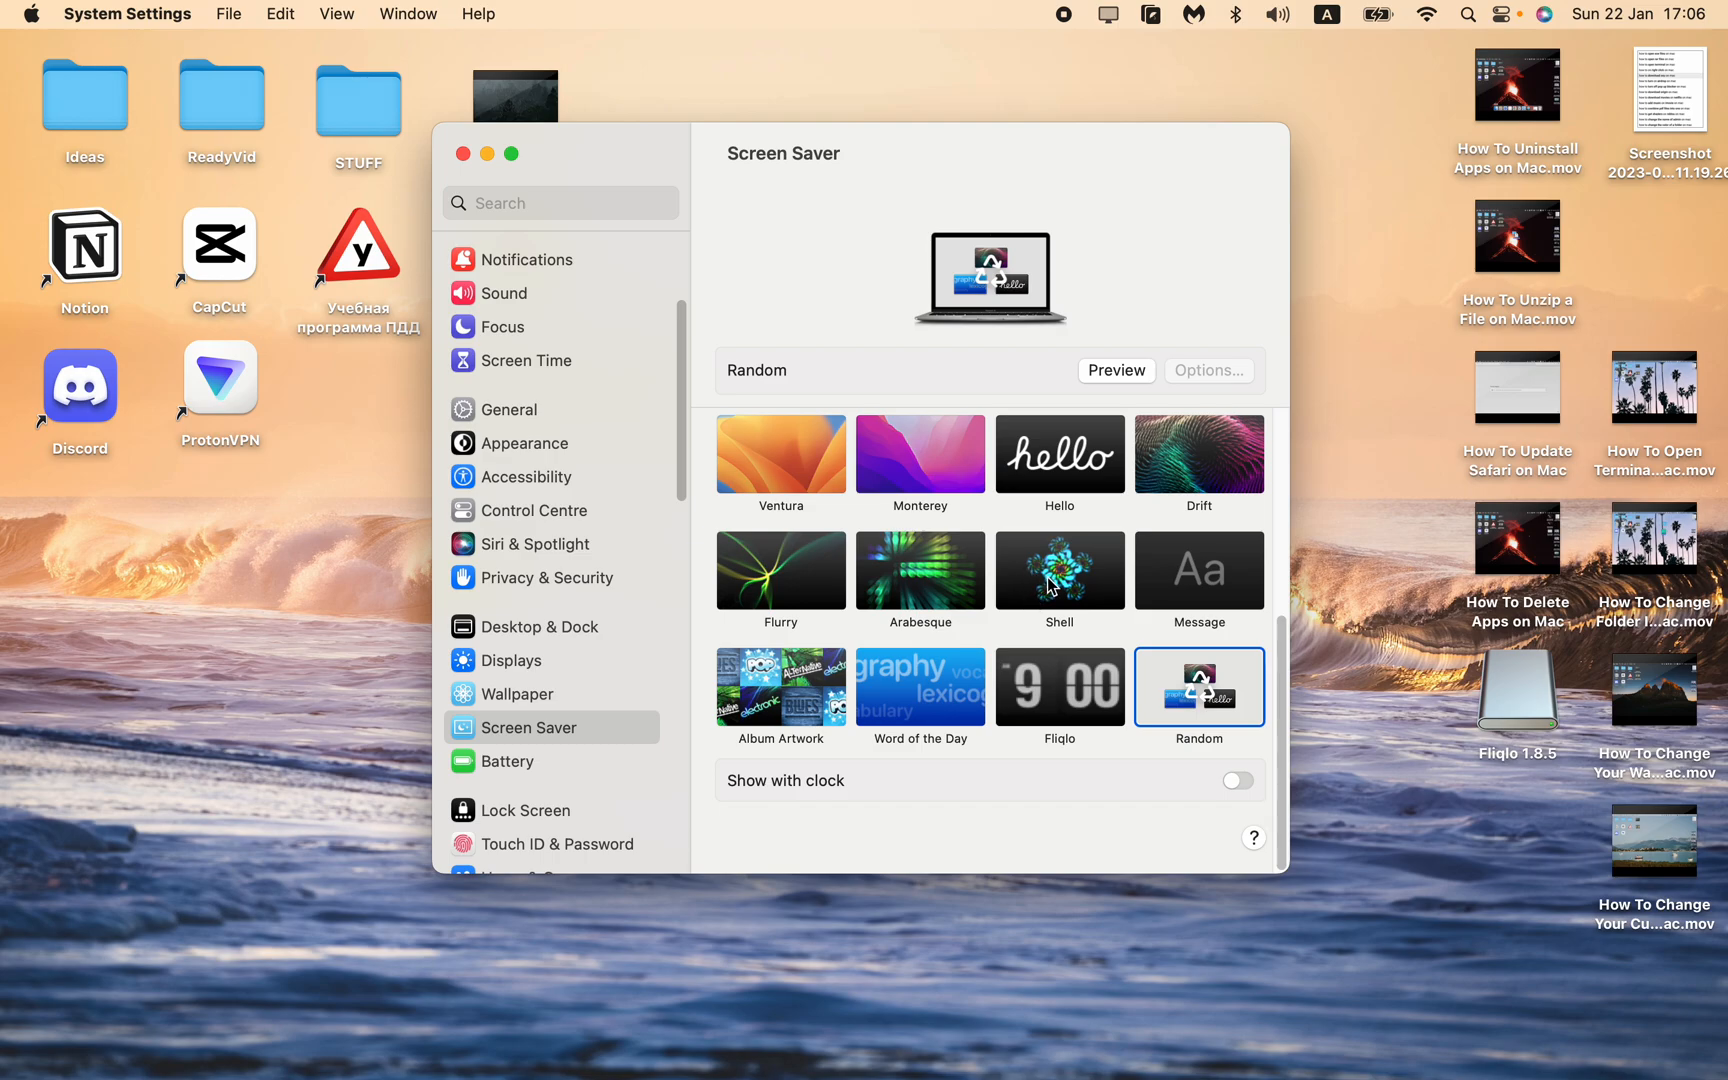
{"action": "mouse_move", "coordinate": [1069, 516]}
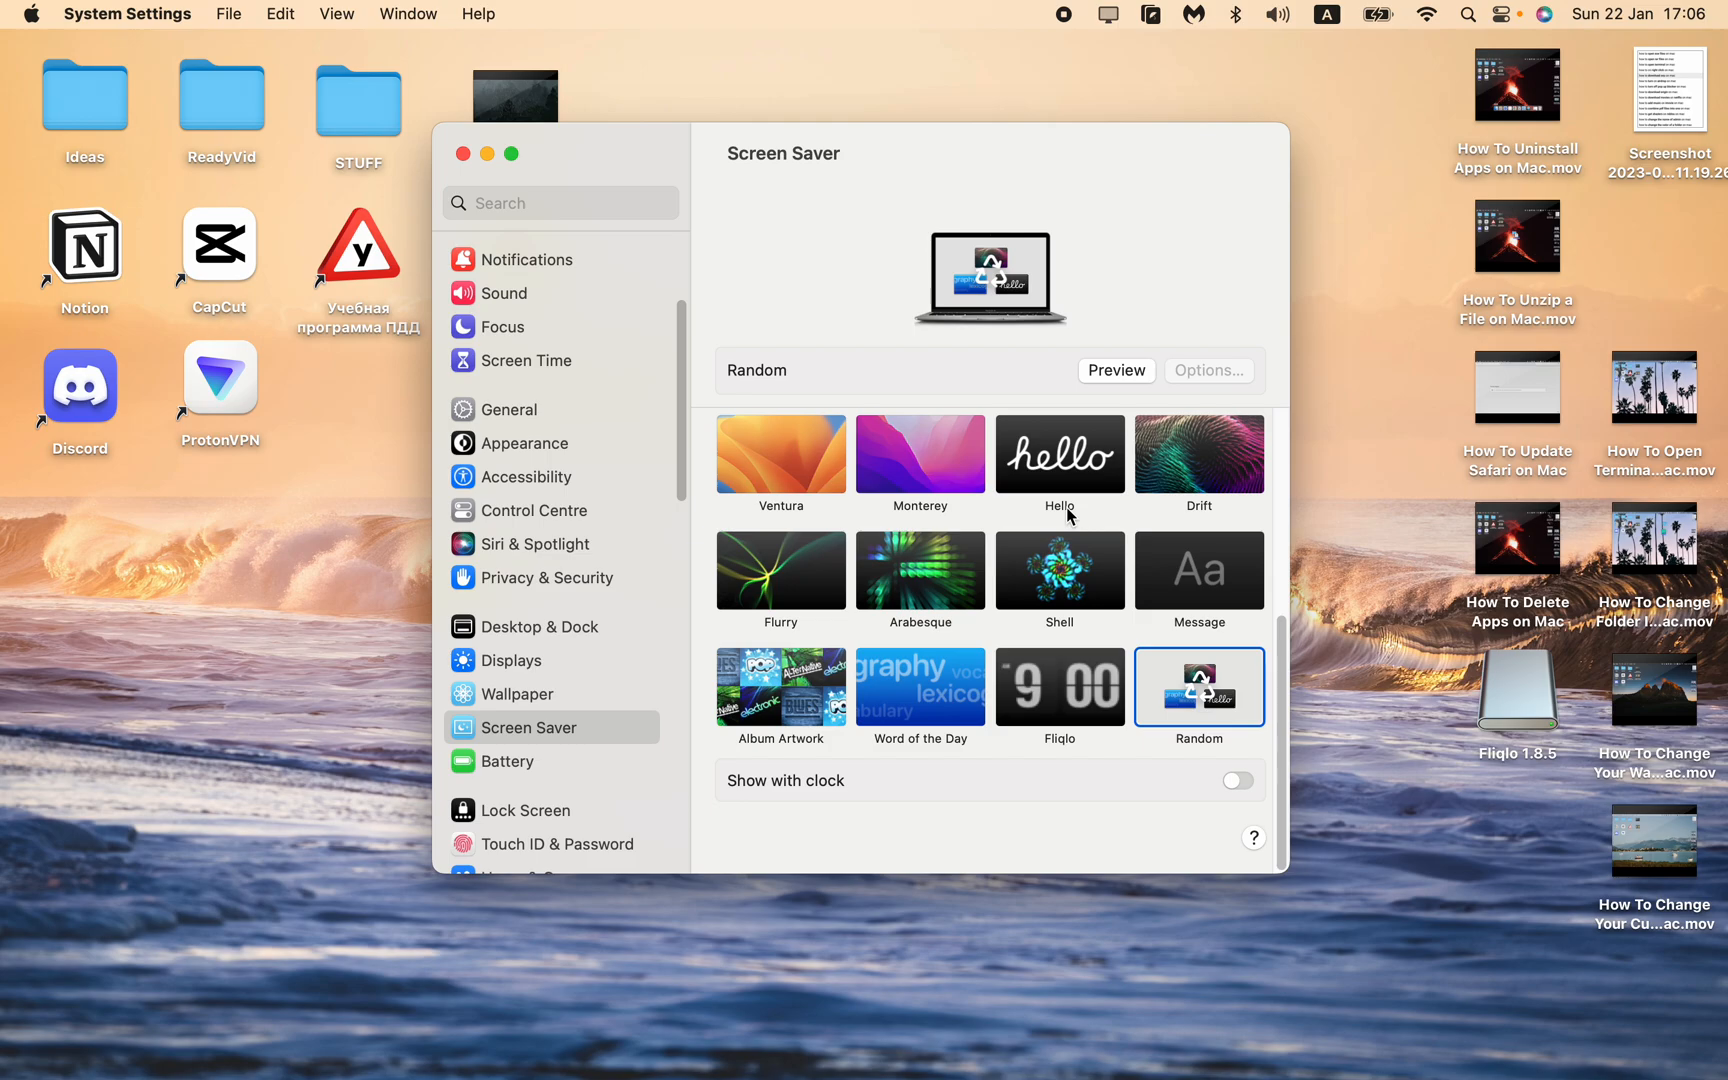
{"action": "mouse_move", "coordinate": [1086, 321]}
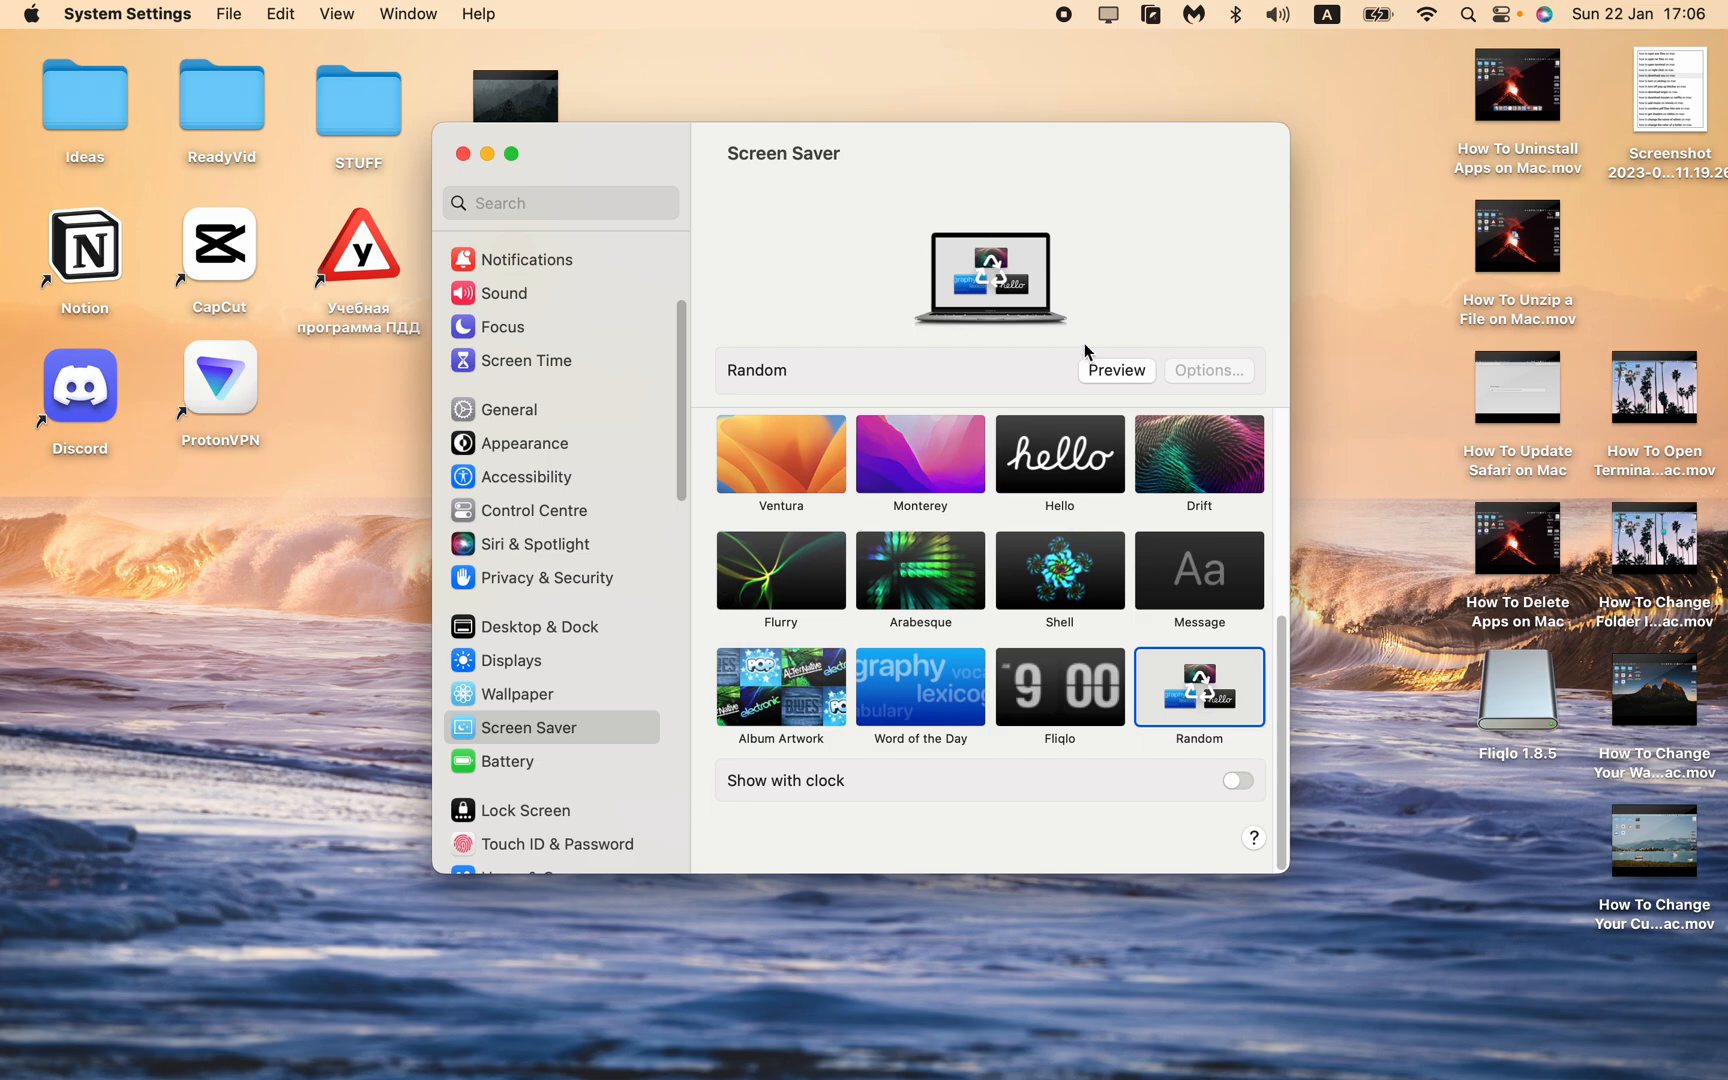
{"action": "mouse_move", "coordinate": [1067, 107]}
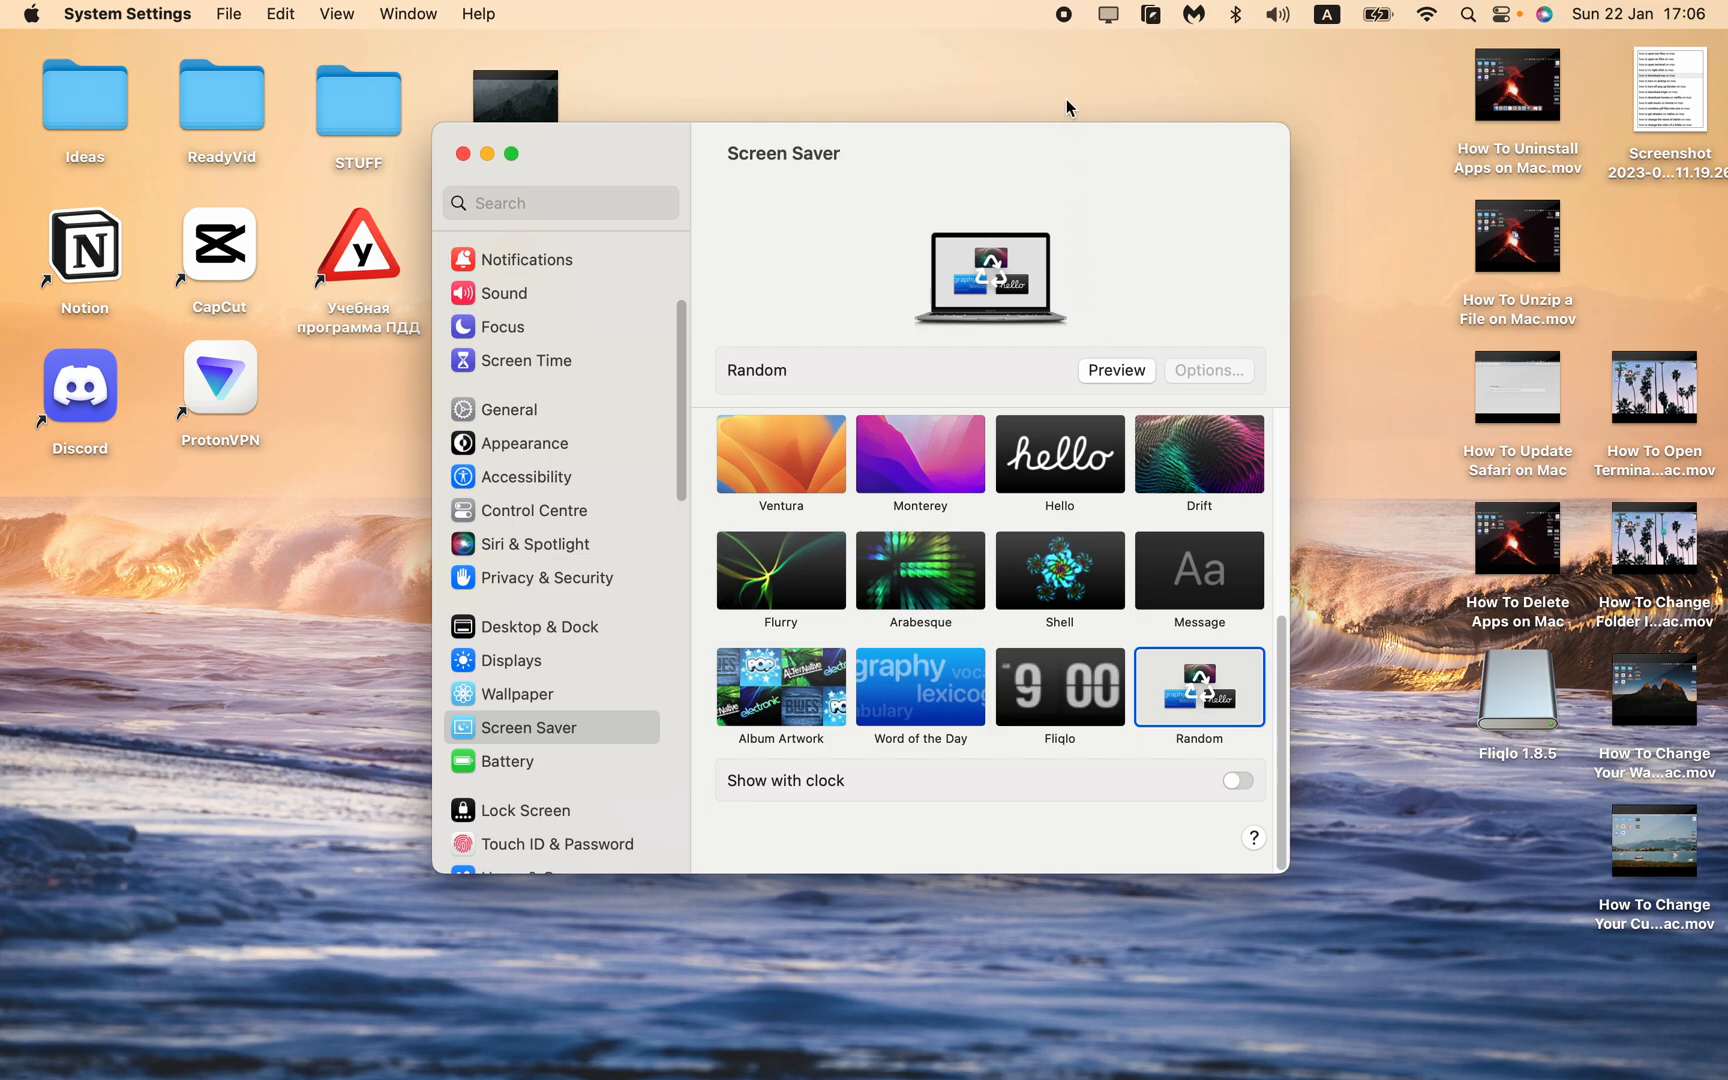